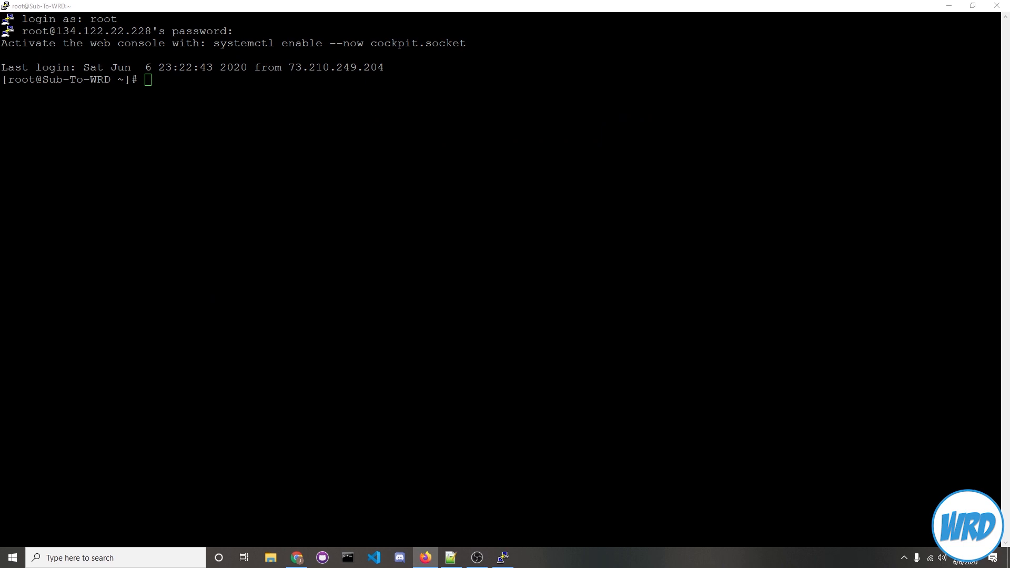
Step: Log into the MariaDB monitor as root with mysql -u root -p
{"action": "type", "text": "my"}
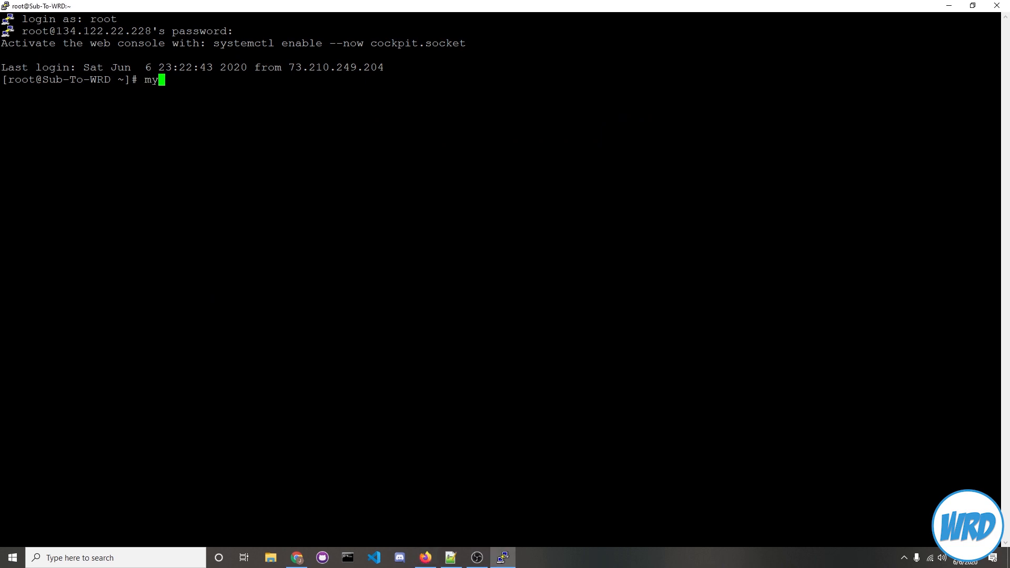
{"action": "type", "text": "sql -u root -p"}
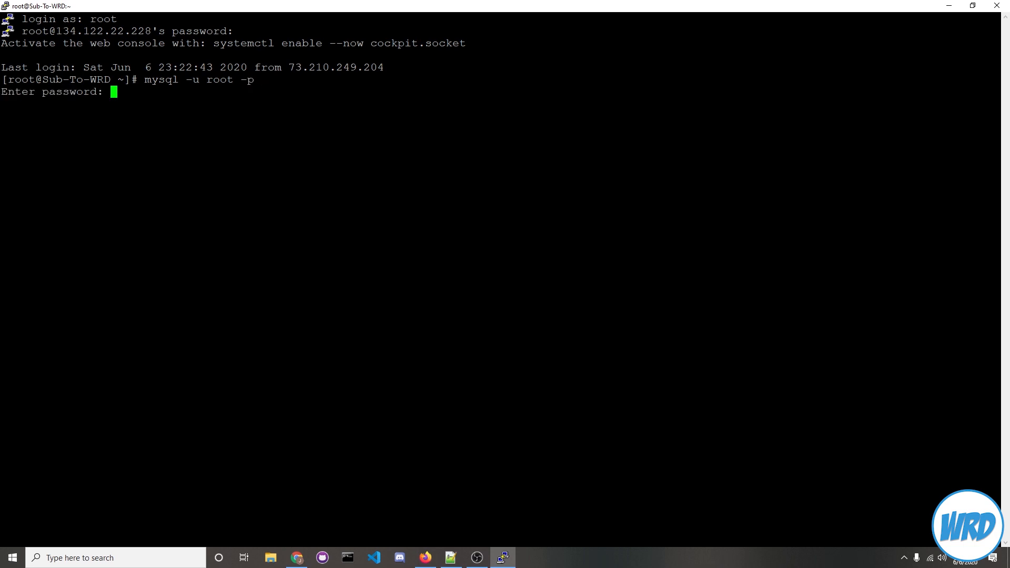
{"action": "key", "text": "Return"}
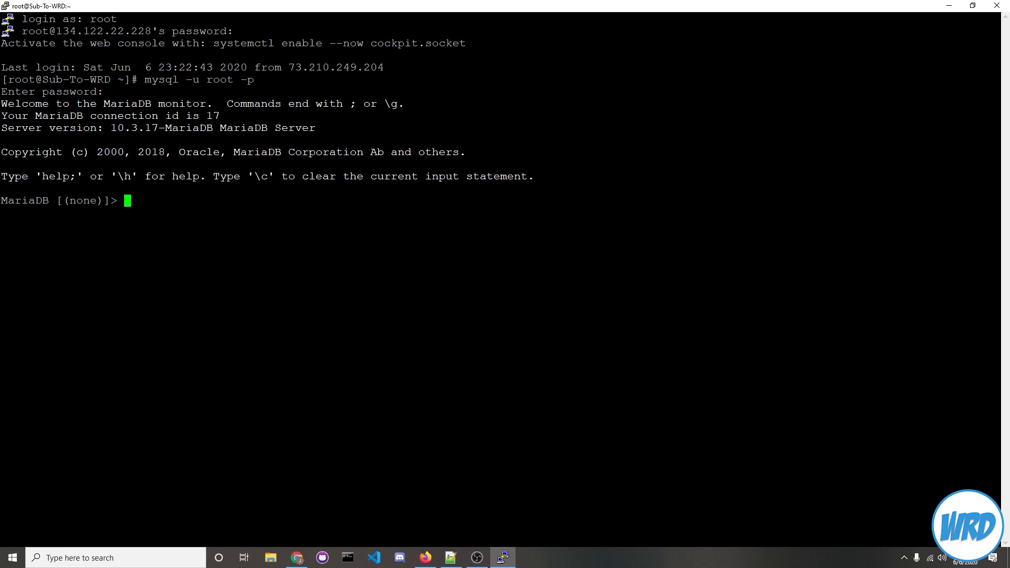
Step: Run CREATE DATABASE wordpress; then EXIT the database monitor
{"action": "type", "text": "CREATE DATABA"}
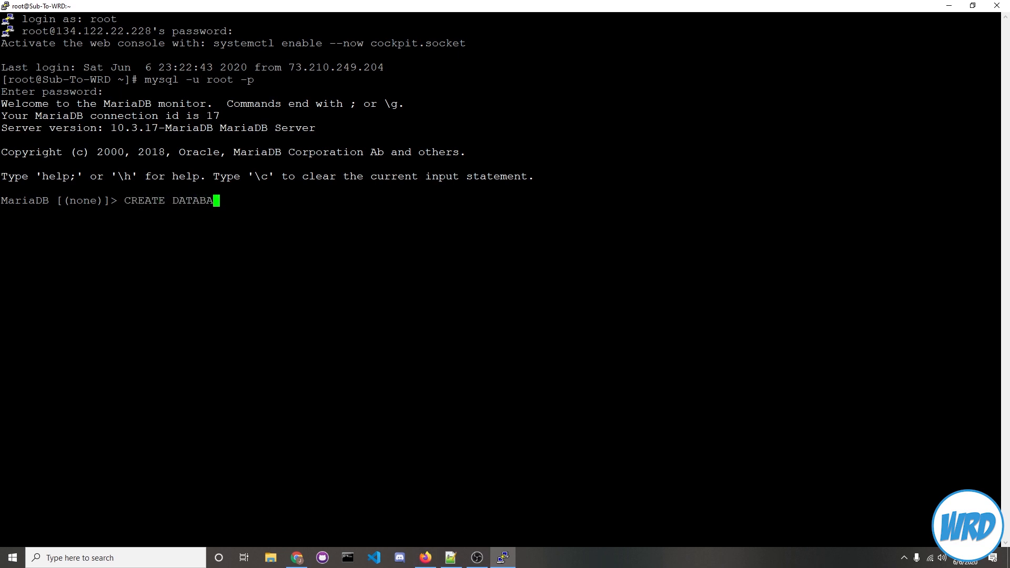
{"action": "type", "text": "SE wordpress"}
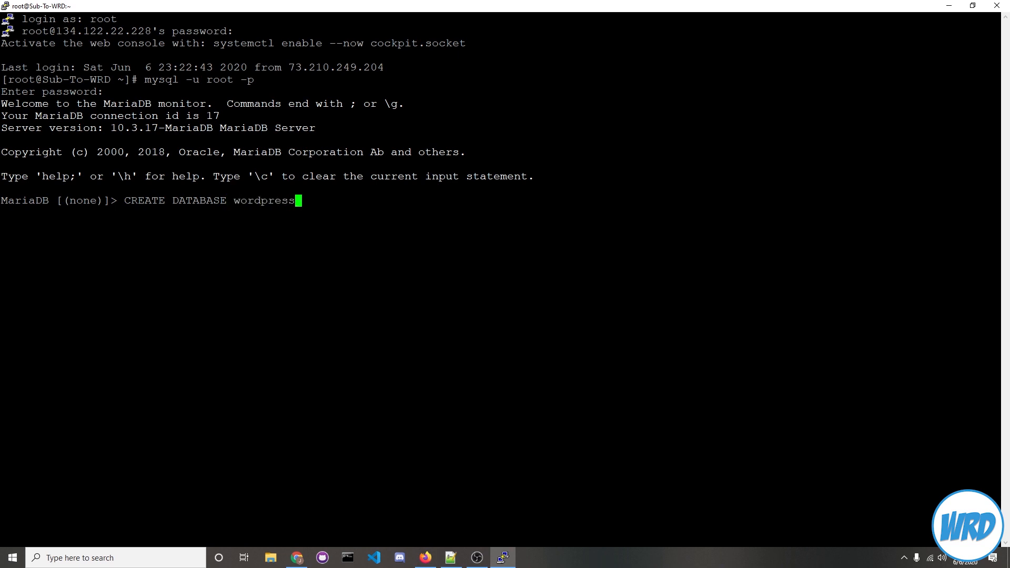
{"action": "key", "text": "Return"}
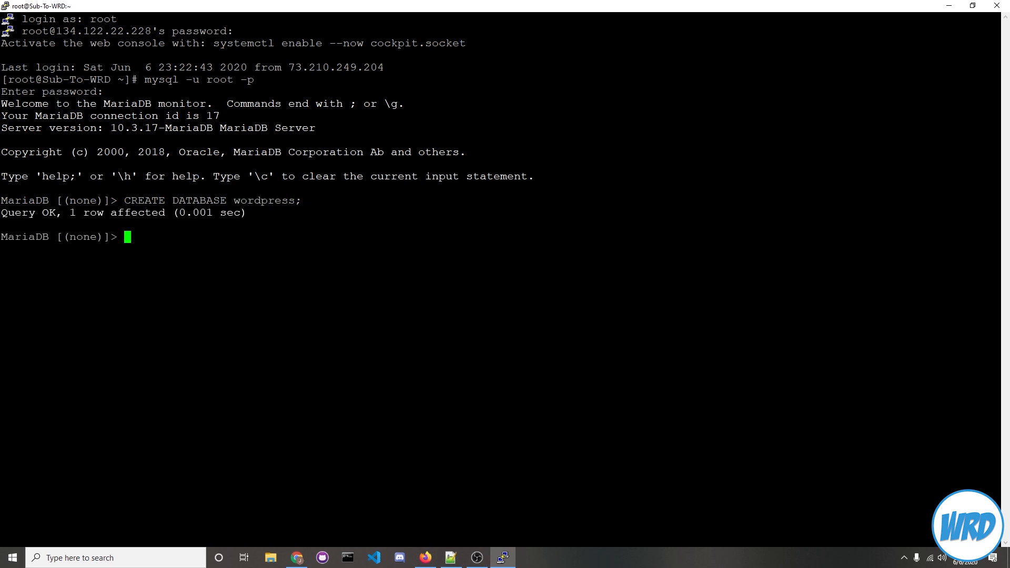
{"action": "type", "text": "E"}
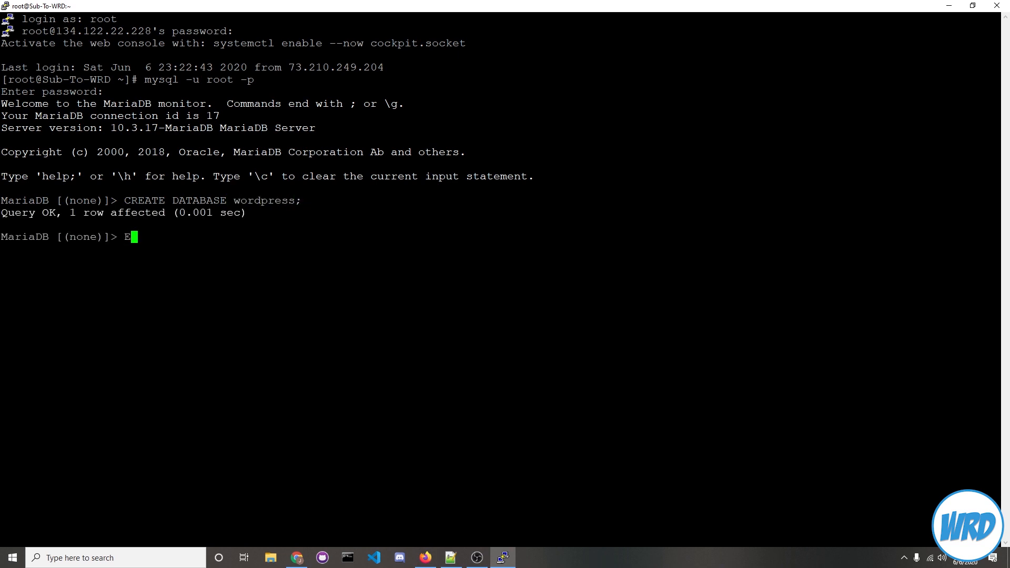
{"action": "key", "text": "Return"}
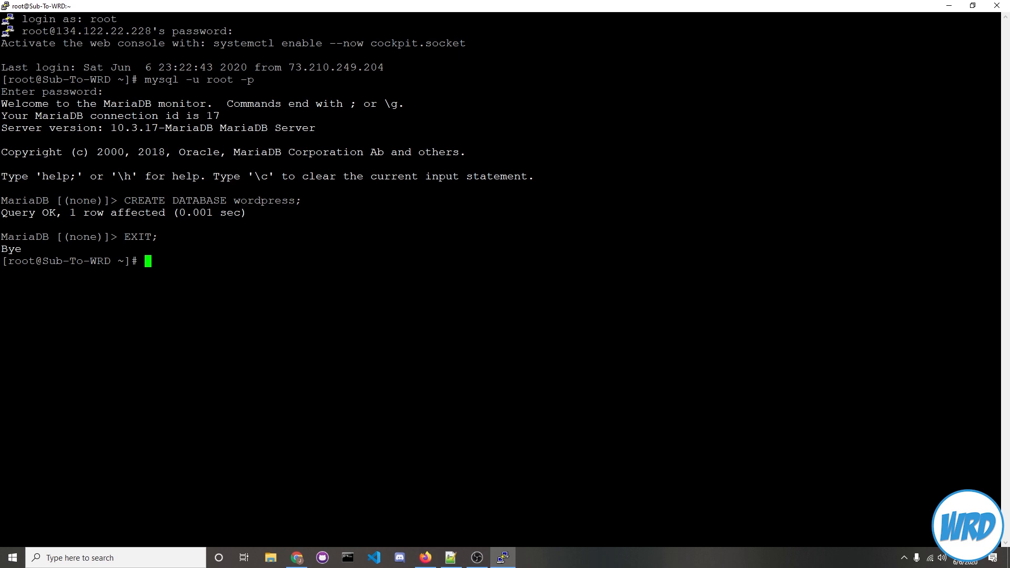
Step: Run yum install for wget, nano, curl, unzip, nginx, php and its cli, curl, zip, mbstring, mysqlnd, json, bcmath, gd, fpm extensions
{"action": "type", "text": "yum install"}
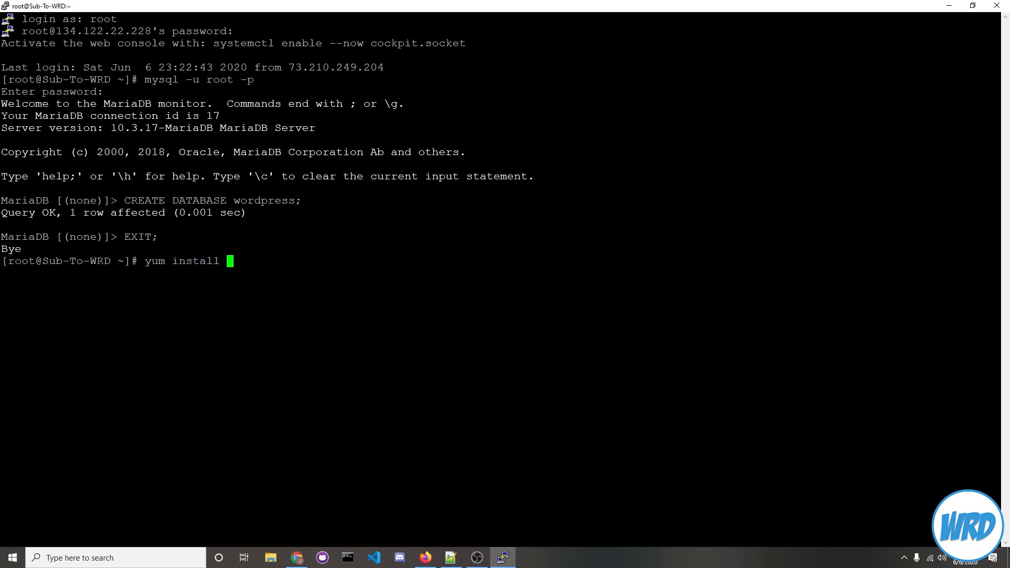
{"action": "type", "text": "wget nano"}
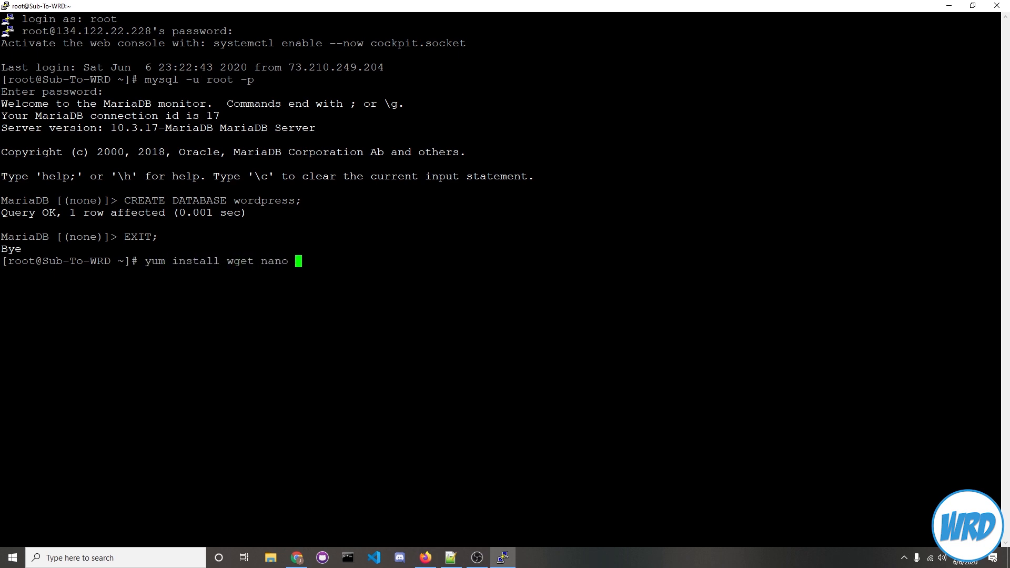
{"action": "type", "text": "curl unzip nginx"}
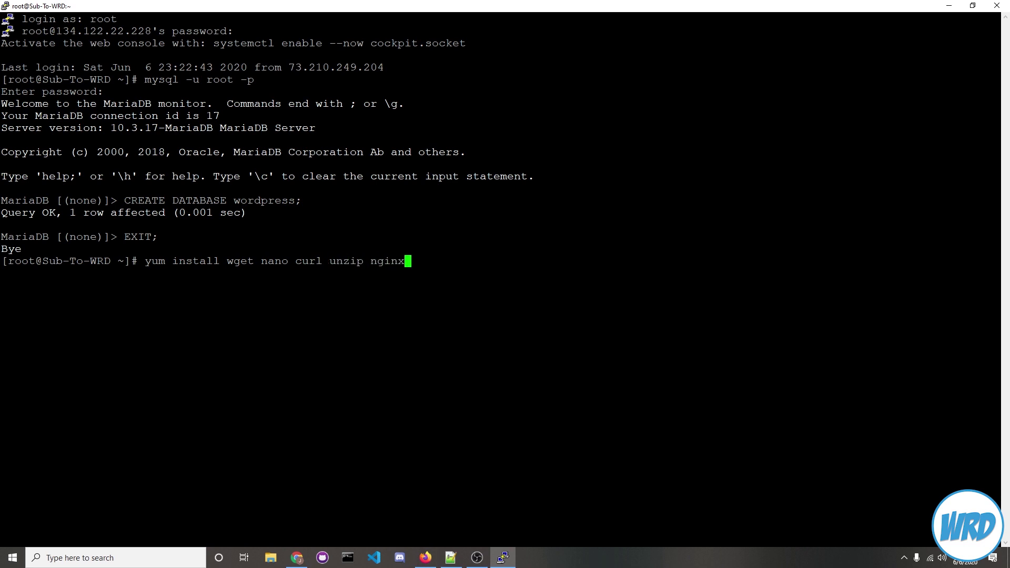
{"action": "type", "text": "php php-cli"}
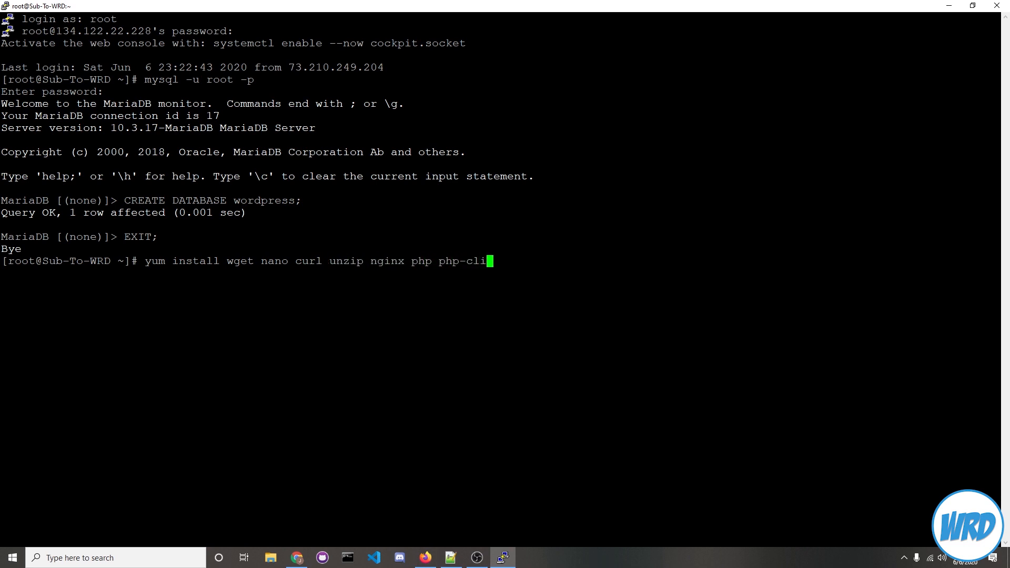
{"action": "type", "text": "php-curl ph"}
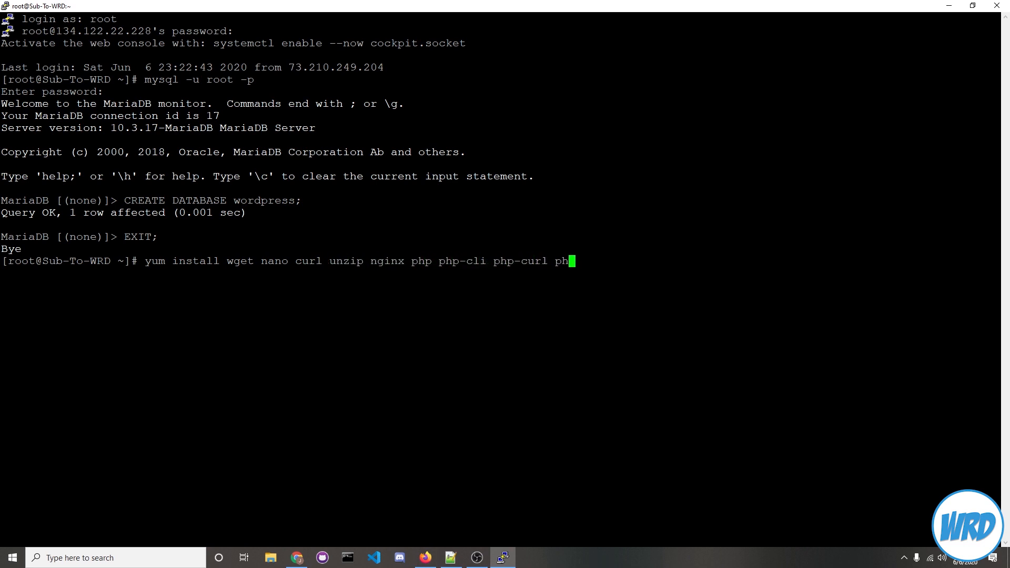
{"action": "type", "text": "-zip php"}
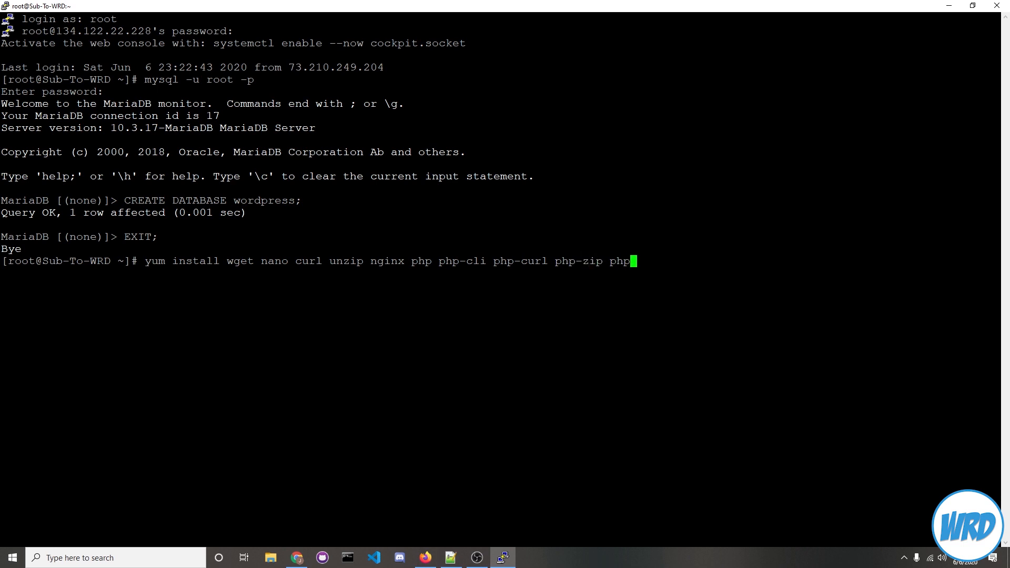
{"action": "type", "text": "-mbstring php-"}
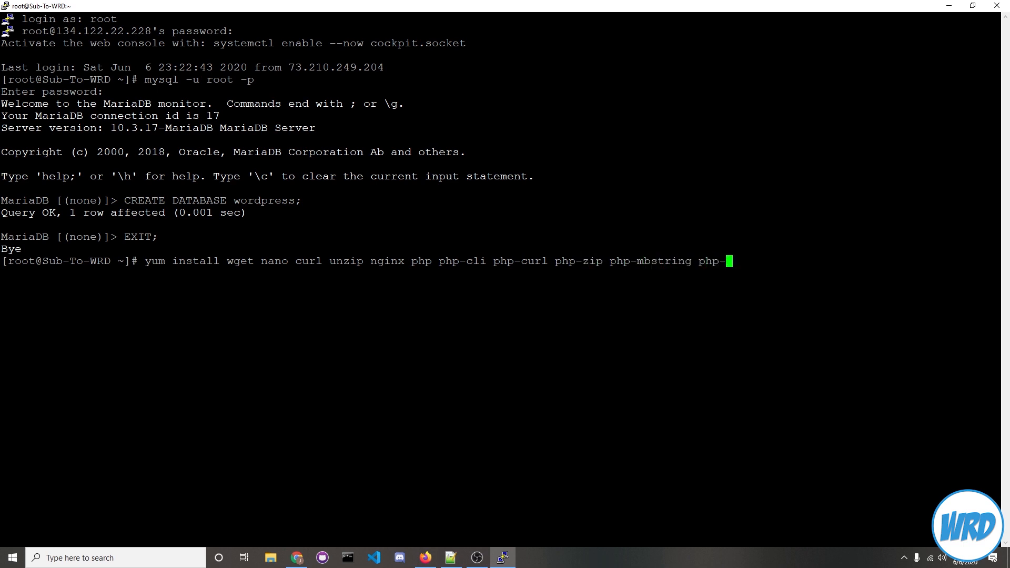
{"action": "type", "text": "mysqlnd php-pecl"}
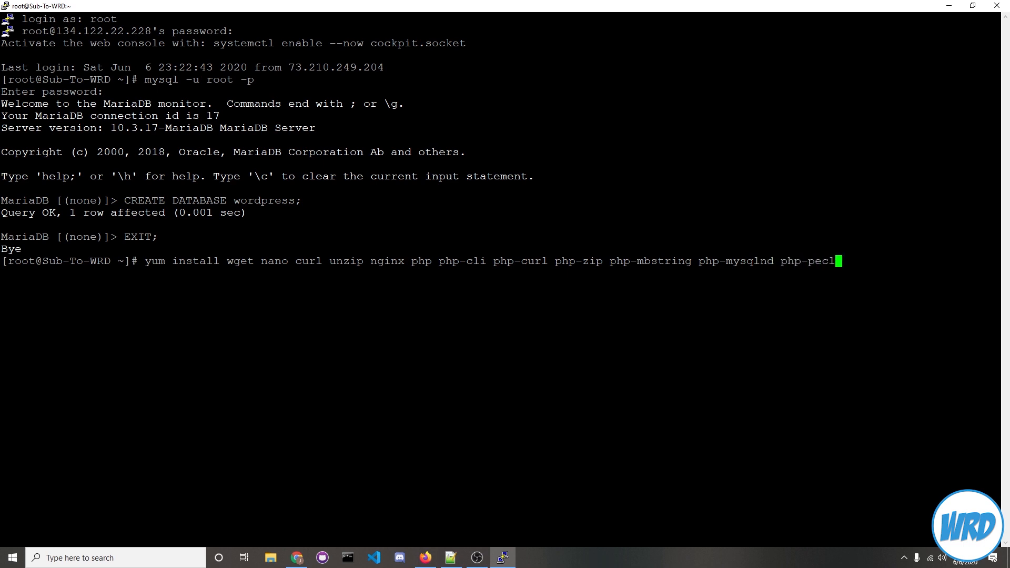
{"action": "type", "text": "-json php-"}
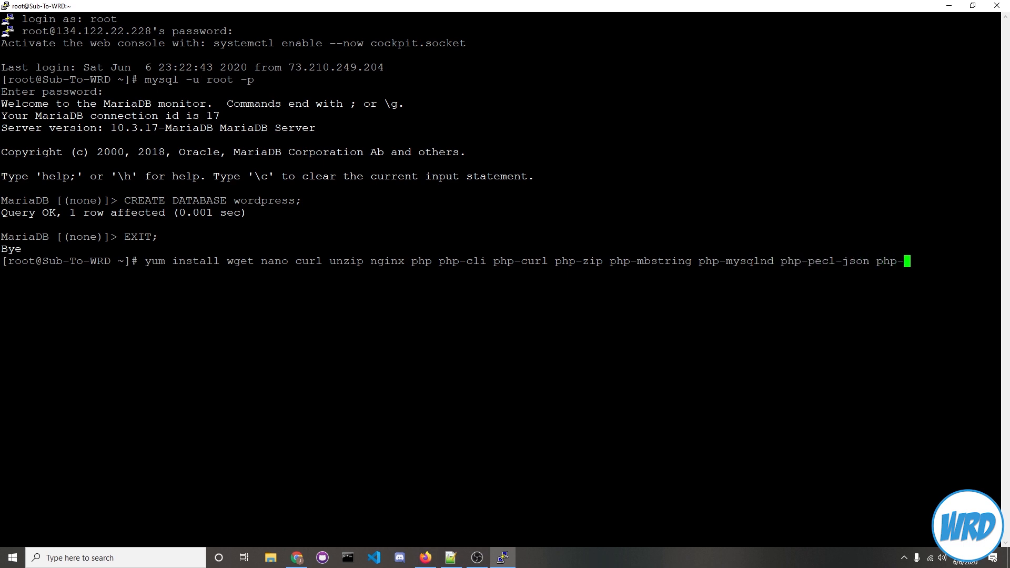
{"action": "type", "text": "bcmath php-gd php-fpm -"}
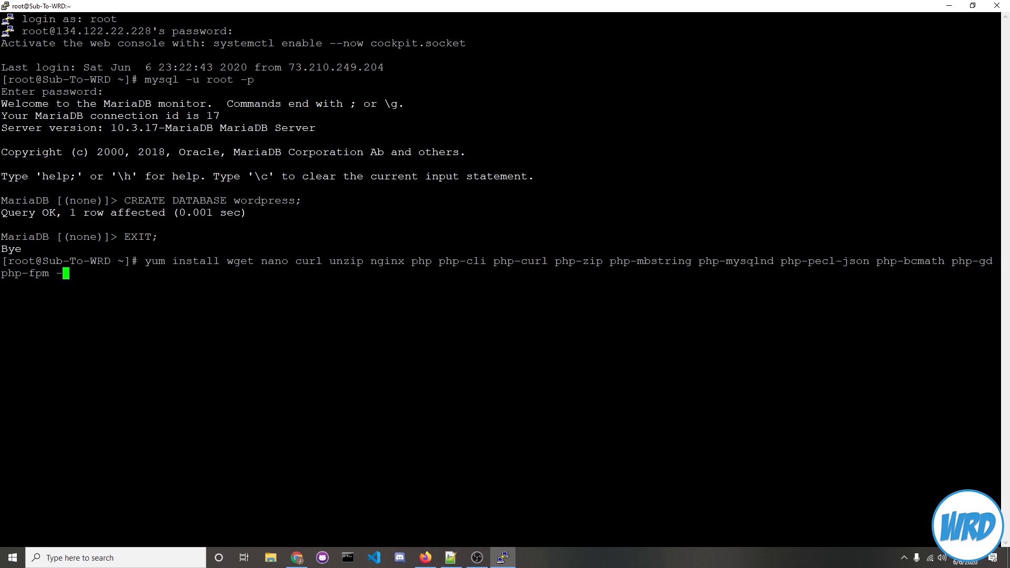
{"action": "key", "text": "Return"}
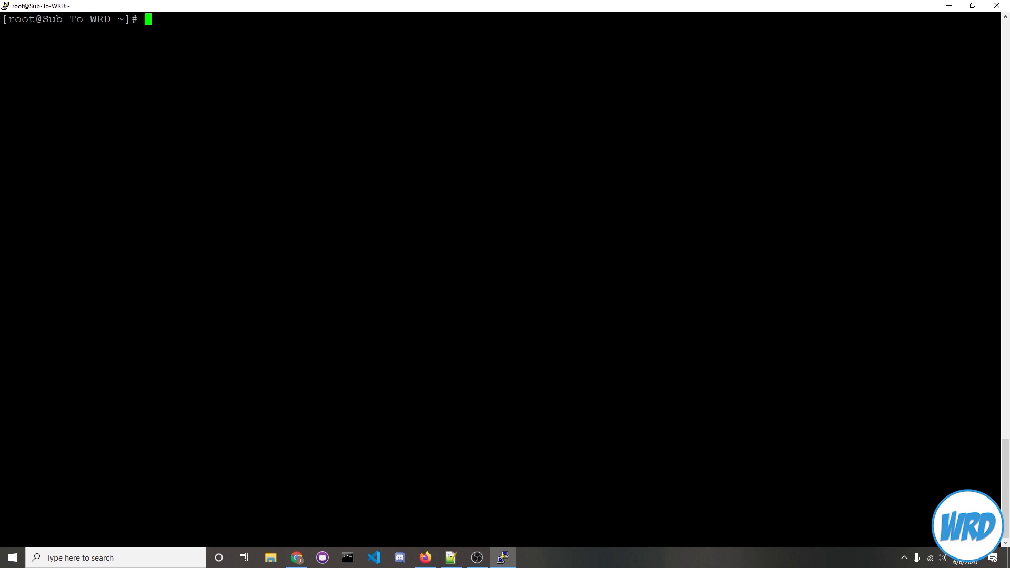
{"action": "type", "text": "cd /var/ww"}
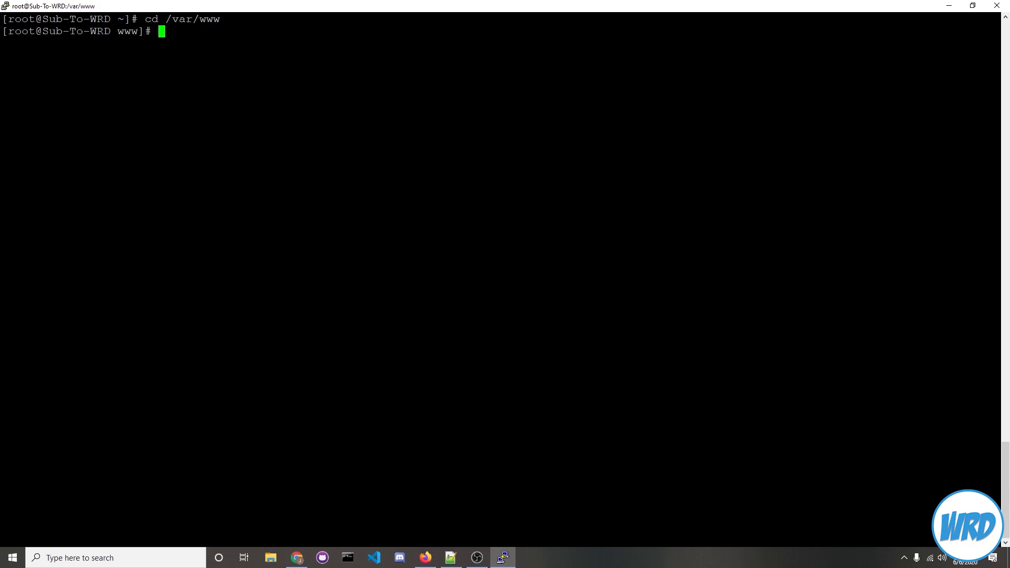
{"action": "type", "text": "wget http"}
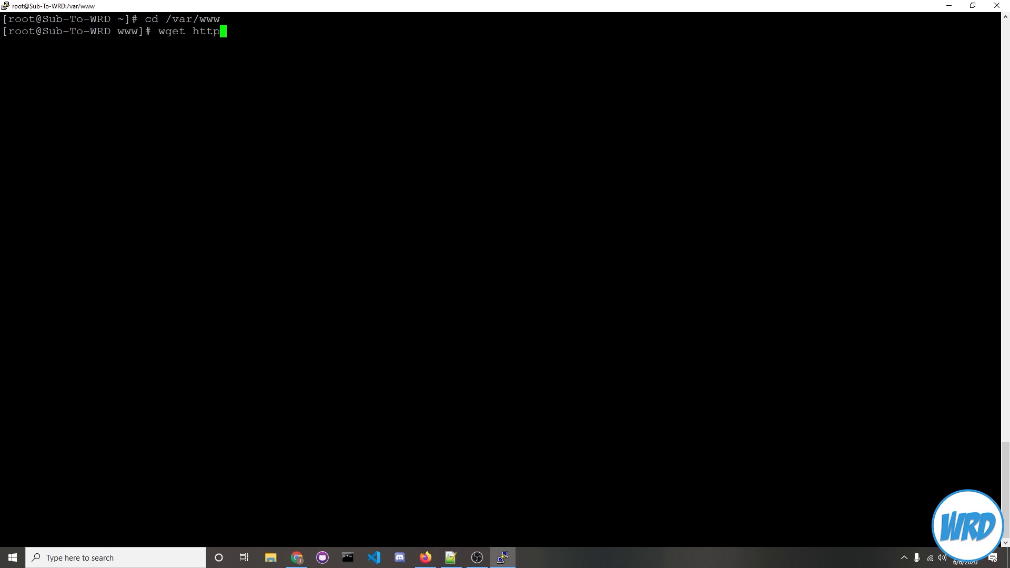
{"action": "type", "text": "s://wordp"}
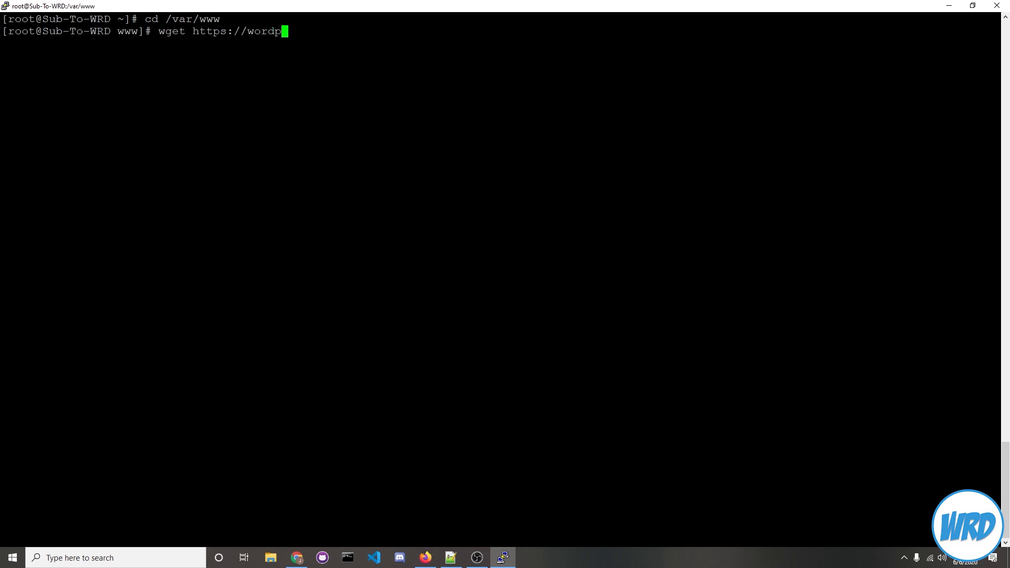
{"action": "type", "text": "ress.org/lat"}
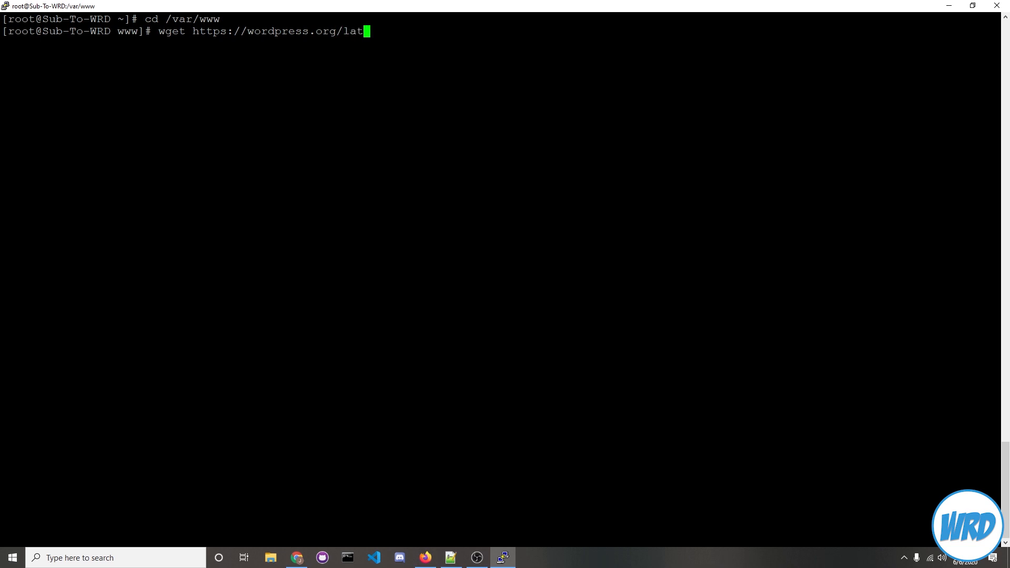
{"action": "type", "text": "est.tar.gz"}
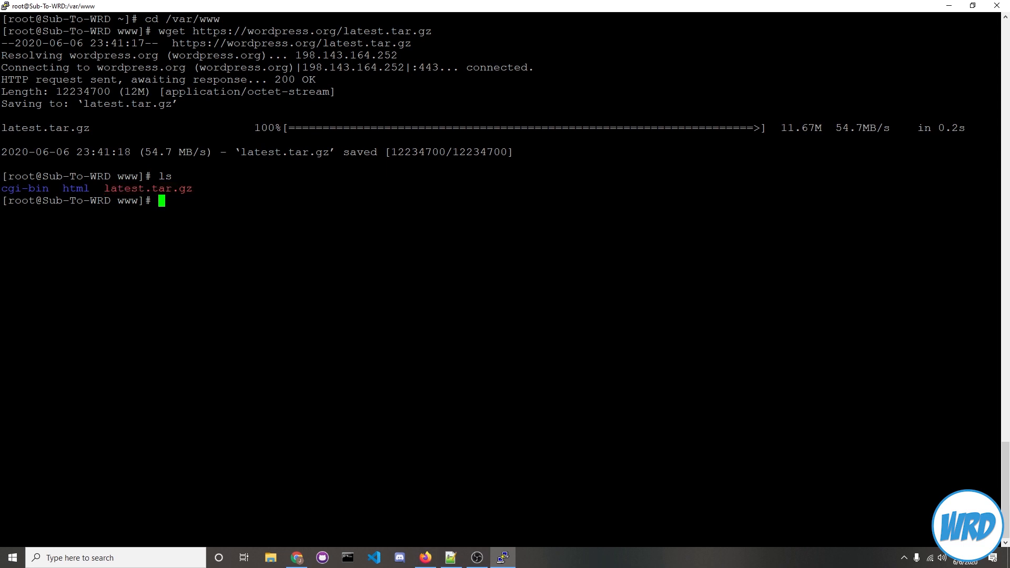
{"action": "type", "text": "tar -"}
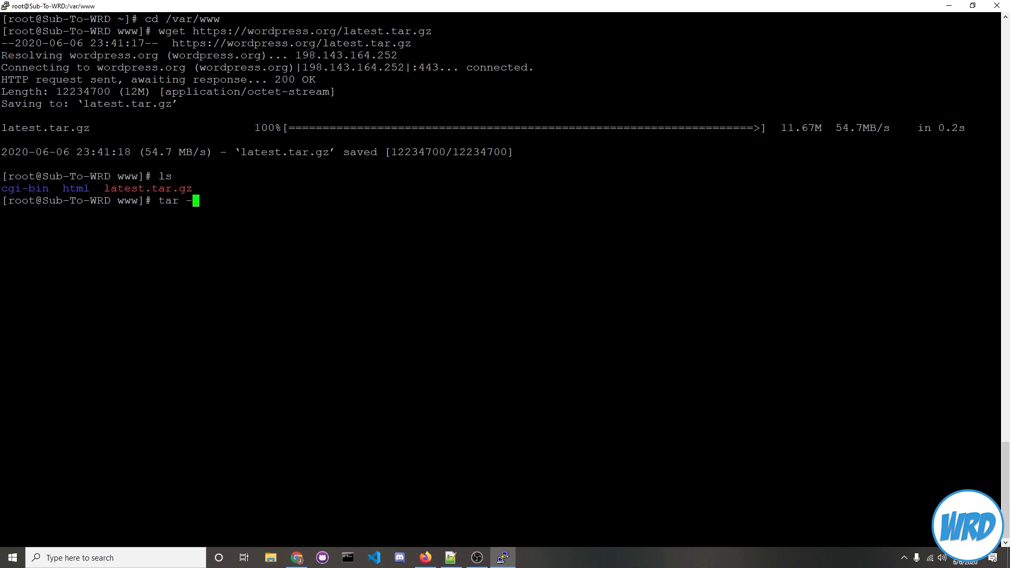
{"action": "type", "text": "xzvf"}
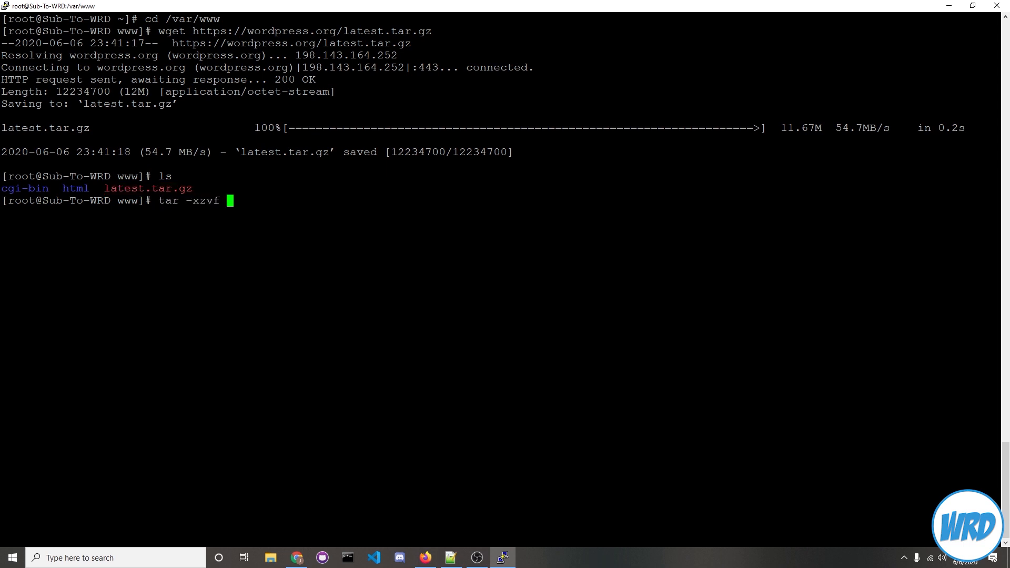
{"action": "type", "text": "latest.tar."}
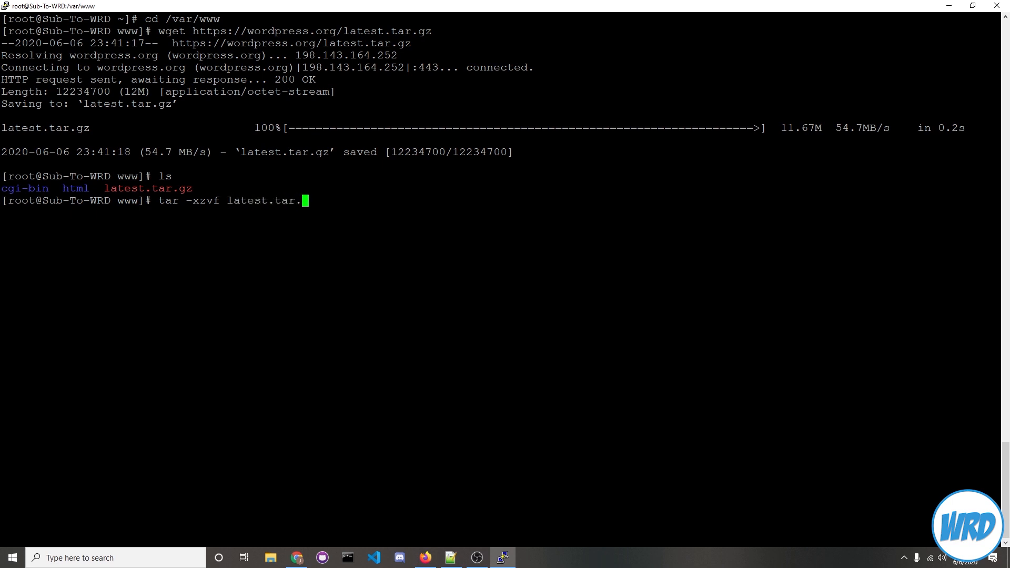
{"action": "key", "text": "Return"}
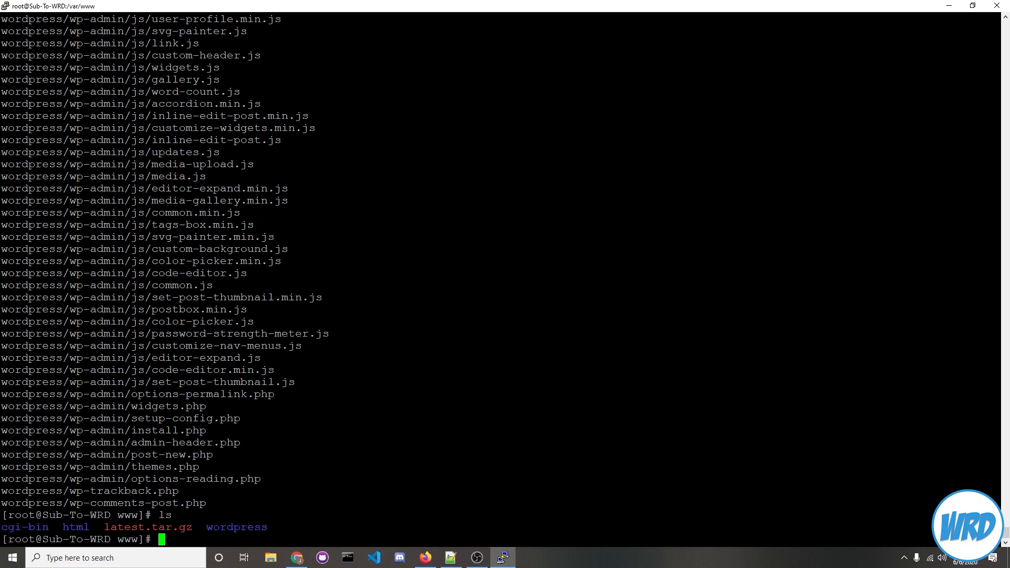
{"action": "type", "text": "cd word"}
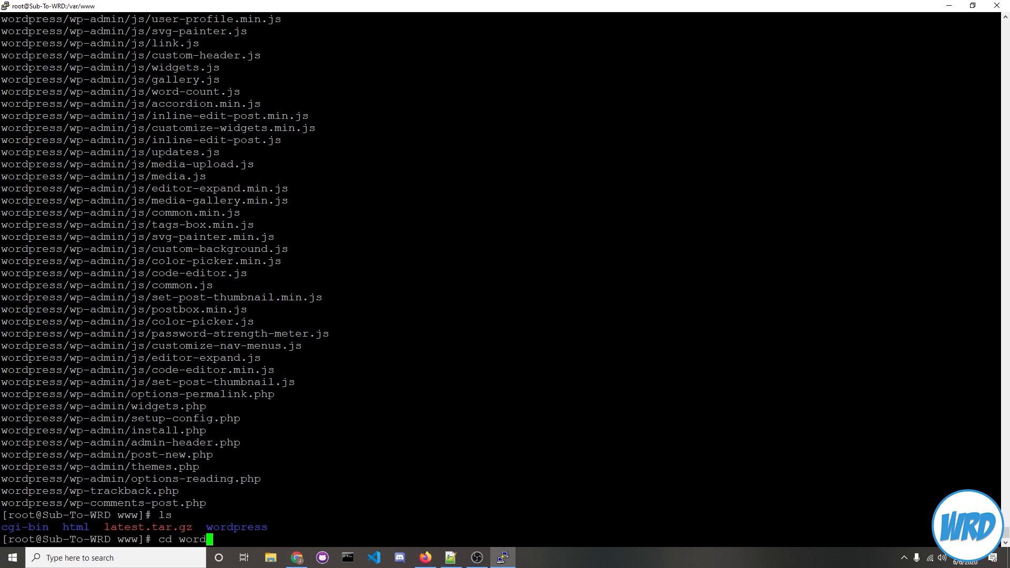
{"action": "key", "text": "Return"}
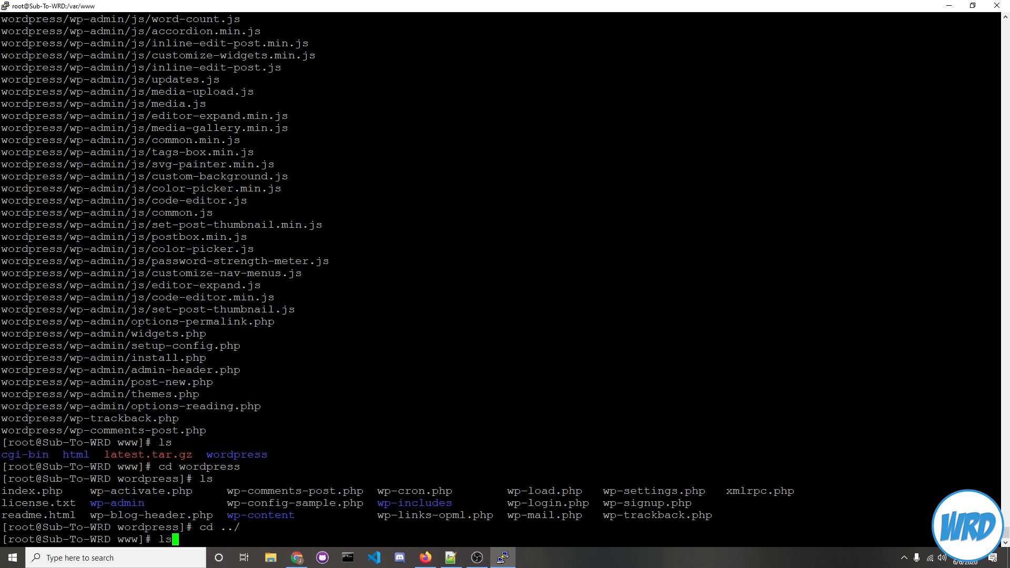
{"action": "key", "text": "Return"}
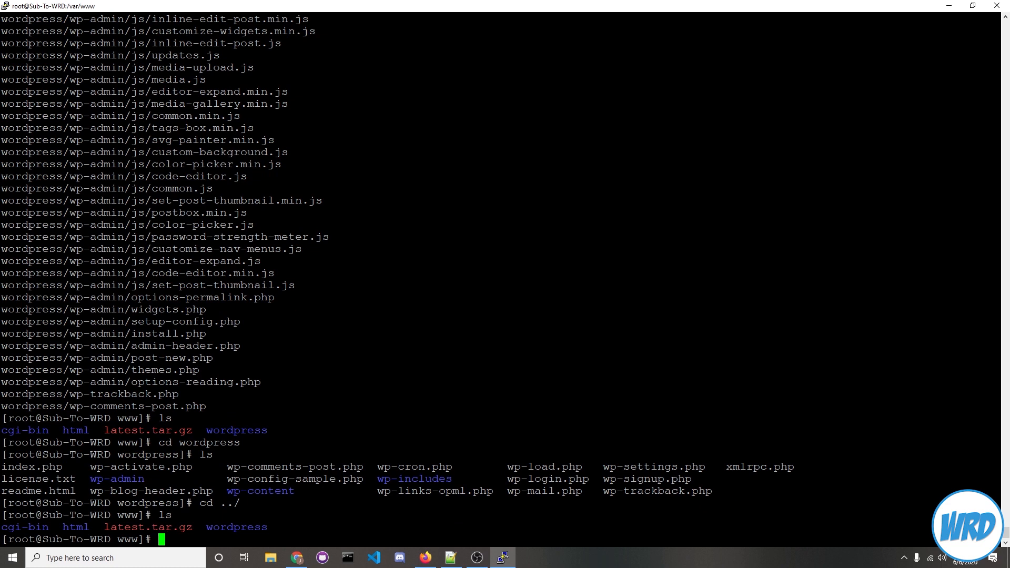
Step: Remove the latest.tar.gz archive with rm
{"action": "type", "text": "rm latest.tar.gz"}
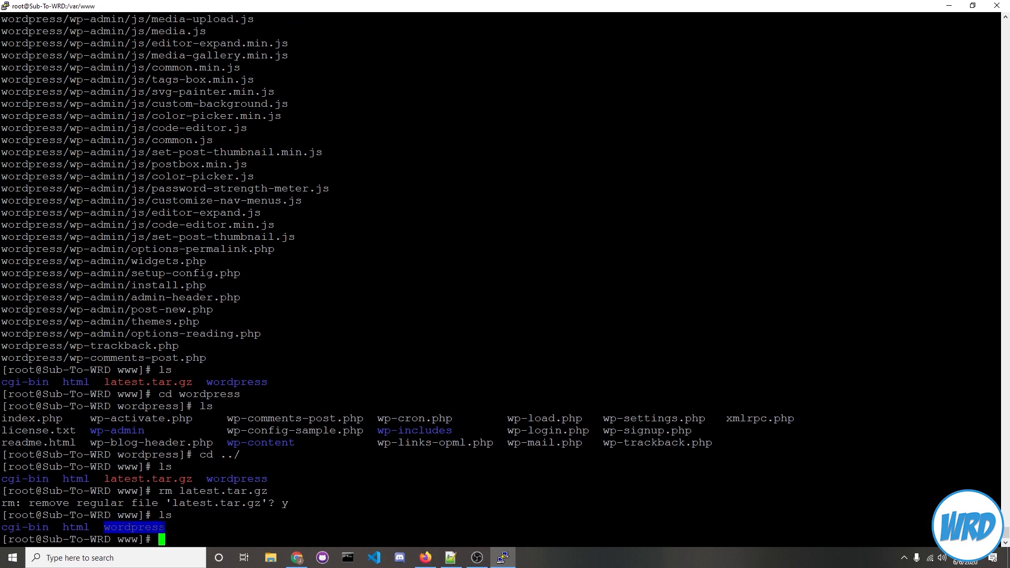
{"action": "double_click", "coordinate": [136, 478]}
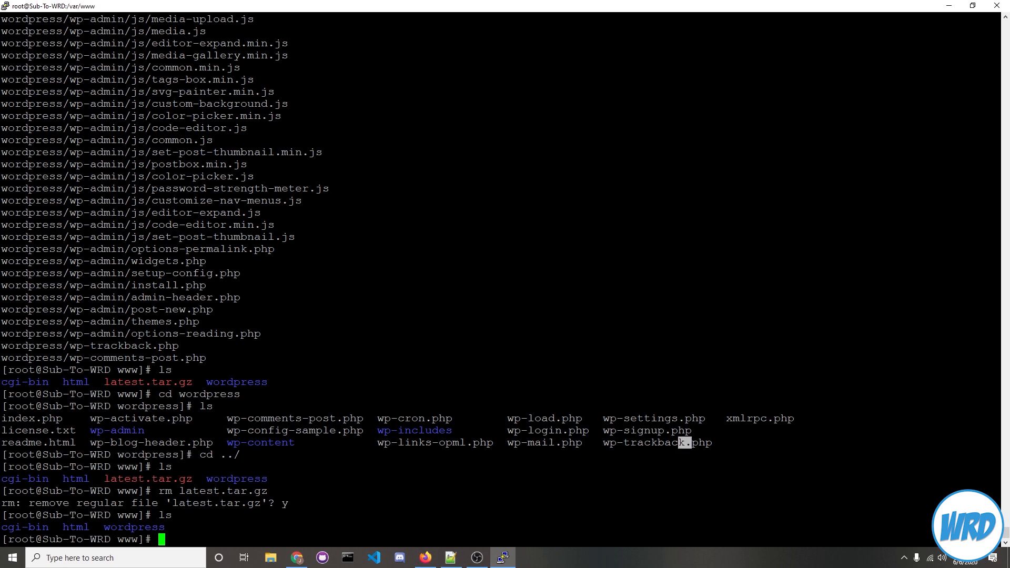
Step: Run chown -R nginx: wordpress to hand the folder to nginx, then move into it
{"action": "type", "text": "chown"}
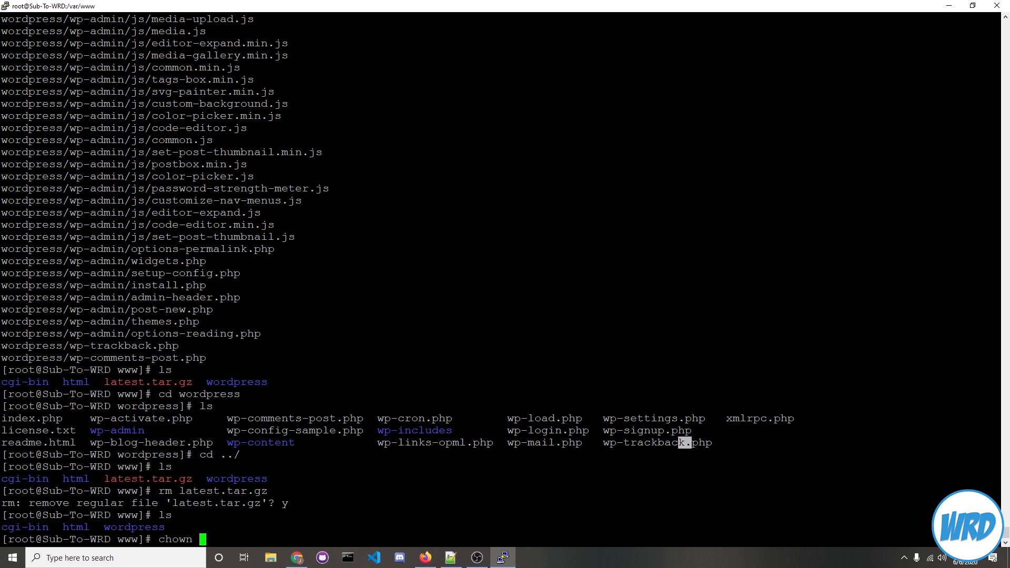
{"action": "type", "text": "-R nginx:"}
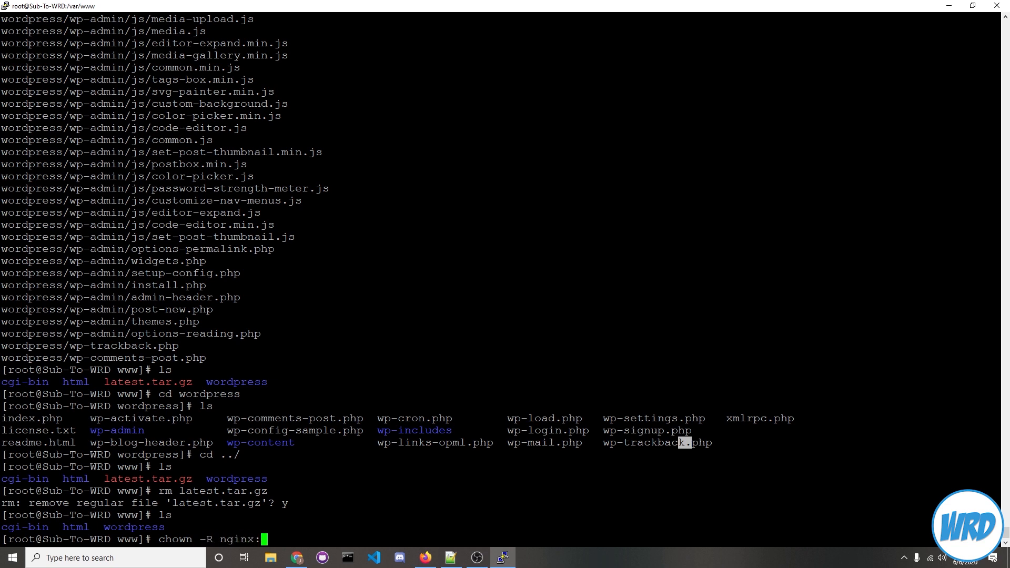
{"action": "type", "text": "wordpress"}
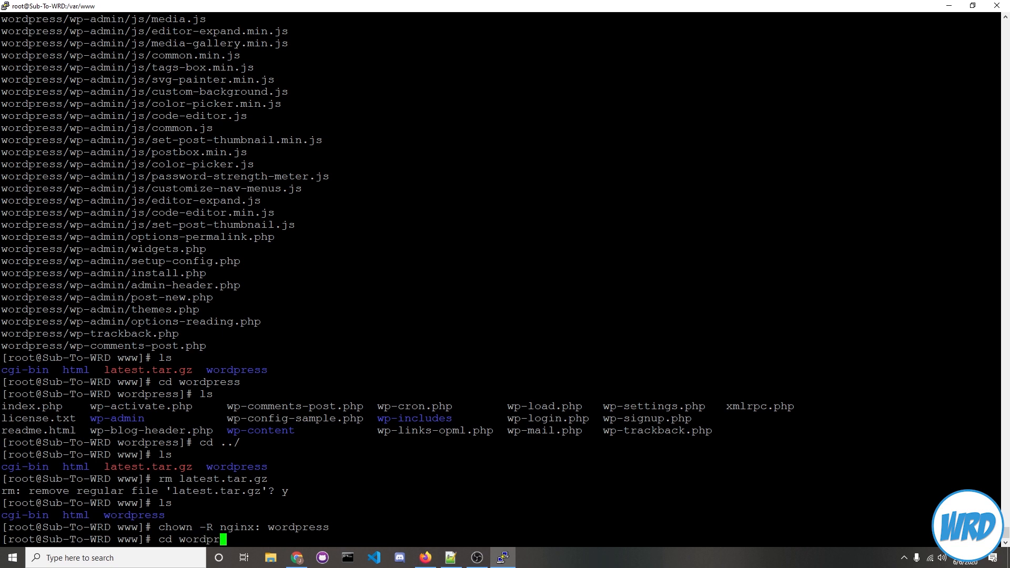
{"action": "key", "text": "Return"}
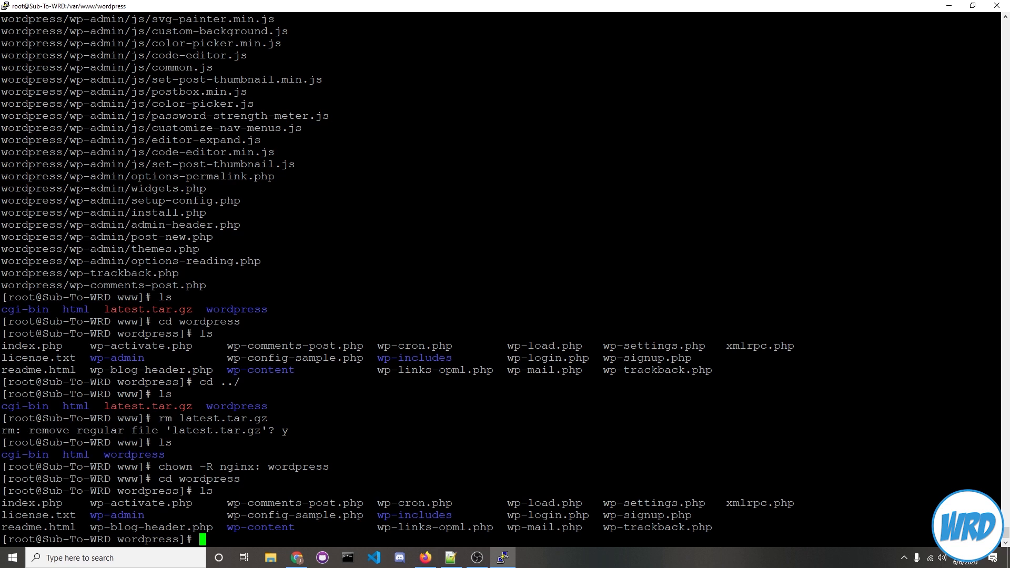
Step: Copy wp-config-sample.php to wp-config.php with cp
{"action": "type", "text": "cp"}
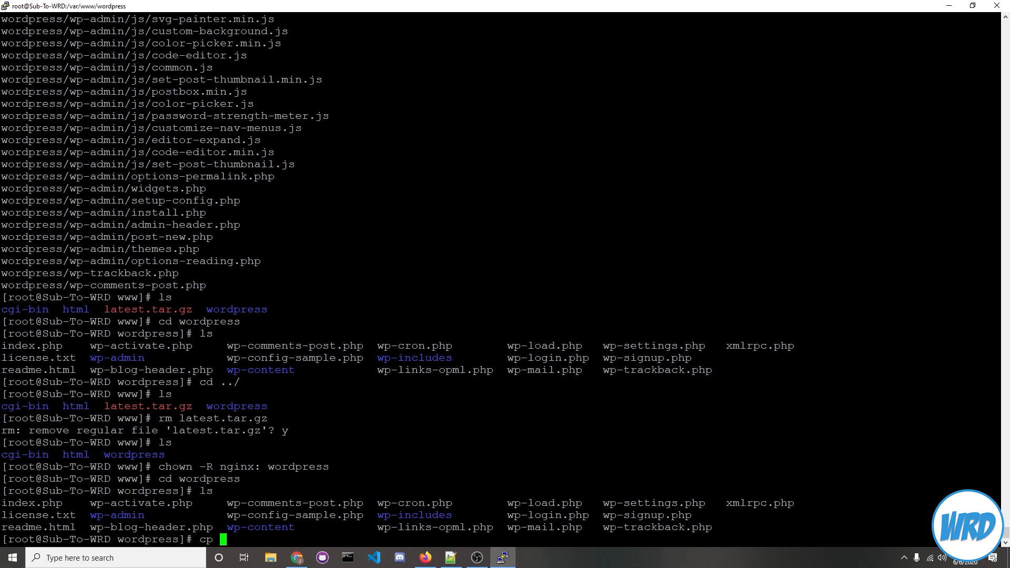
{"action": "type", "text": "wp-config-sample.php"}
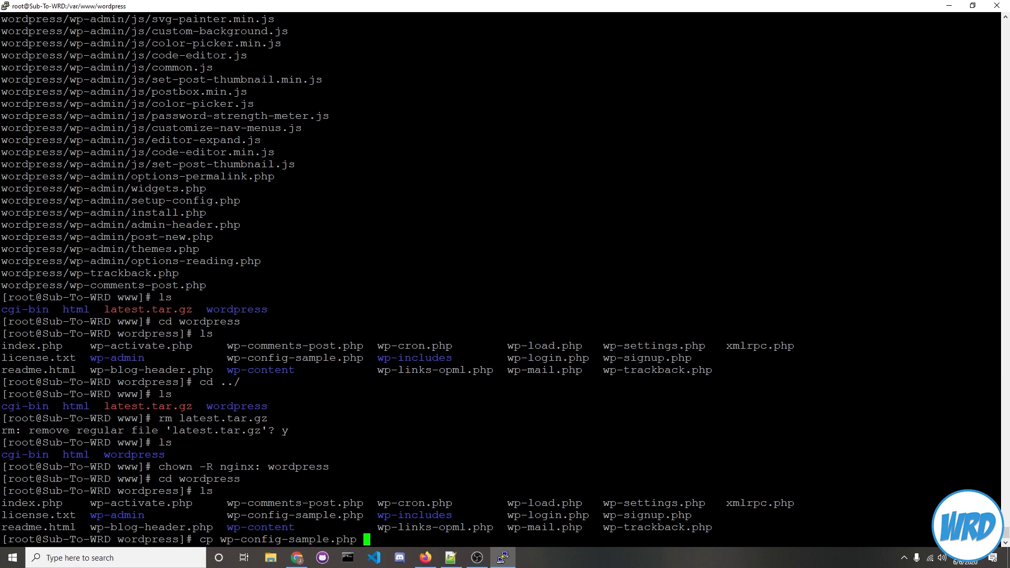
{"action": "type", "text": "wp-"}
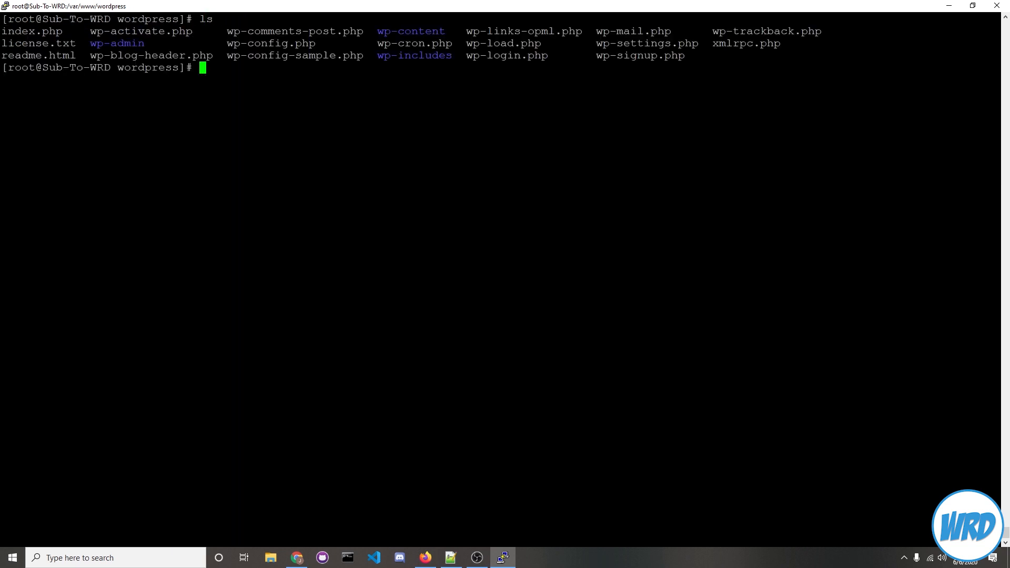
{"action": "double_click", "coordinate": [270, 43]}
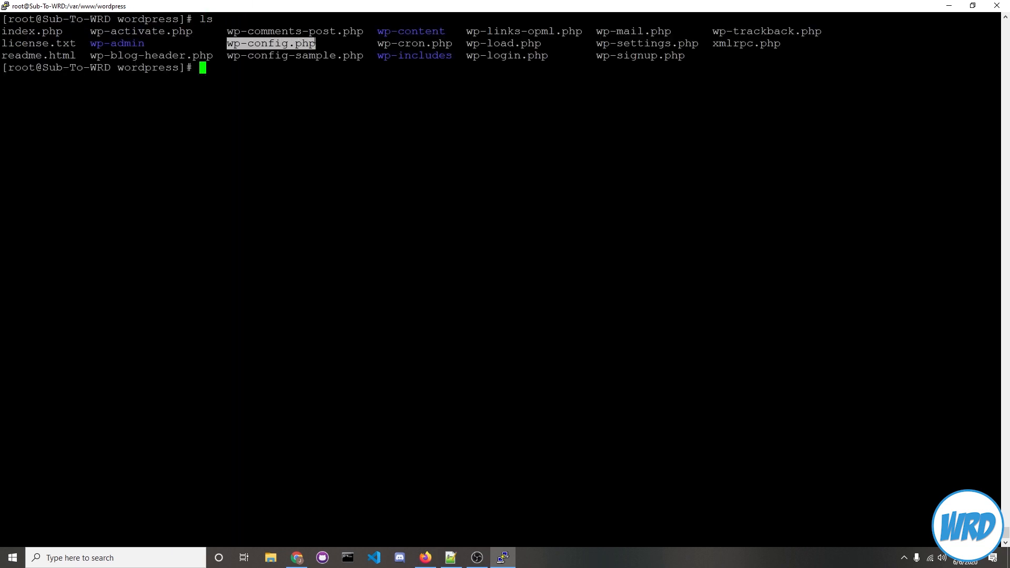
Step: Open wp-config.php in nano for editing
{"action": "type", "text": "nano"}
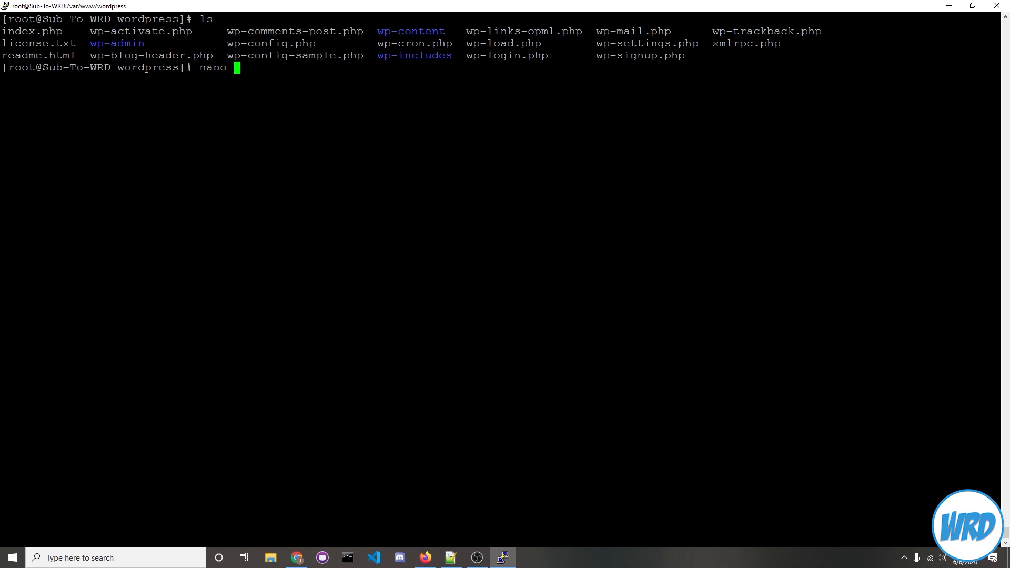
{"action": "type", "text": "wp-config"}
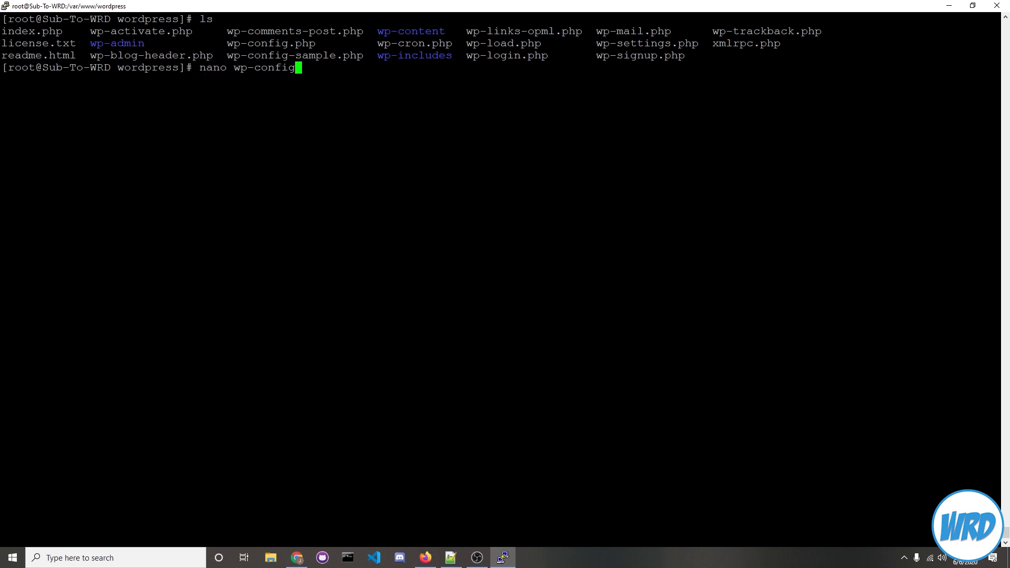
{"action": "key", "text": "Return"}
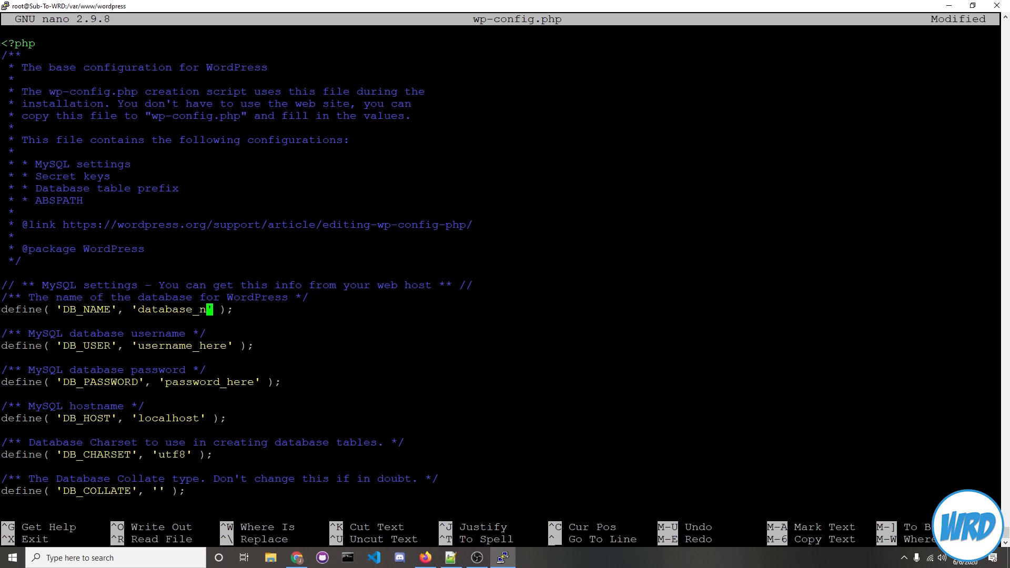
Step: Set DB_NAME to 'wordpress', DB_USER to 'root' and clear DB_PASSWORD
{"action": "type", "text": "wordpress"}
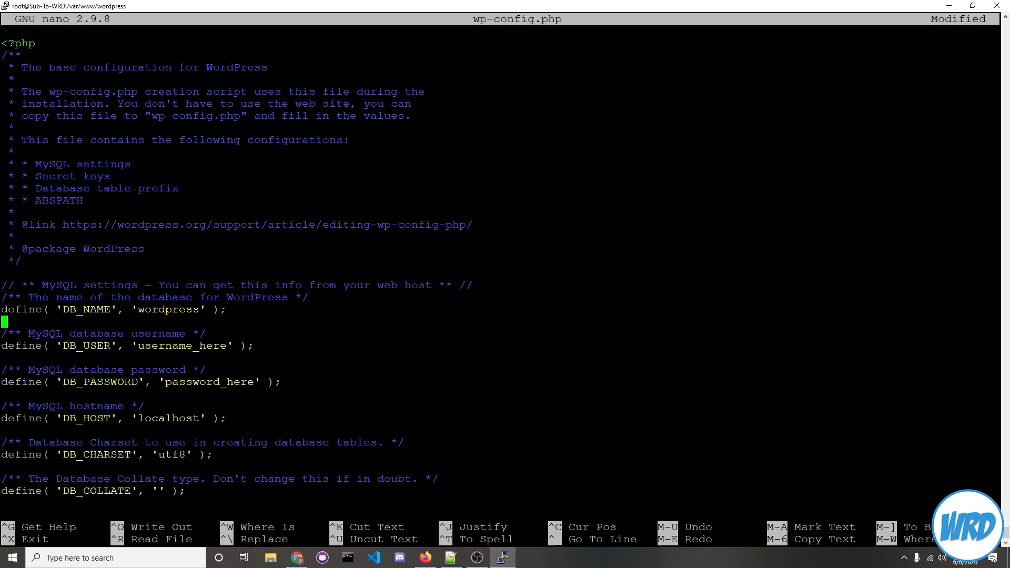
{"action": "type", "text": "root"}
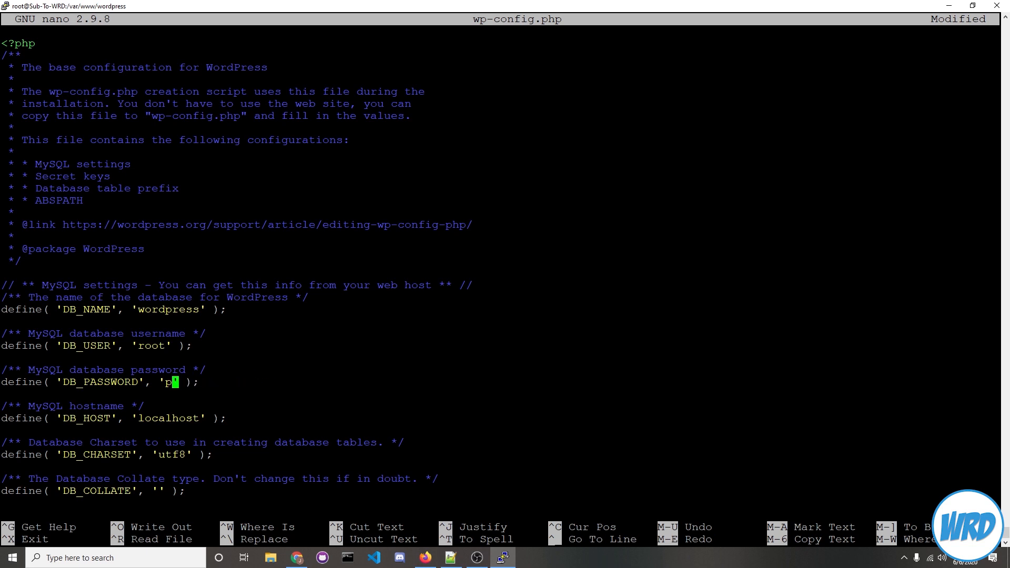
{"action": "key", "text": "Backspace"}
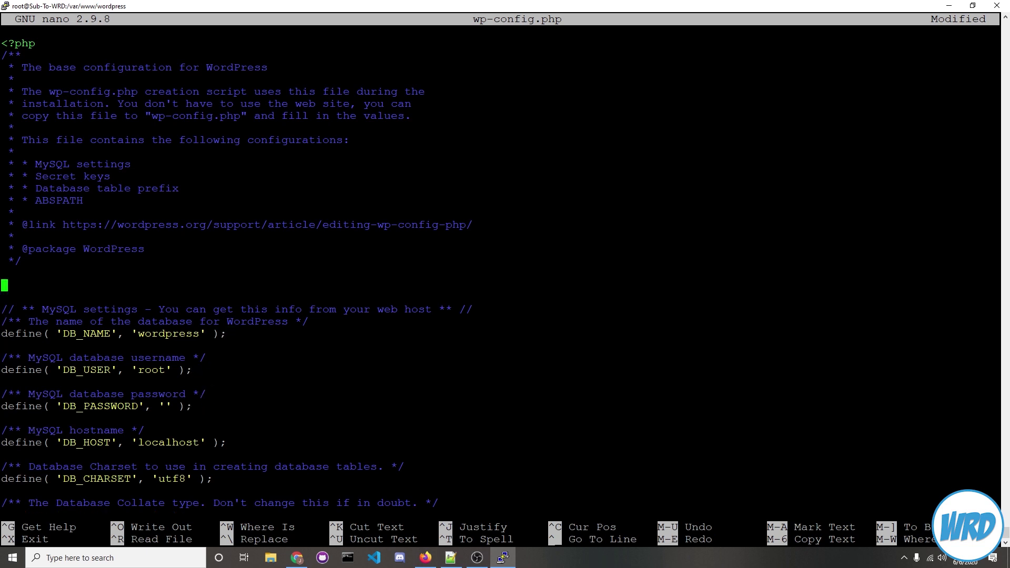
Step: Insert define('FS_METHOD', 'direct'); above the MySQL settings
{"action": "type", "text": "define()"}
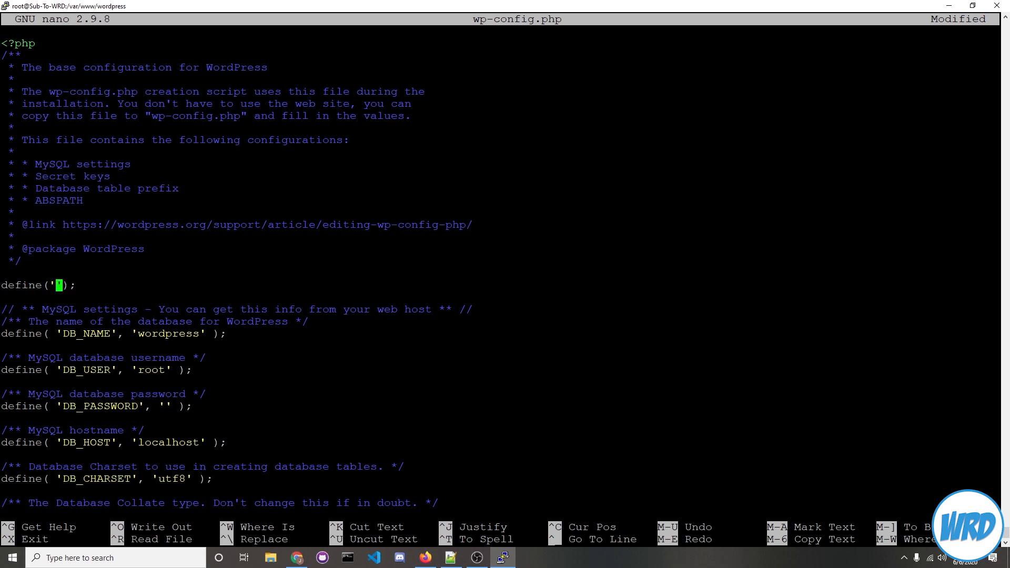
{"action": "type", "text": "FS_METHOD"}
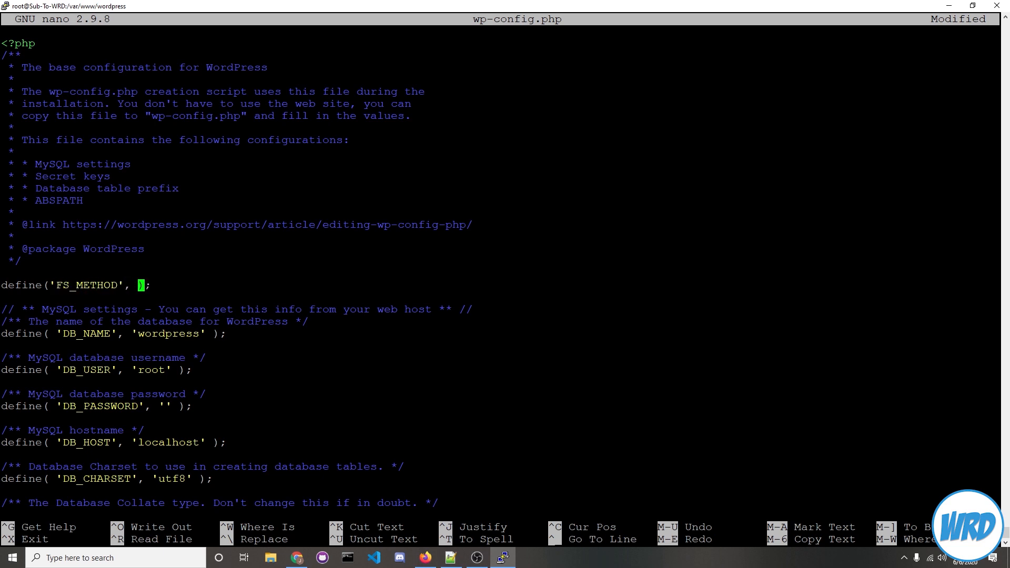
{"action": "type", "text": "'"}
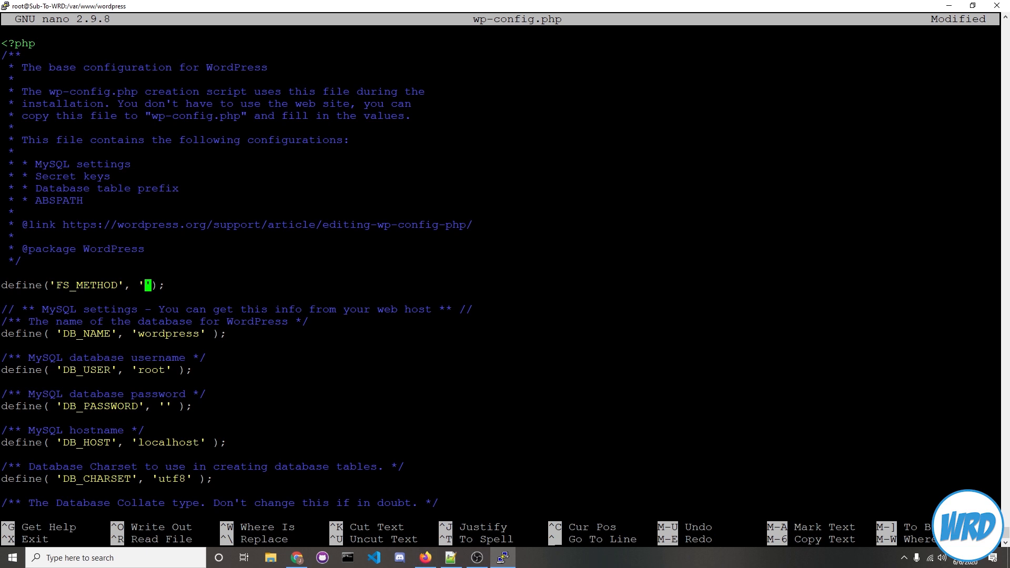
{"action": "type", "text": "direct"}
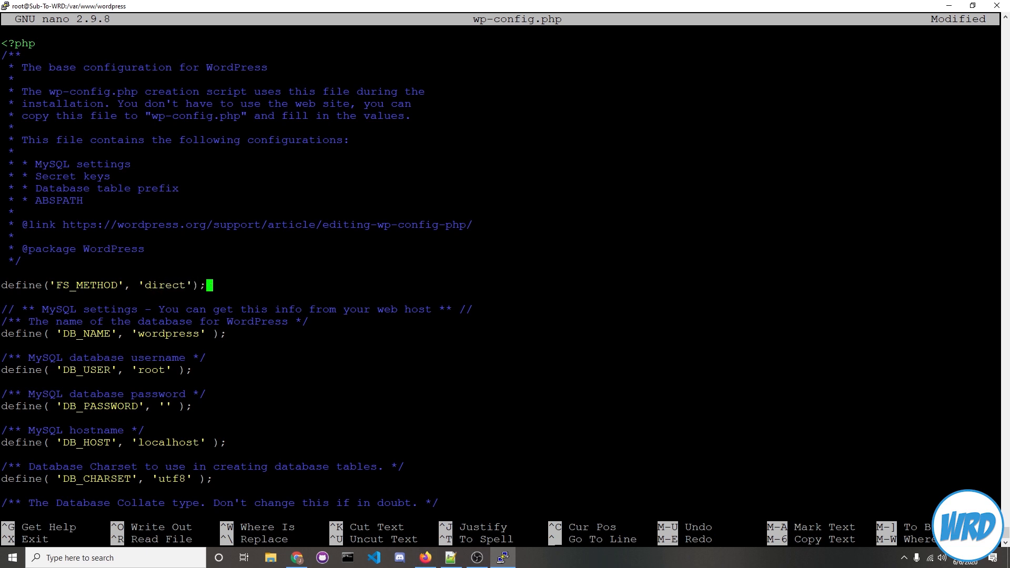
Step: Save the modified wp-config.php and exit nano back to the shell
{"action": "key", "text": "ctrl+x"}
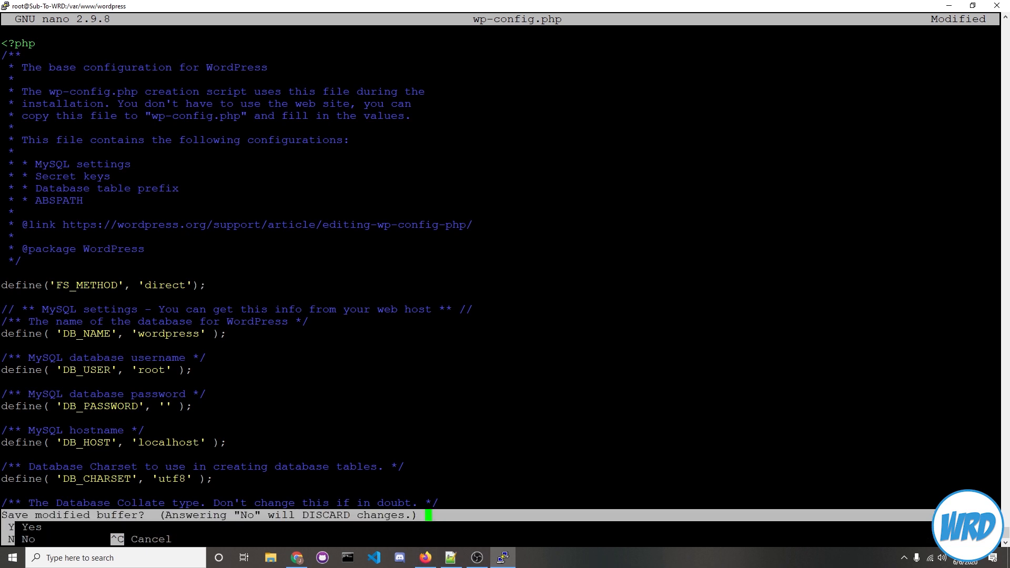
{"action": "key", "text": "y"}
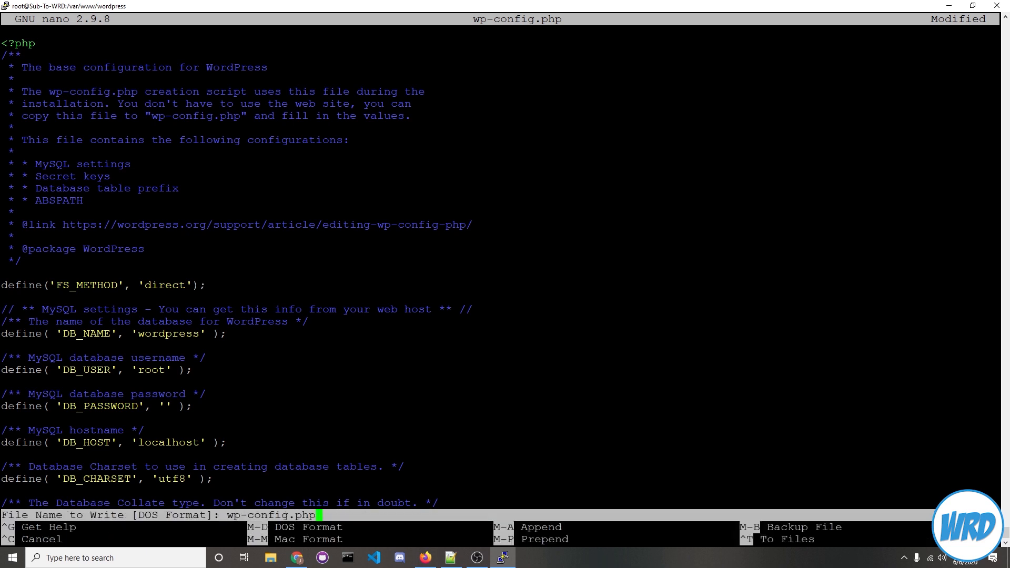
{"action": "key", "text": "Enter"}
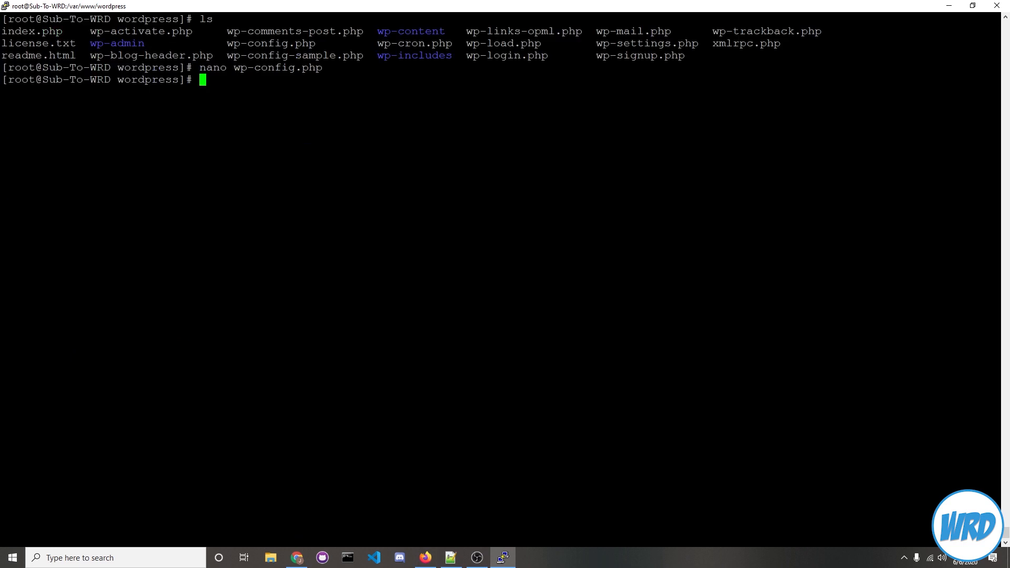
Step: Run chmod 777 ./wp-content/plugins, then begin a nano command
{"action": "type", "text": "chmod"}
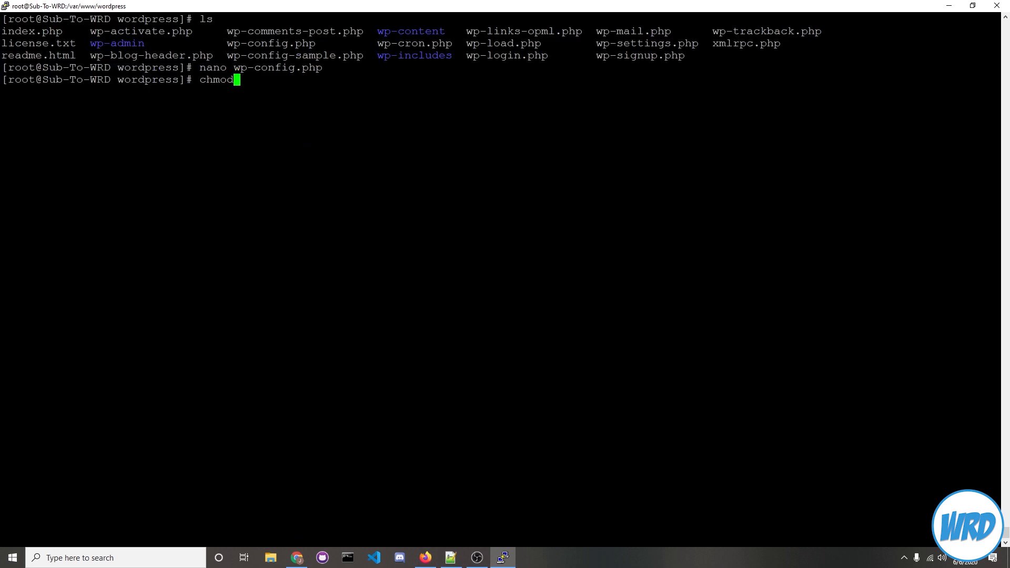
{"action": "type", "text": "777 ./"}
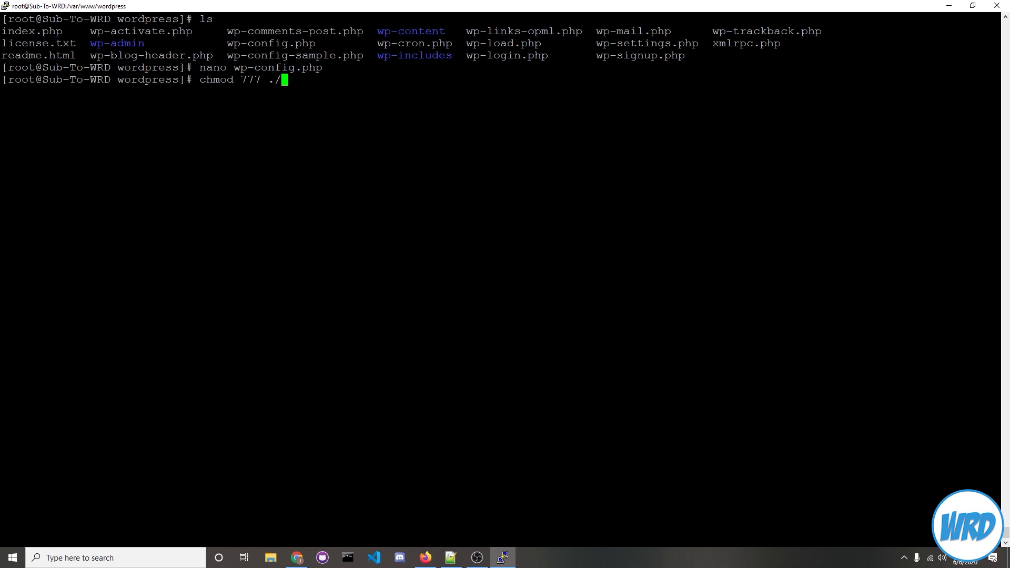
{"action": "type", "text": "wp-content/plugins"}
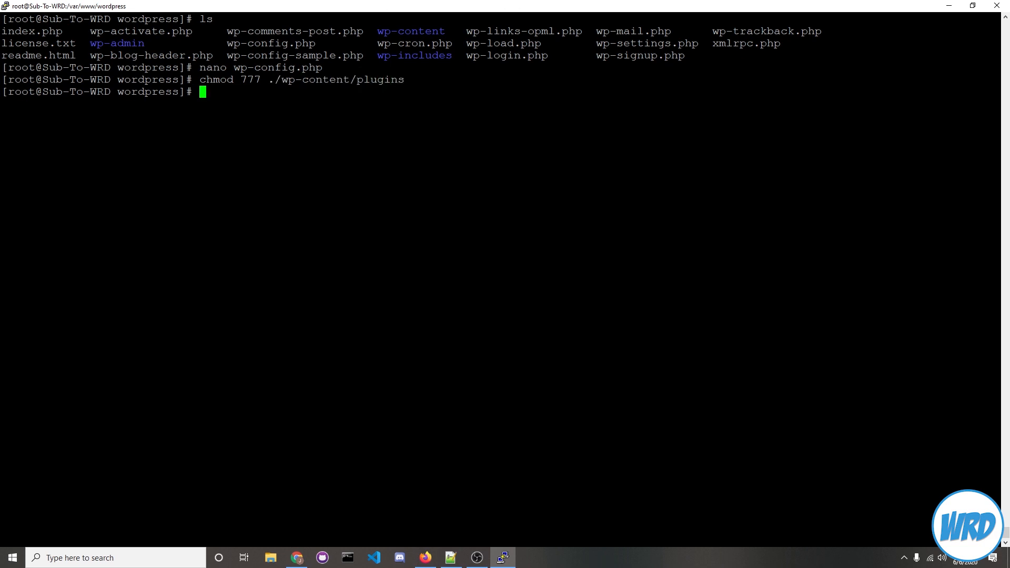
{"action": "type", "text": "nano"}
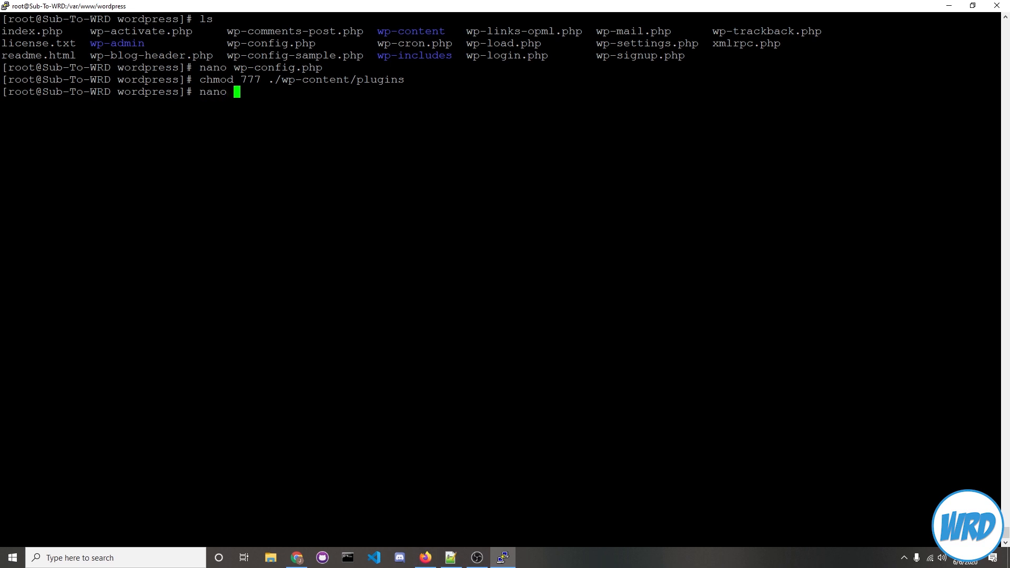
Step: Open /etc/nginx/conf.d/wordpress.conf and start a server block listening on 80 for wp.wearedevs.com
{"action": "type", "text": "/etc"}
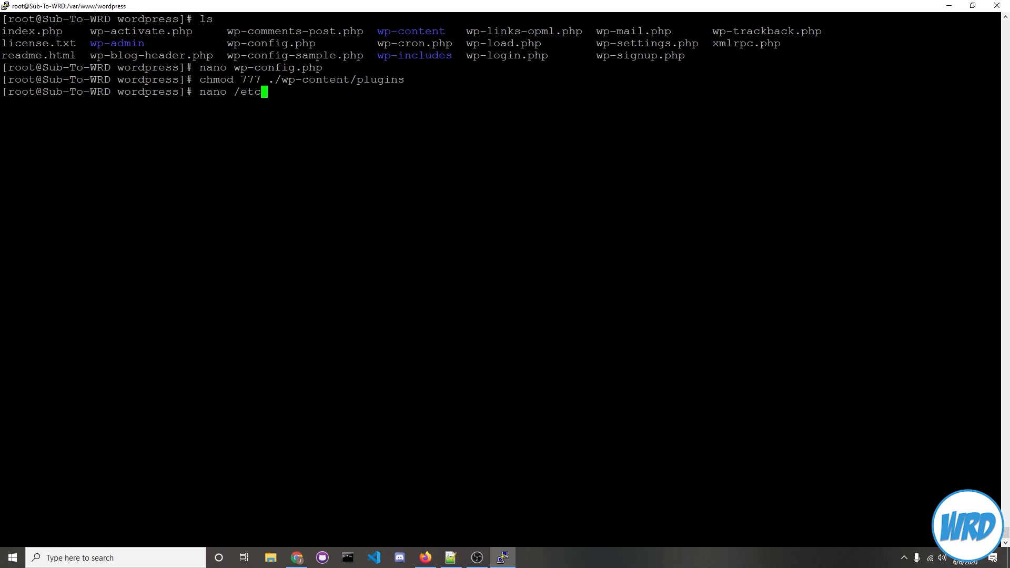
{"action": "type", "text": "/nginx/conf"}
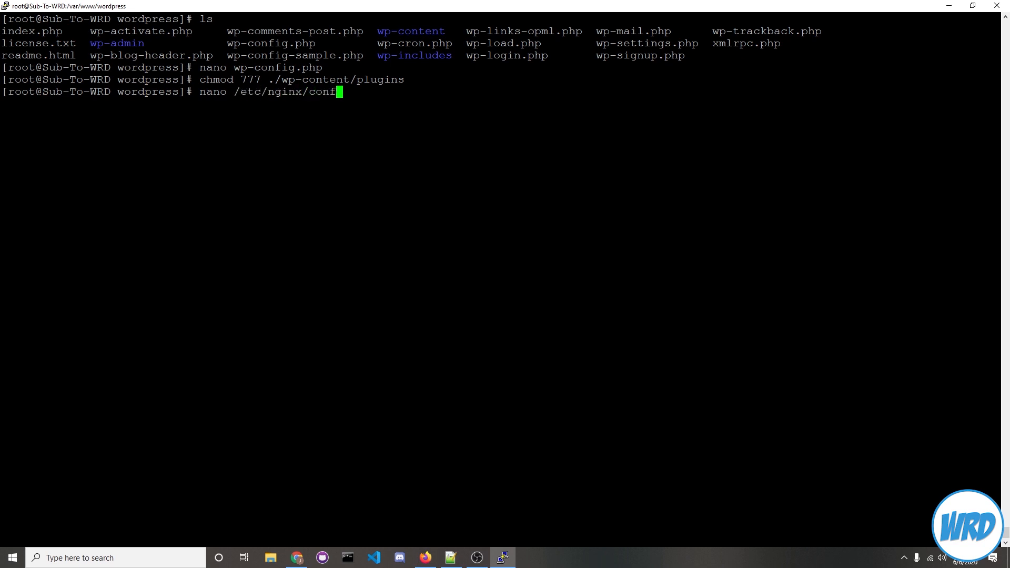
{"action": "type", "text": ".d/wo"}
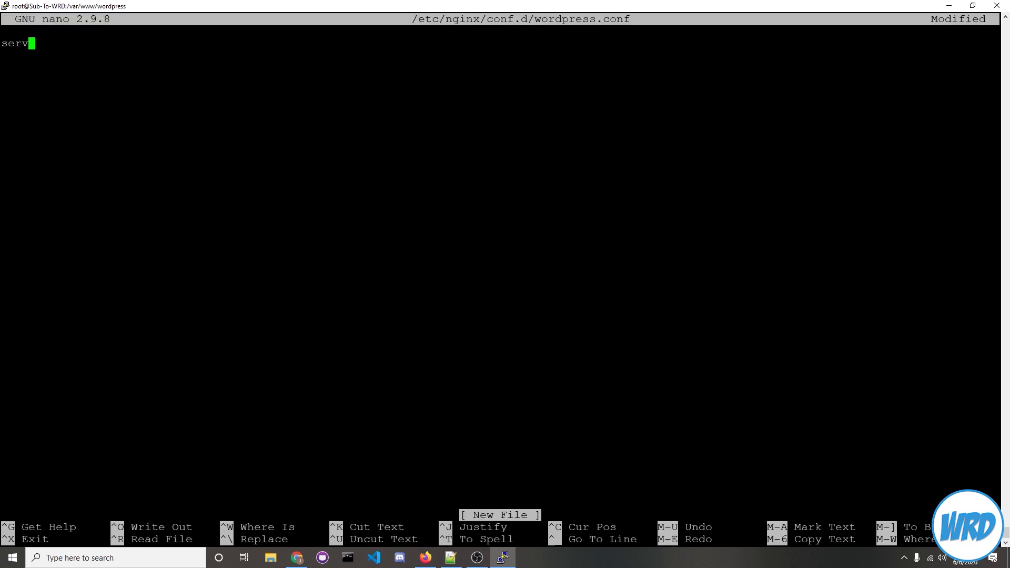
{"action": "type", "text": "er{"}
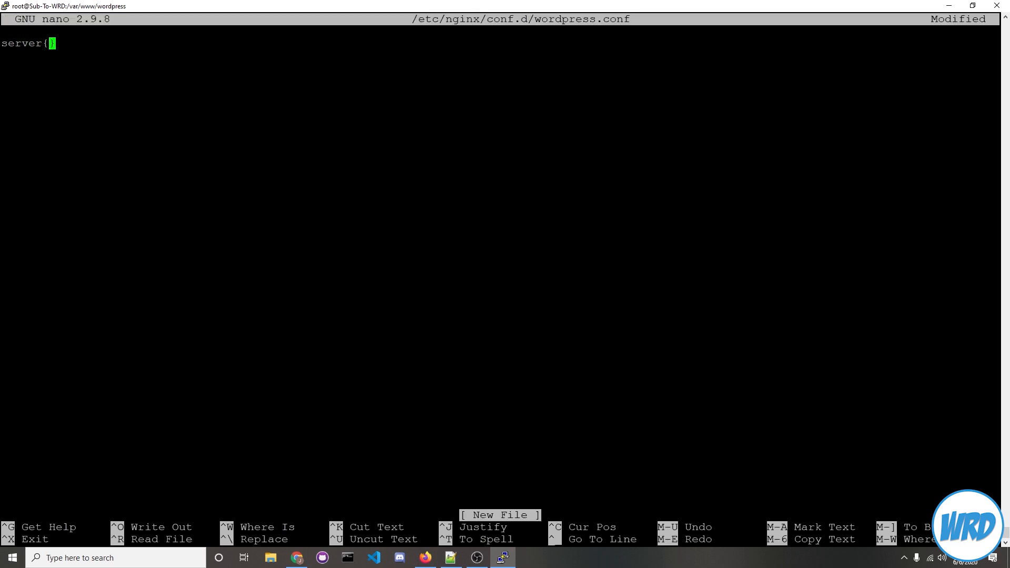
{"action": "key", "text": "Enter"}
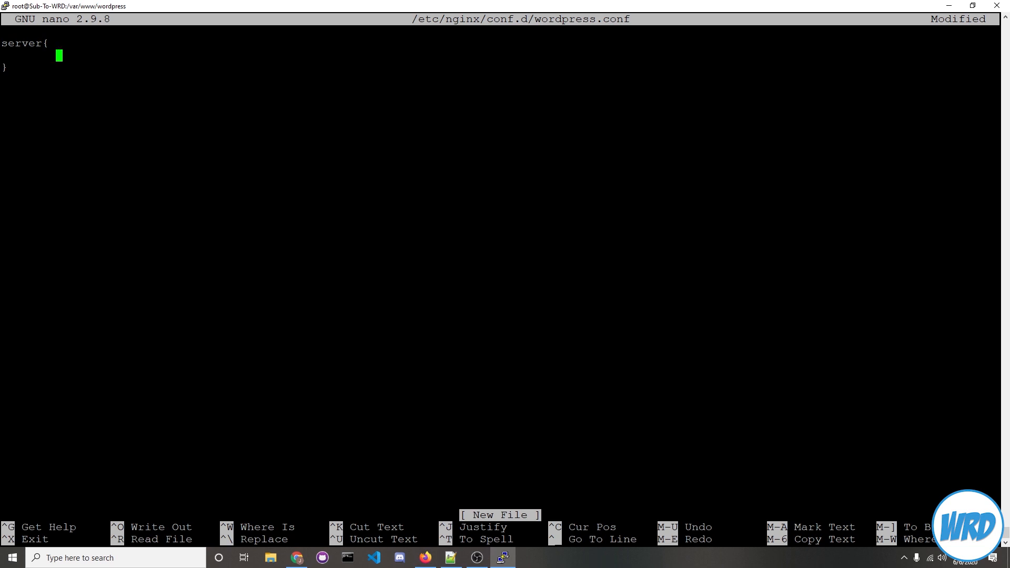
{"action": "type", "text": "listen 80;"}
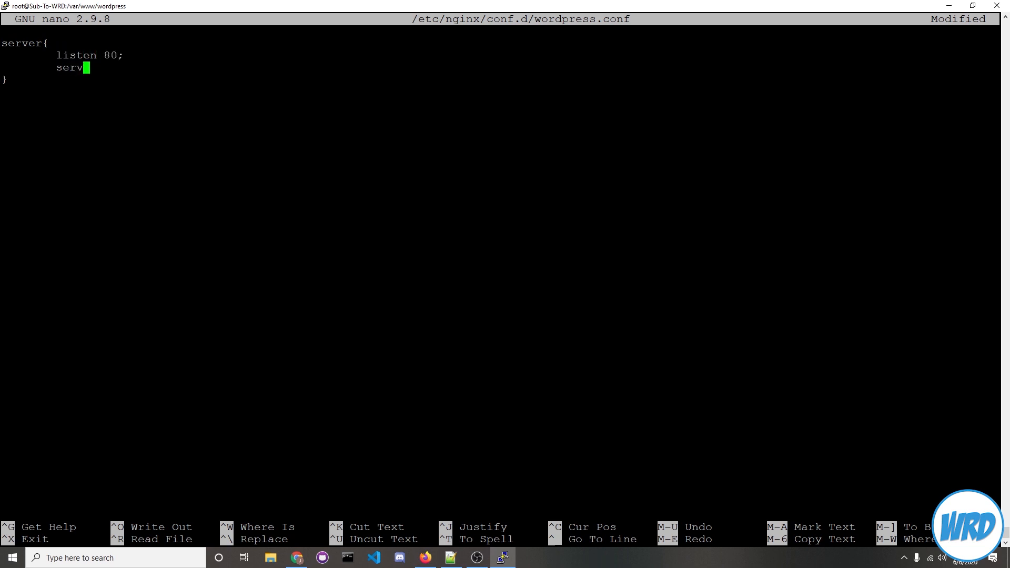
{"action": "type", "text": "er_name"}
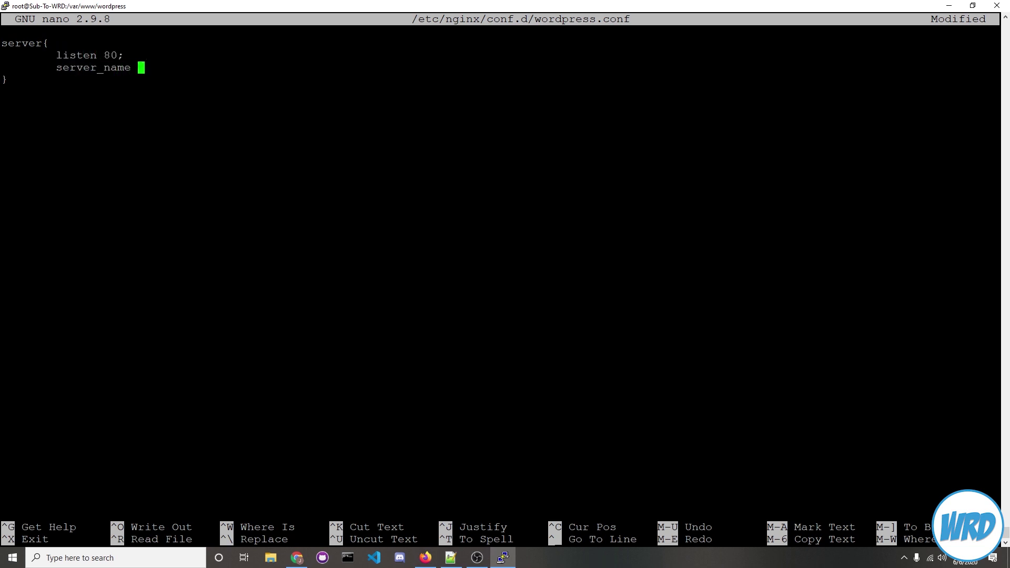
{"action": "type", "text": "wp.wearedevs.com;"}
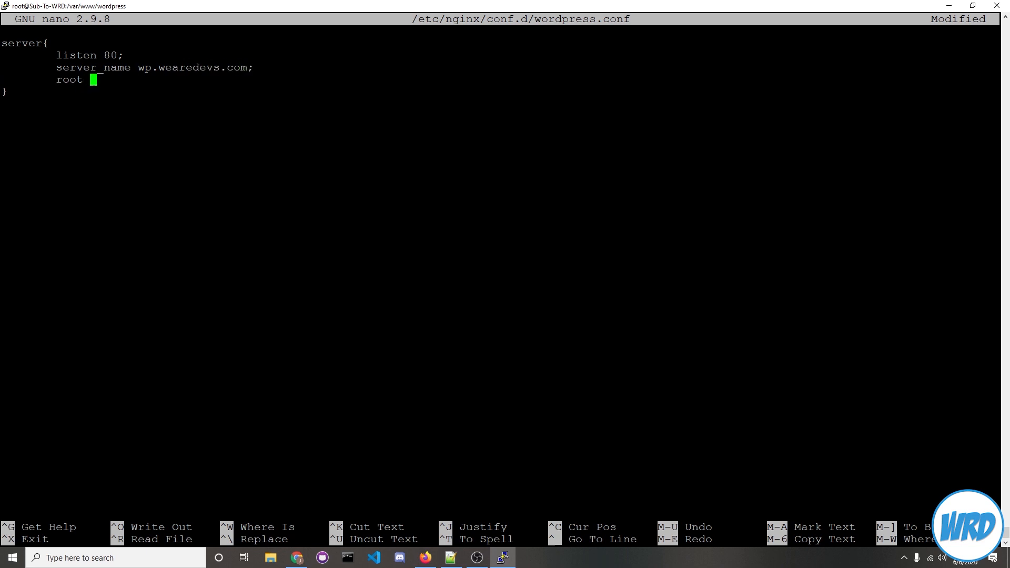
Step: Set root /var/www/wordpress, index index.php and location / with try_files $uri $uri/ /index.php?$args
{"action": "type", "text": "/var"}
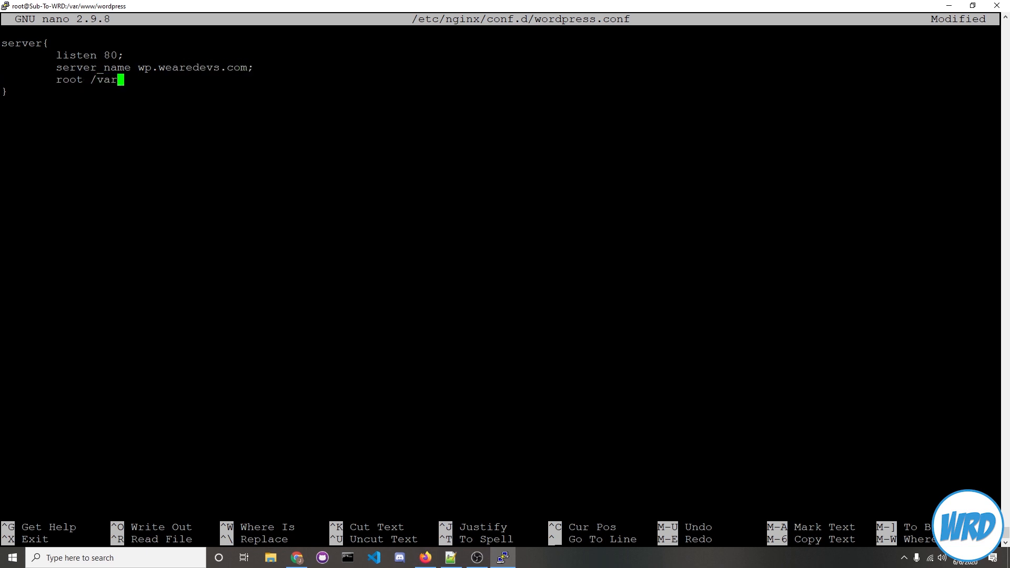
{"action": "type", "text": "/www/wordpress;"}
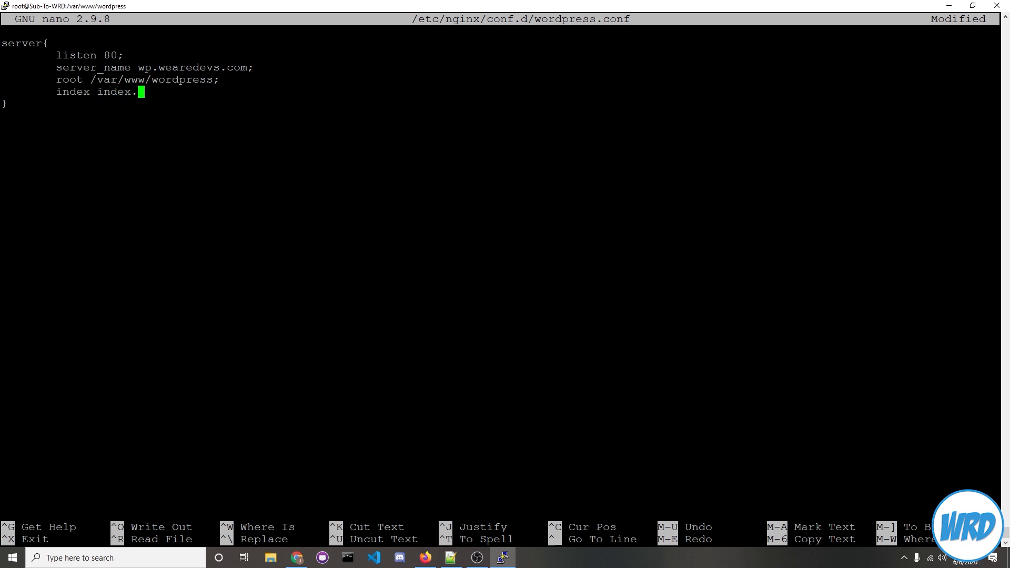
{"action": "type", "text": "php;"}
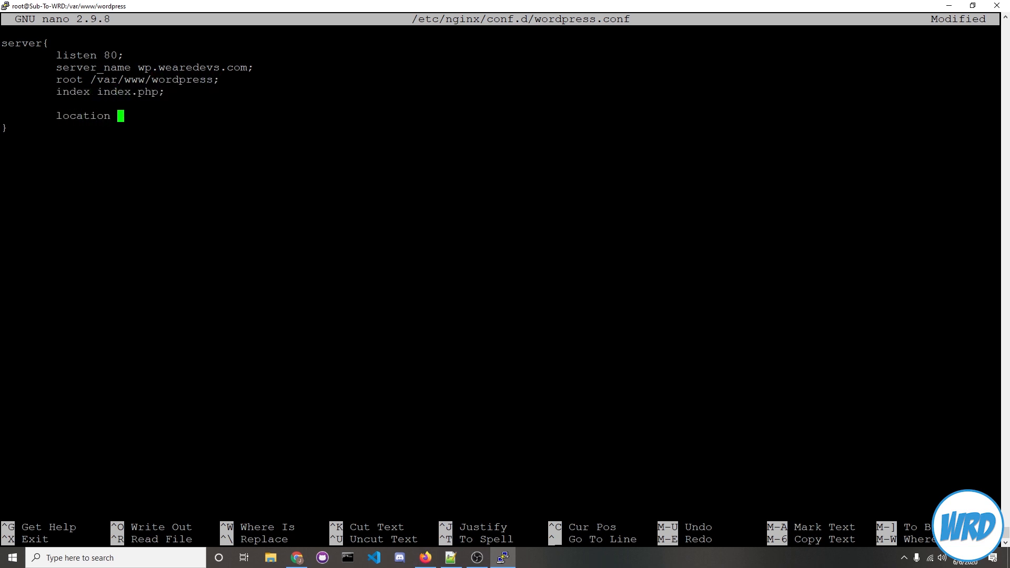
{"action": "type", "text": "/ {"}
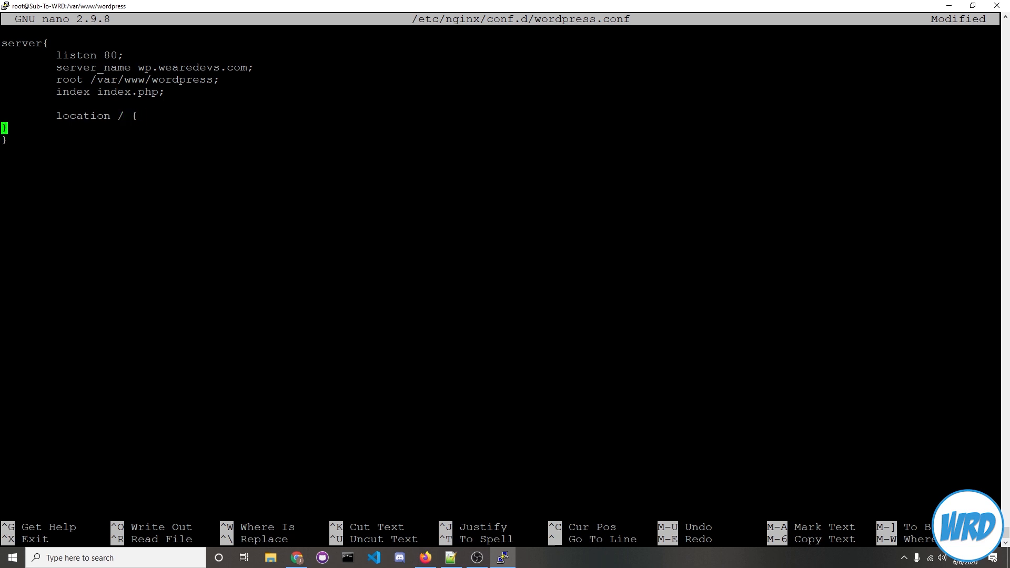
{"action": "type", "text": "try_files $uri"}
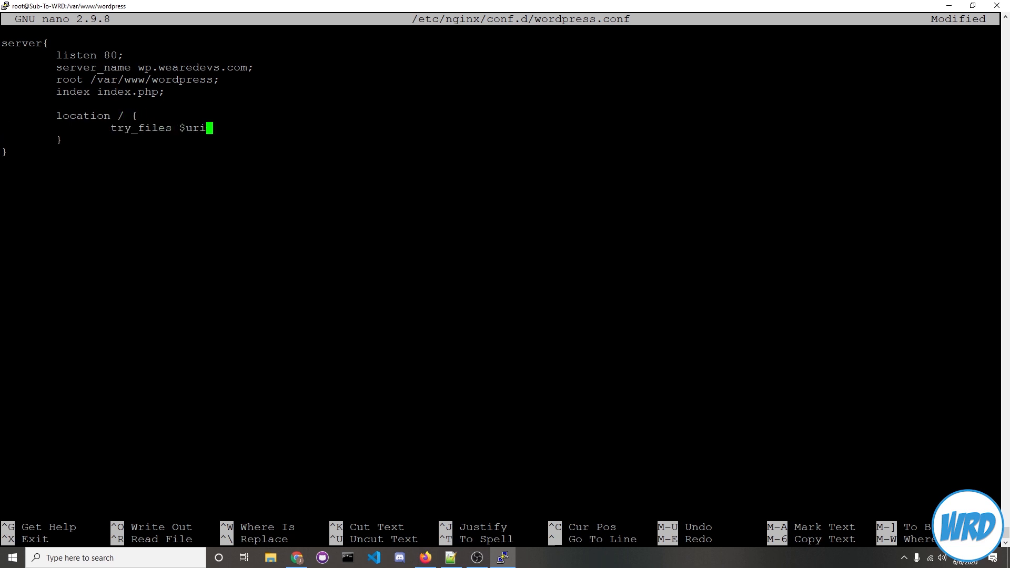
{"action": "type", "text": "$uri/"}
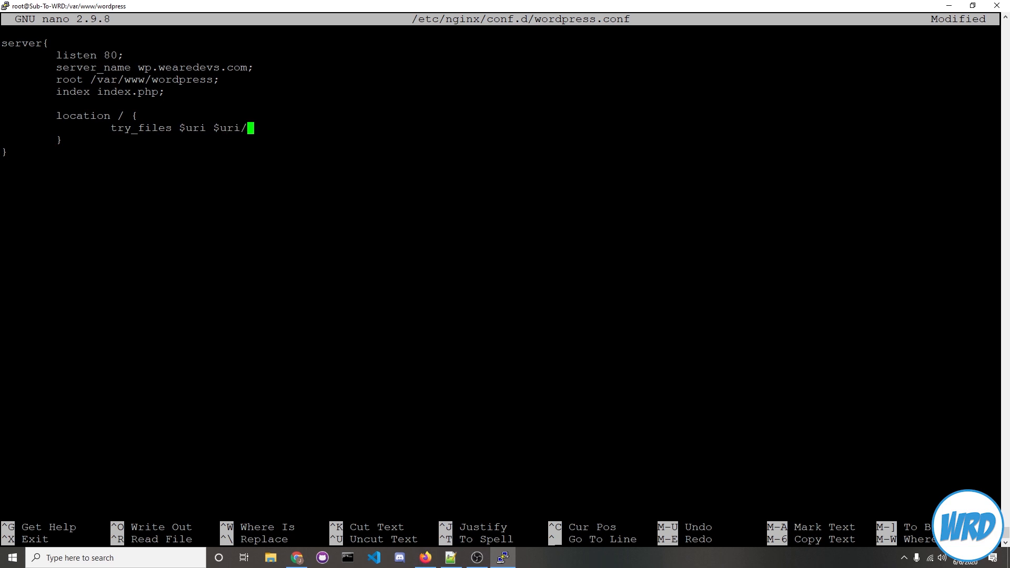
{"action": "type", "text": "/index.php"}
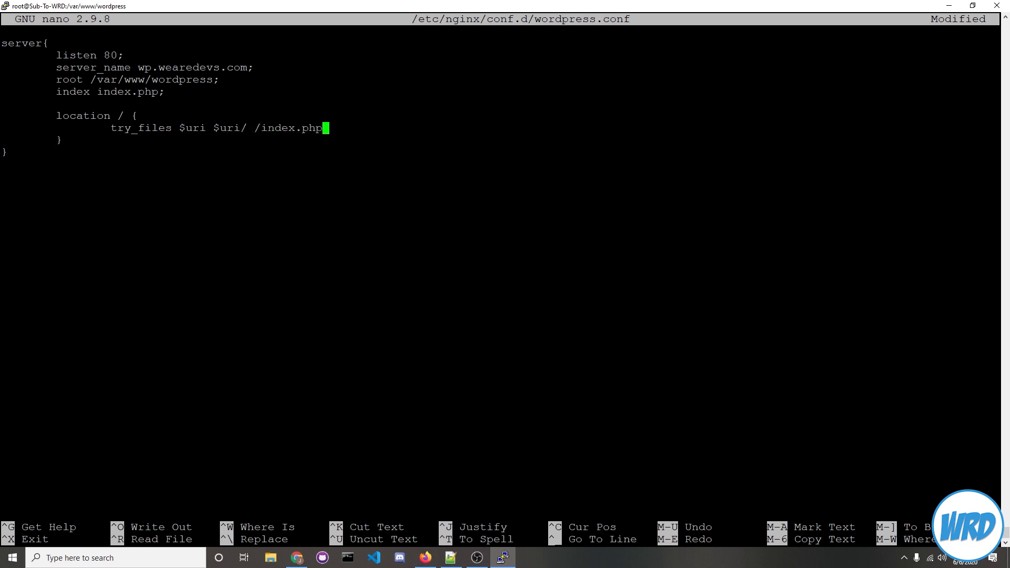
{"action": "type", "text": "$args;"}
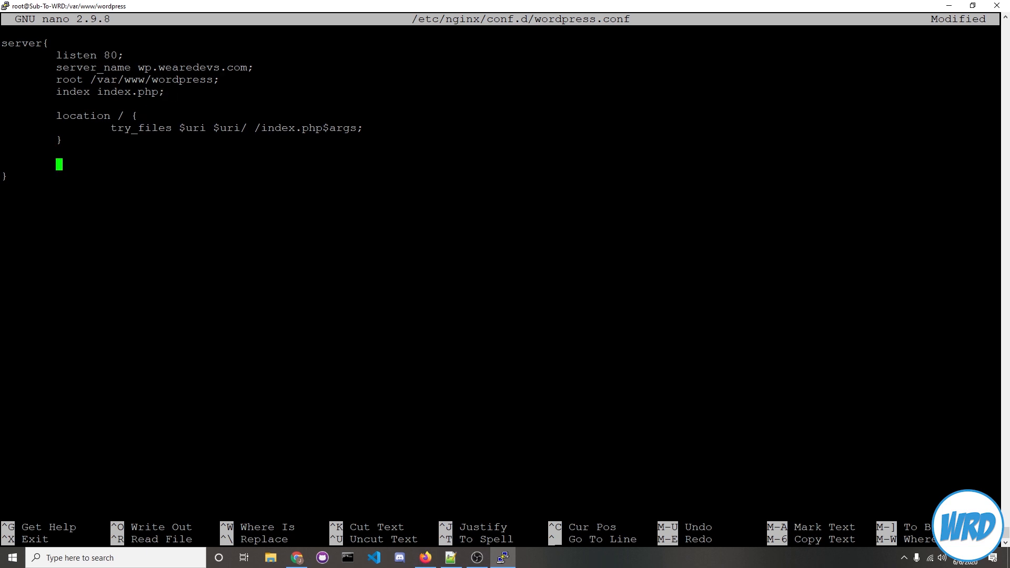
Step: Add location ~ \.php$ with try_files =404, fastcgi_pass to the php-fpm unix socket and fastcgi_index index.php
{"action": "type", "text": "loction ~"}
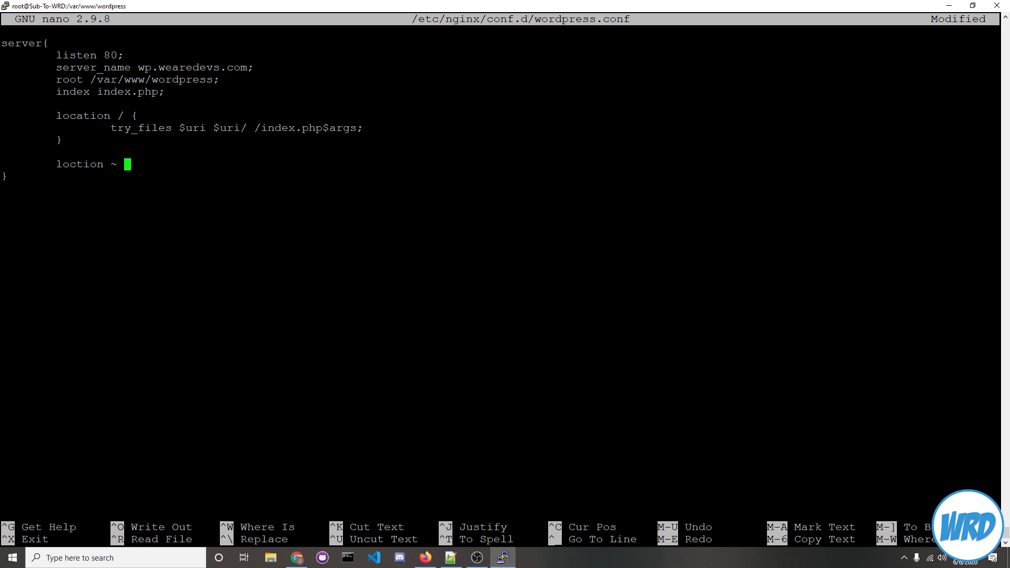
{"action": "type", "text": "\\."}
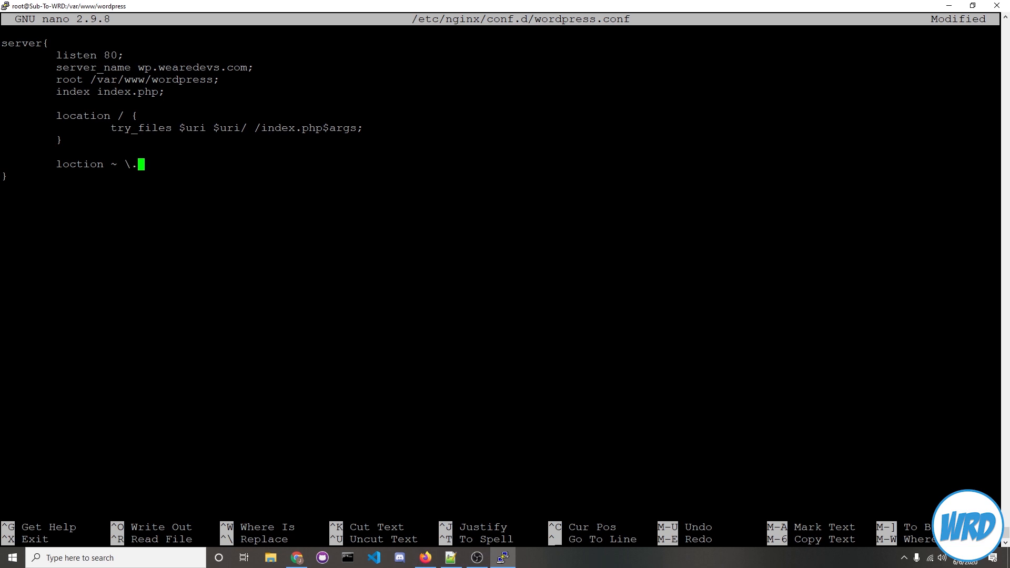
{"action": "type", "text": "php$ {"}
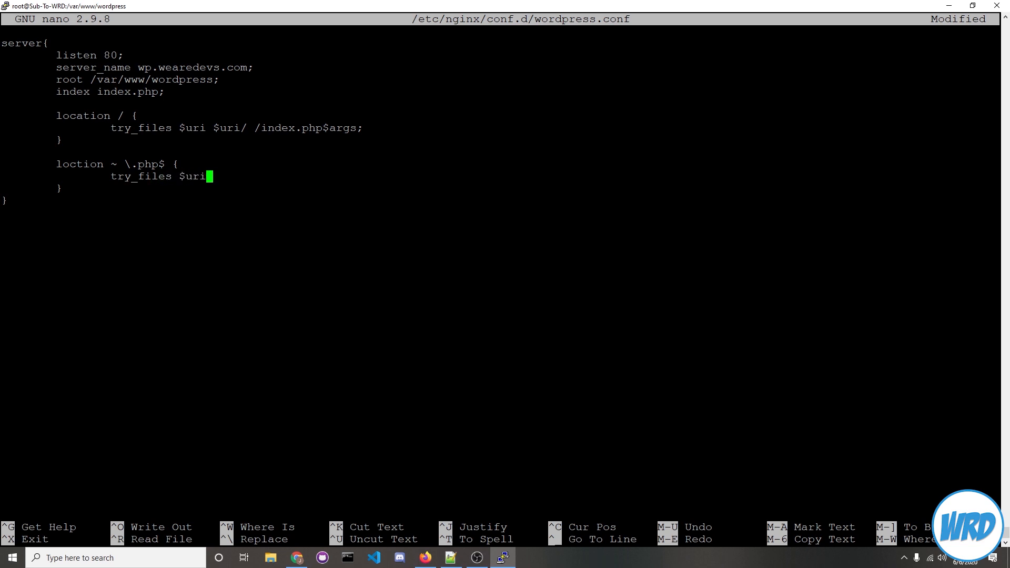
{"action": "type", "text": "=404;"}
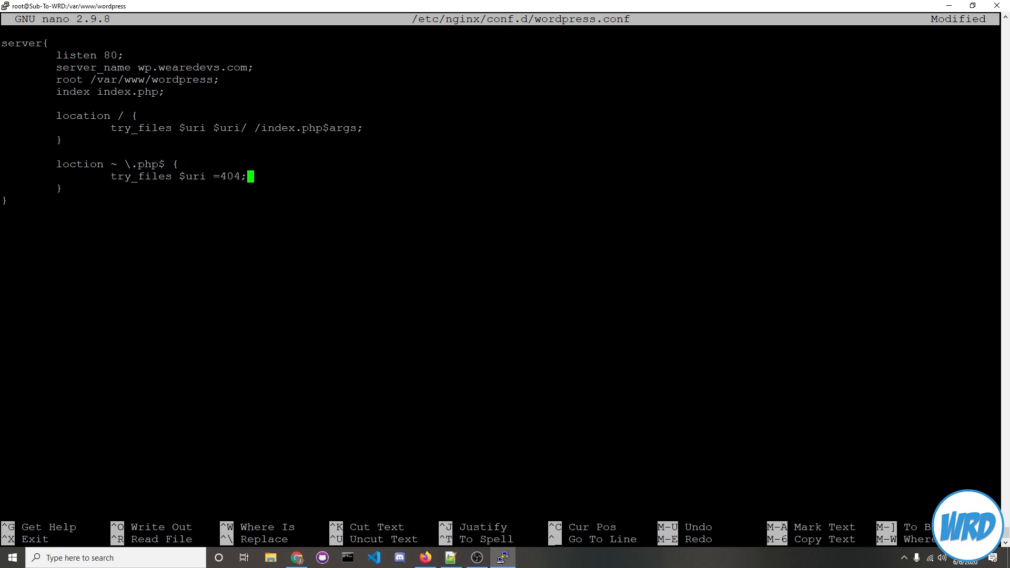
{"action": "key", "text": "Left"}
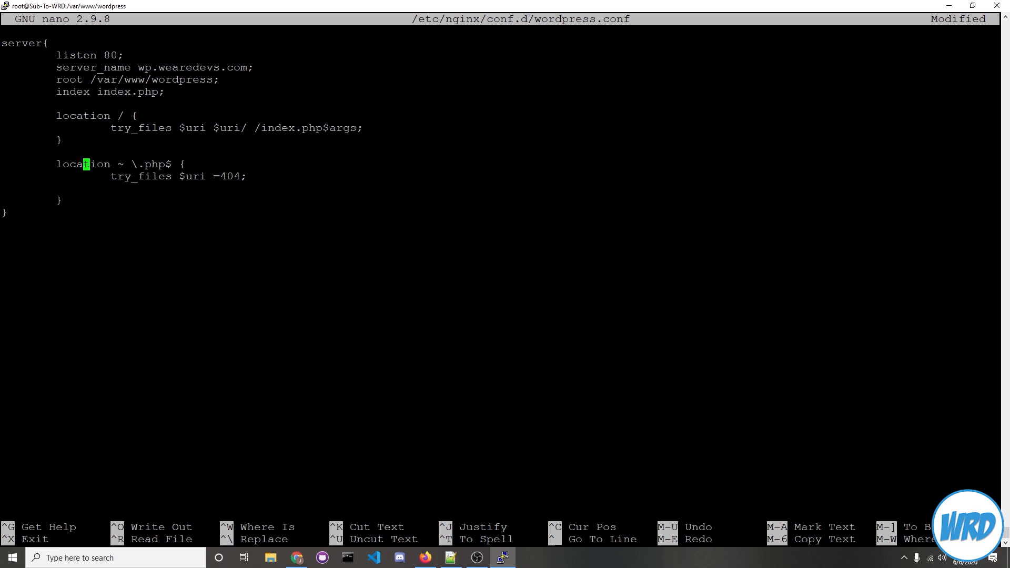
{"action": "key", "text": "Down"}
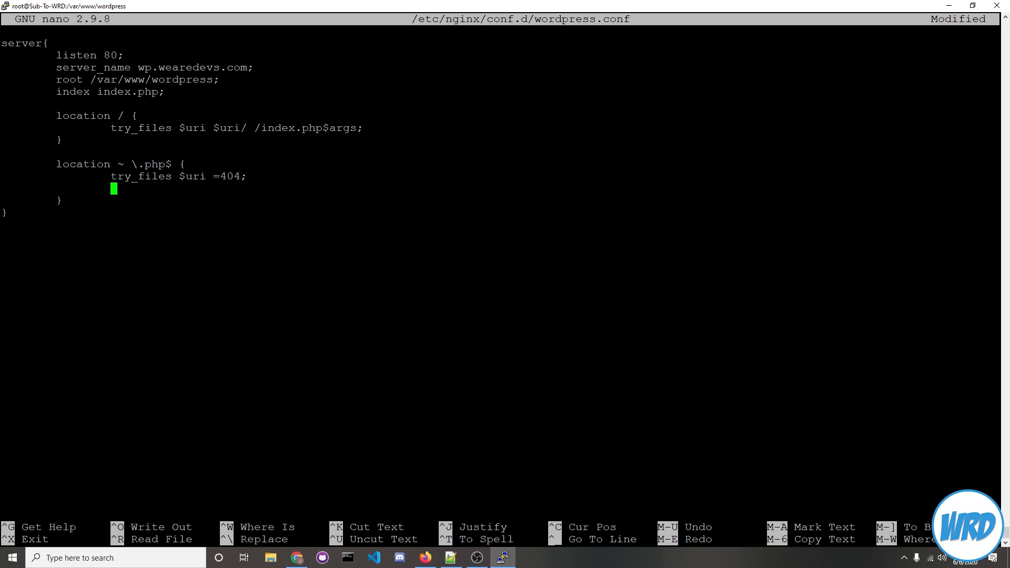
{"action": "type", "text": "fastc"}
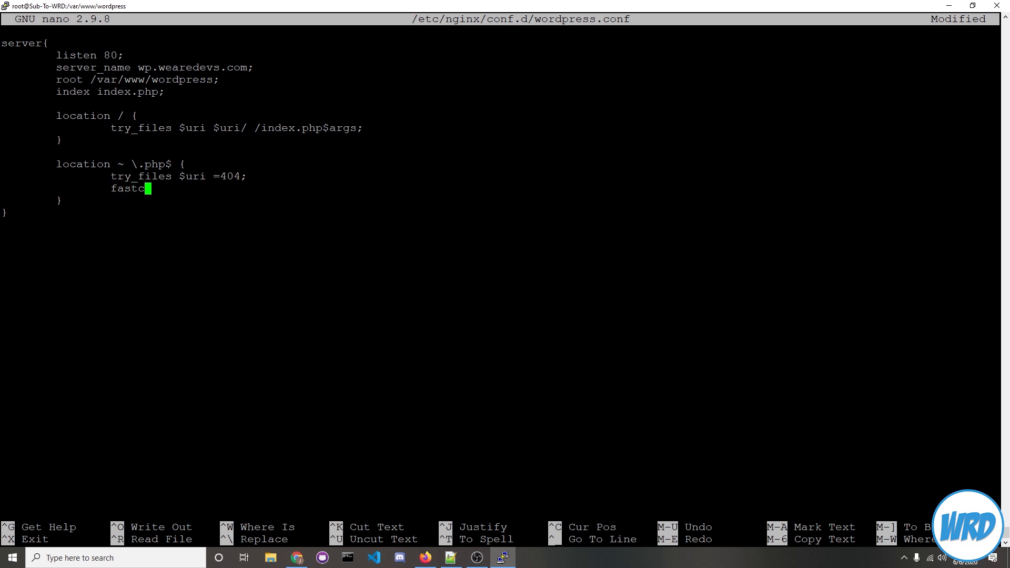
{"action": "type", "text": "gi_pass un"}
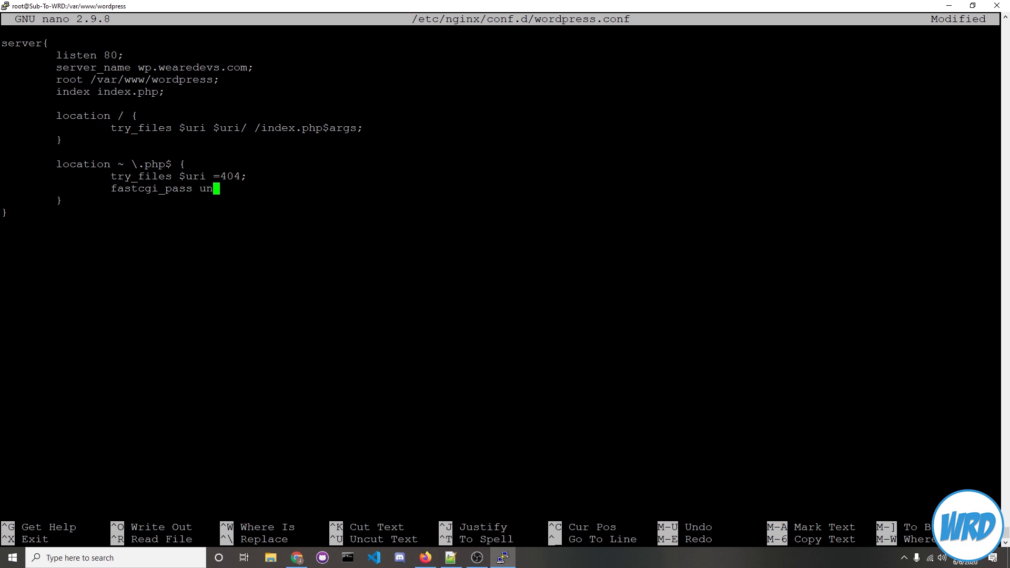
{"action": "type", "text": "ix:/run/"}
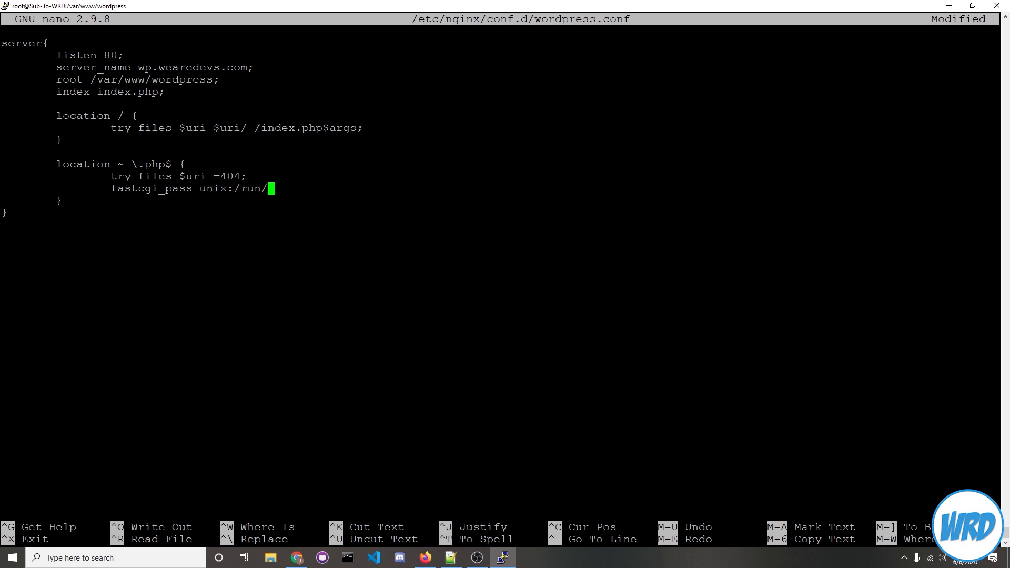
{"action": "type", "text": "php-fpm/www.sock;"}
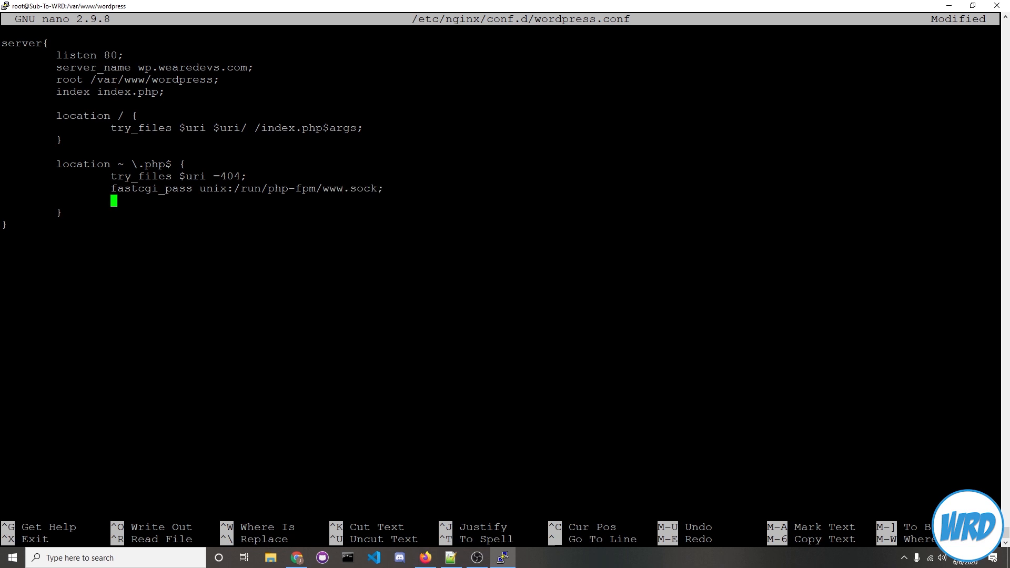
{"action": "type", "text": "fastcg"}
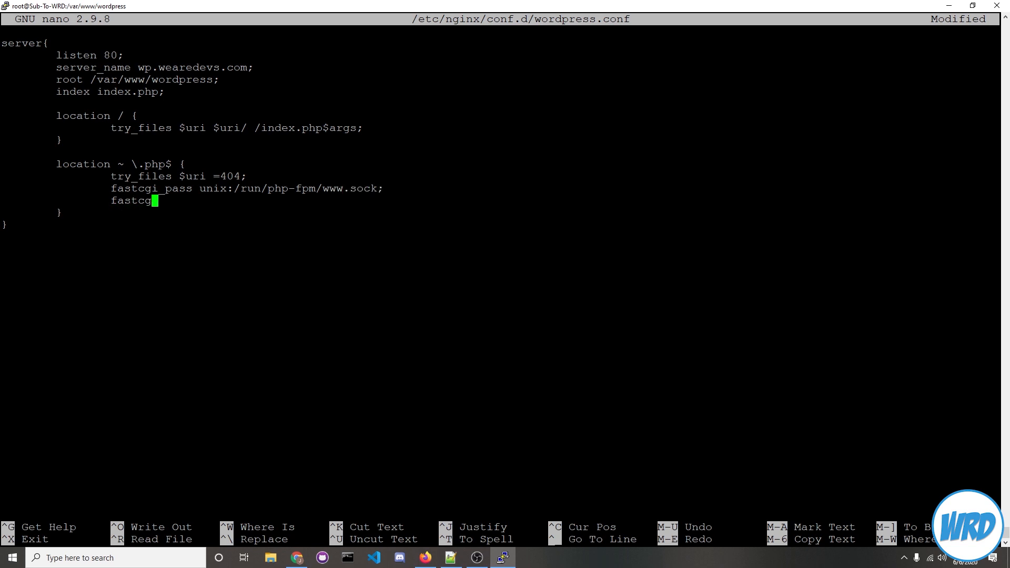
{"action": "type", "text": "i_index index.php;"}
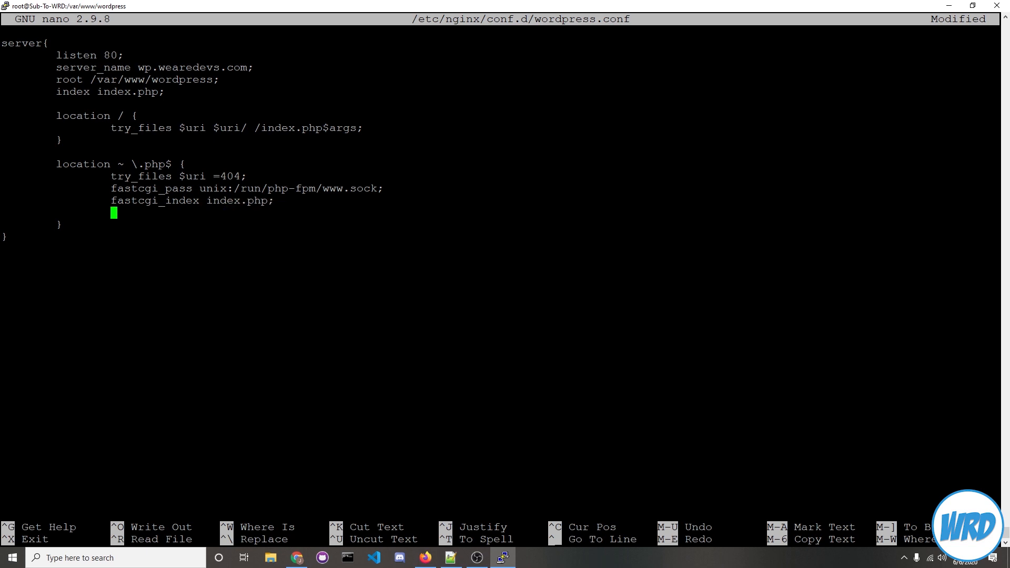
Step: Add fastcgi_param SCRIPT_FILENAME $document_root$fastcgi_script_name; and include fastcgi_params;
{"action": "type", "text": "fastcgi_"}
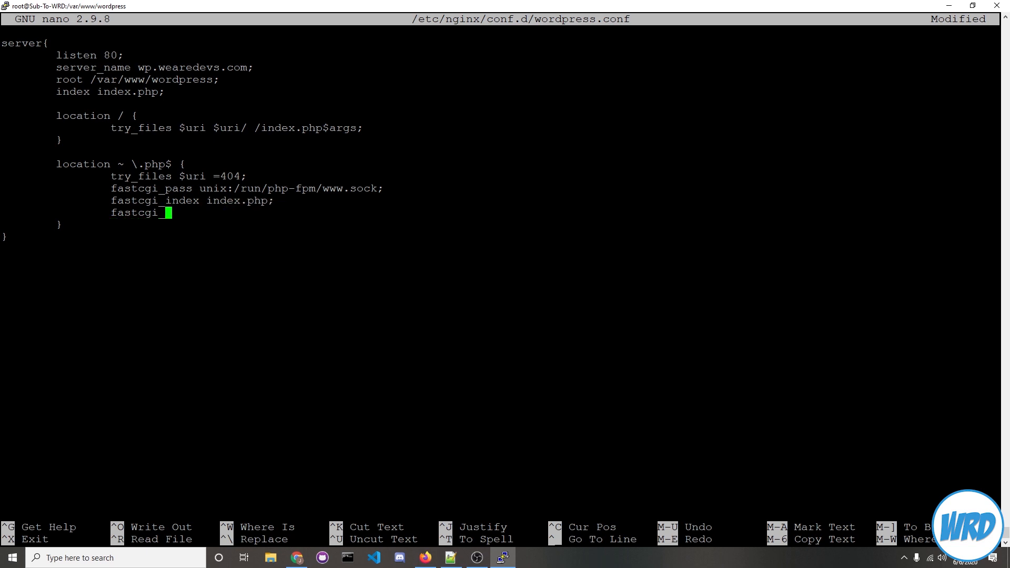
{"action": "type", "text": "_param SC"}
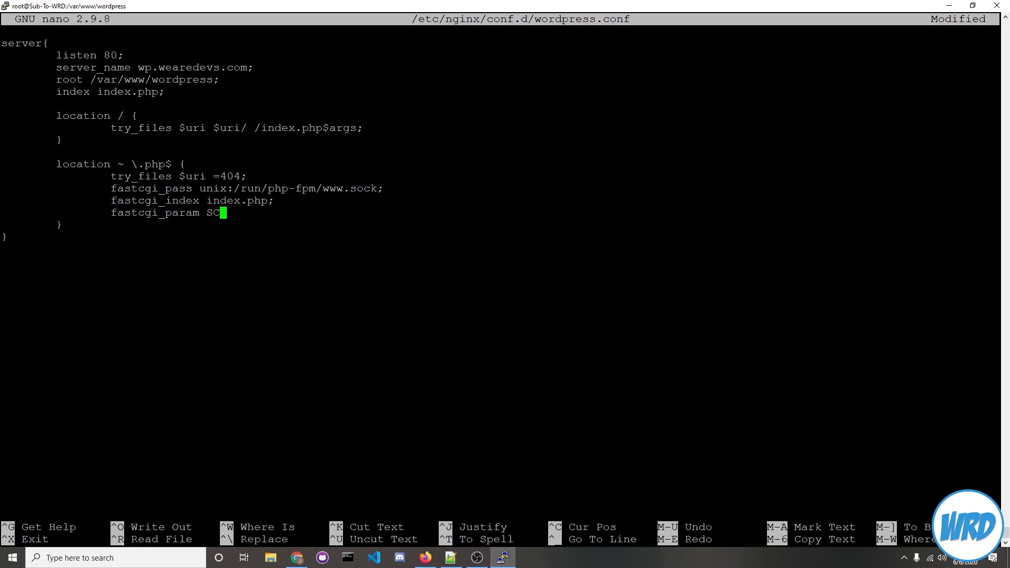
{"action": "type", "text": "RIPT_FILENAME"}
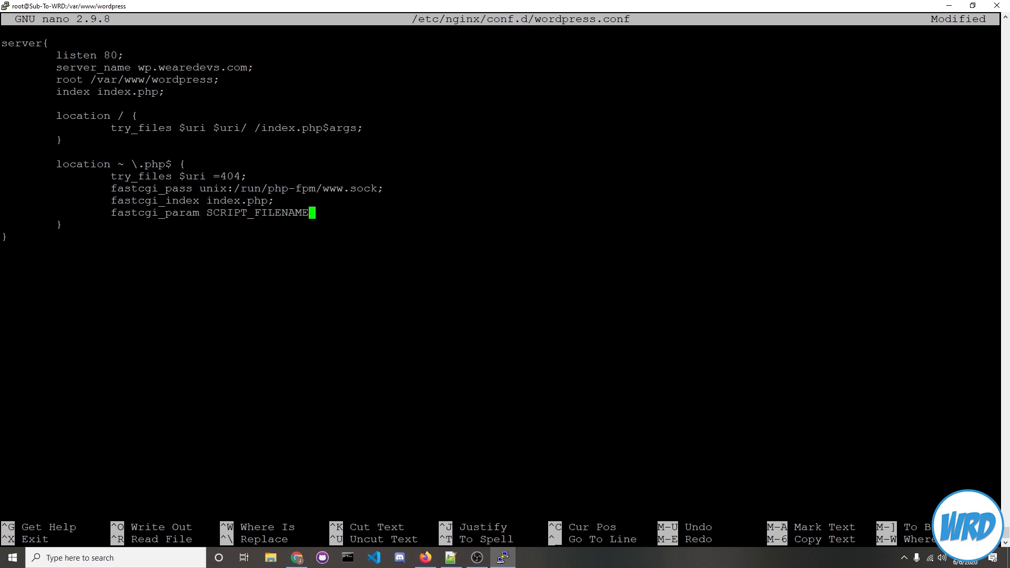
{"action": "type", "text": "$docume"}
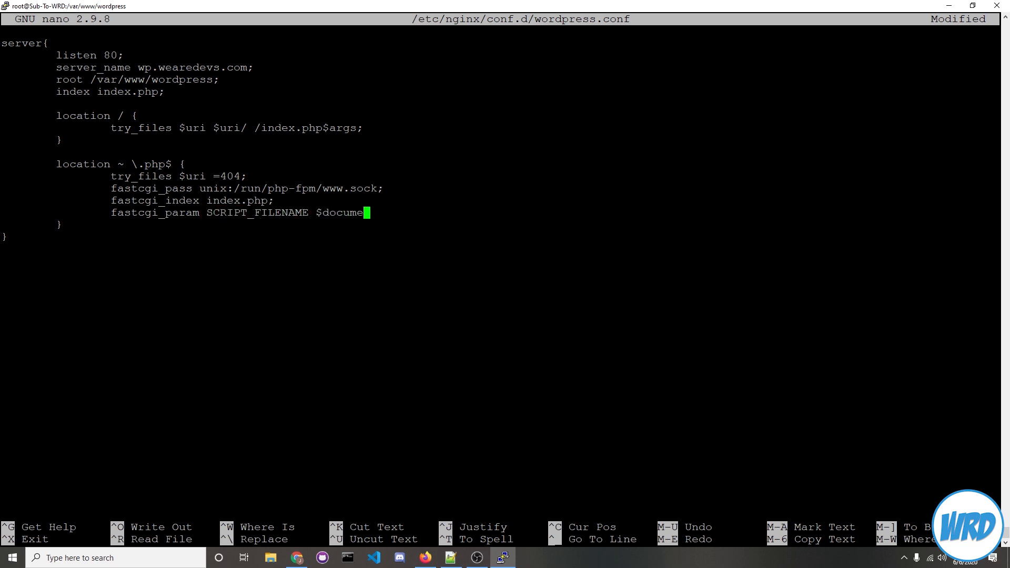
{"action": "type", "text": "nt_root$fast"}
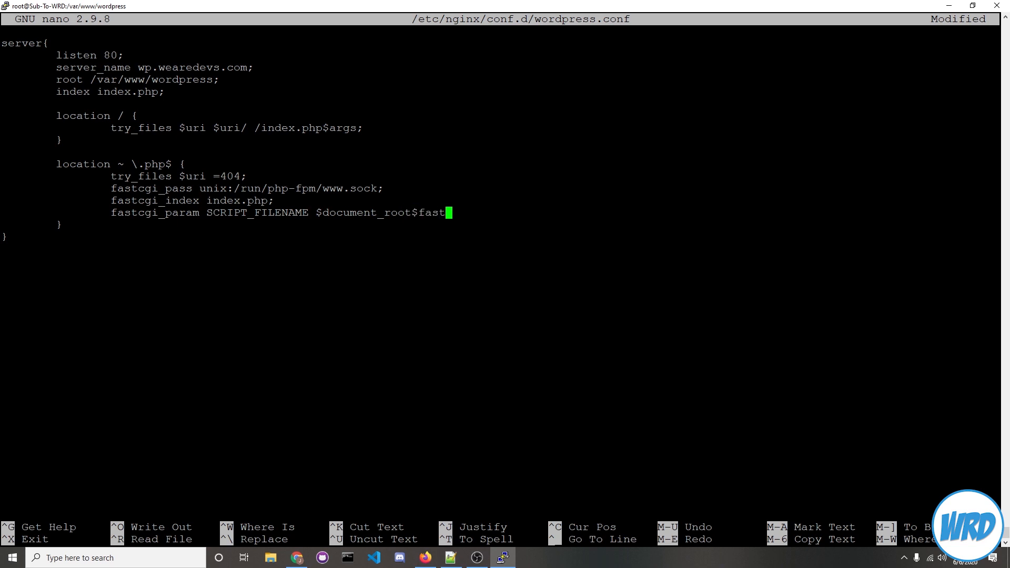
{"action": "type", "text": "cgi_script_name;"}
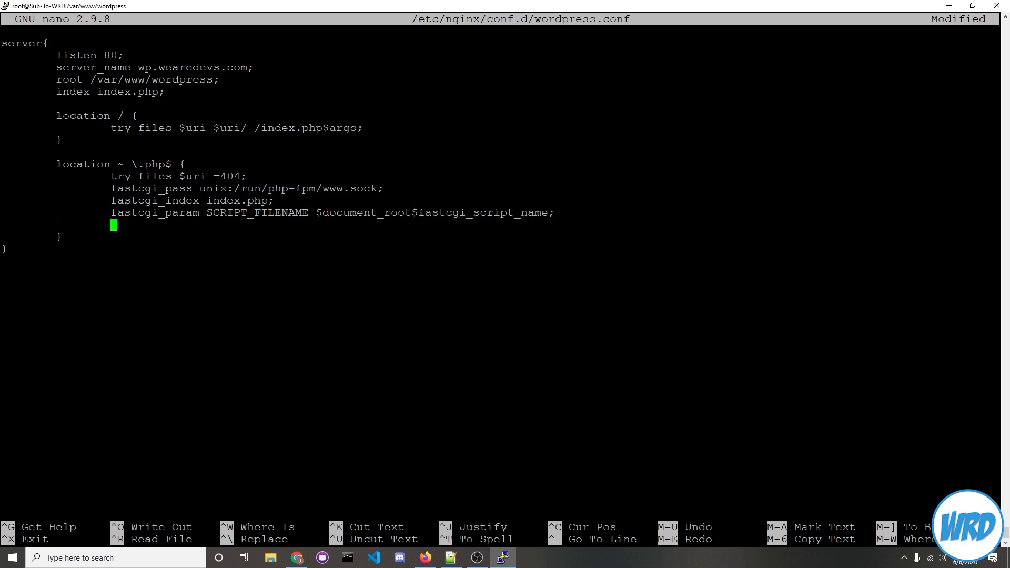
{"action": "type", "text": "include fastc"}
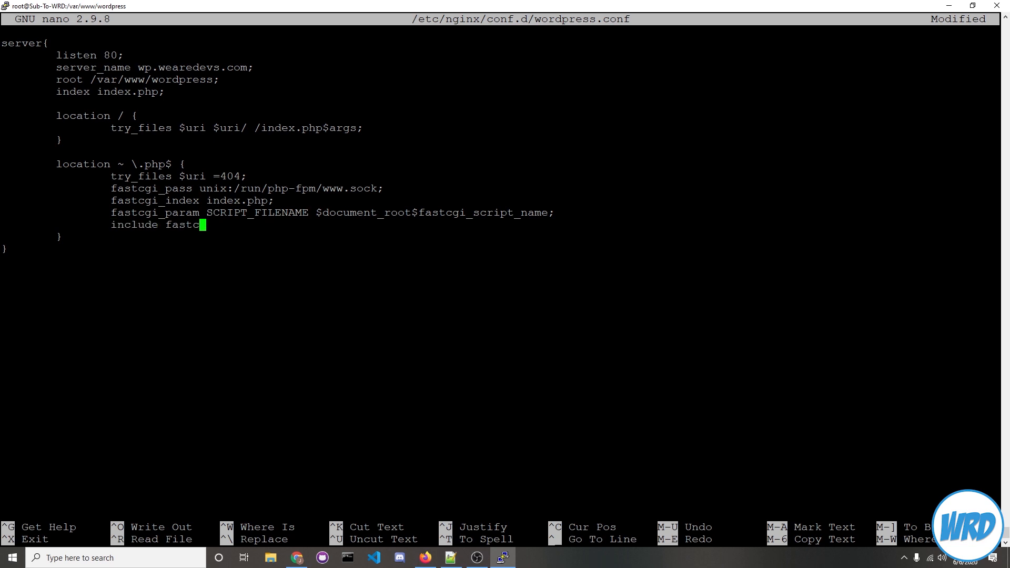
{"action": "type", "text": "gi_params;"}
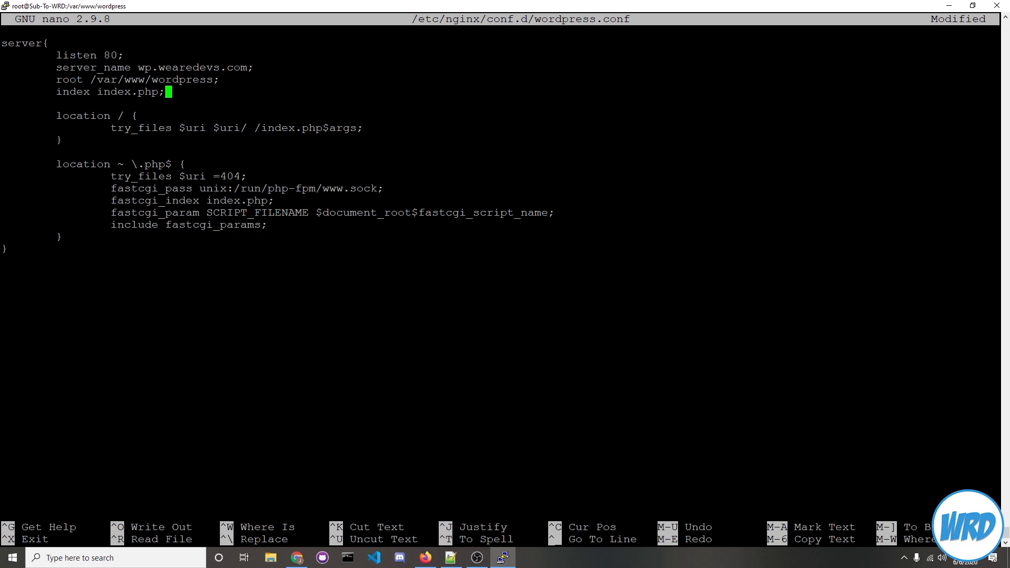
Step: Save the WordPress nginx config from nano and verify it with nginx -t
{"action": "key", "text": "ctrl+x"}
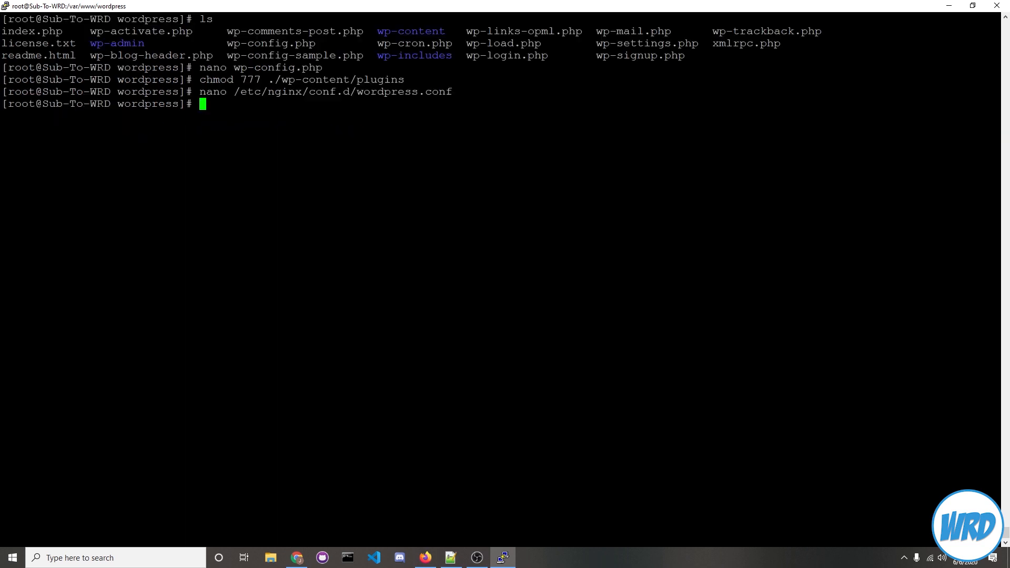
{"action": "type", "text": "ng"}
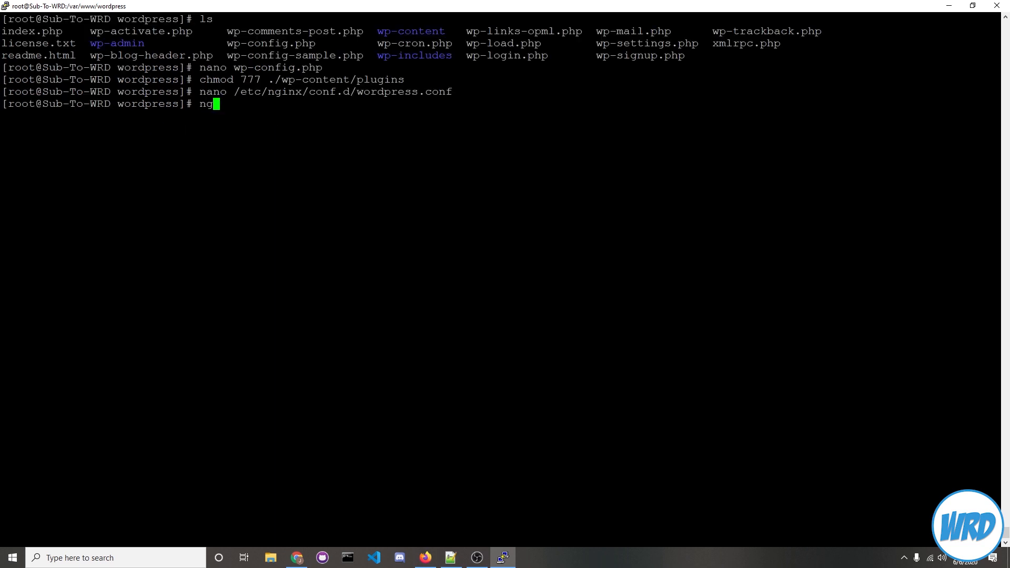
{"action": "key", "text": "Return"}
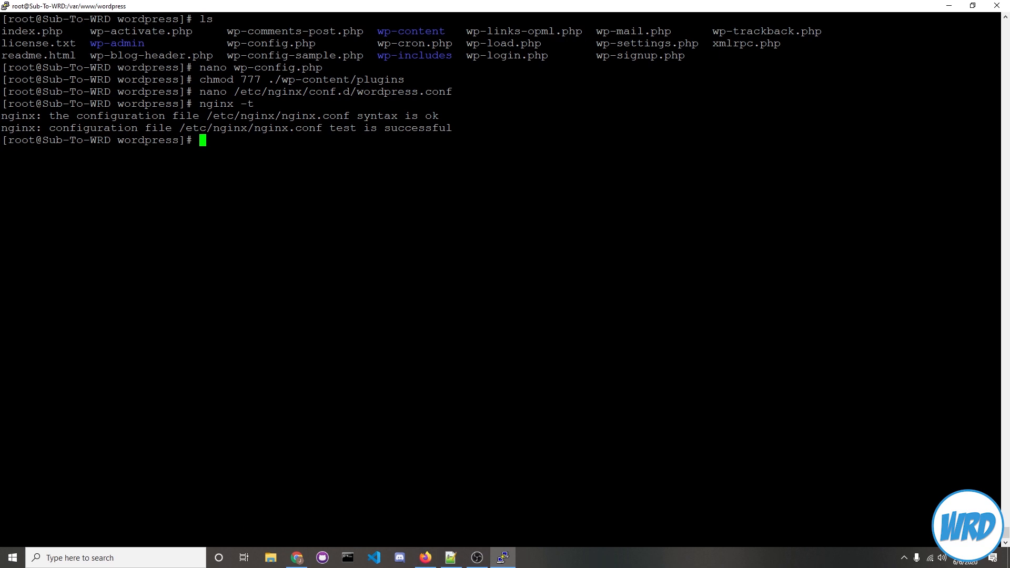
Step: Restart nginx with systemctl to apply the new site configuration
{"action": "type", "text": "sys"}
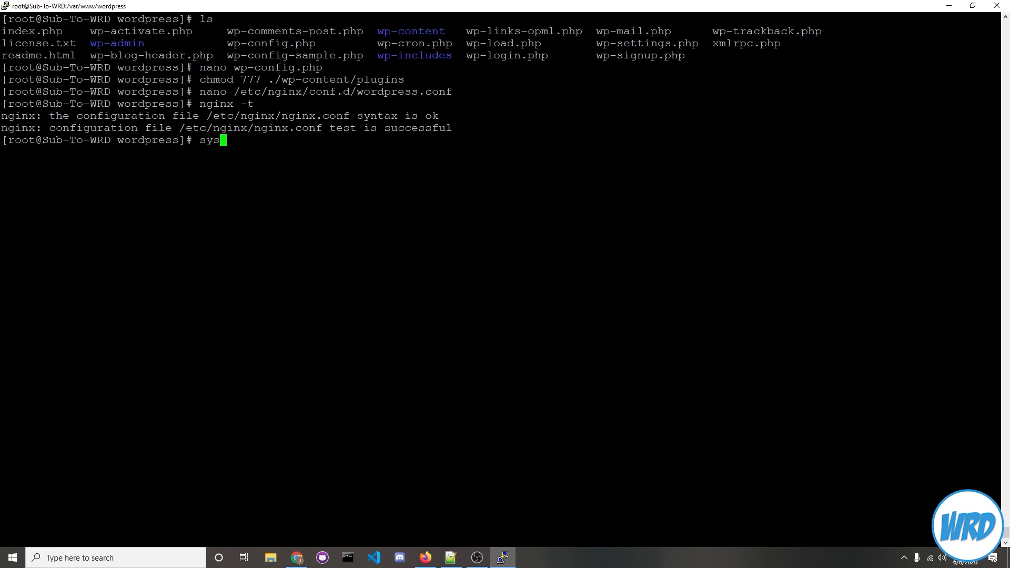
{"action": "type", "text": "temc"}
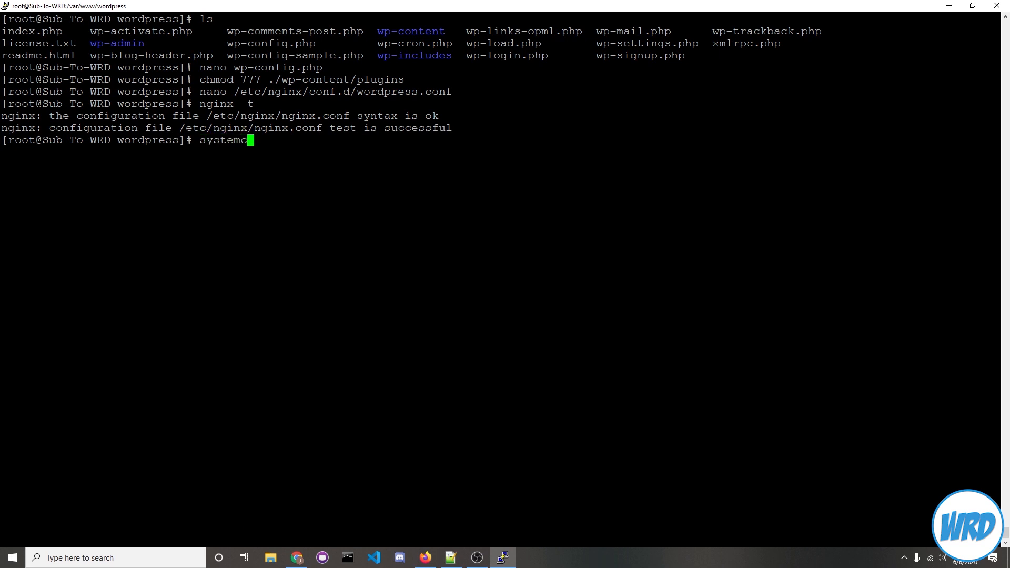
{"action": "type", "text": "tl restart ng"}
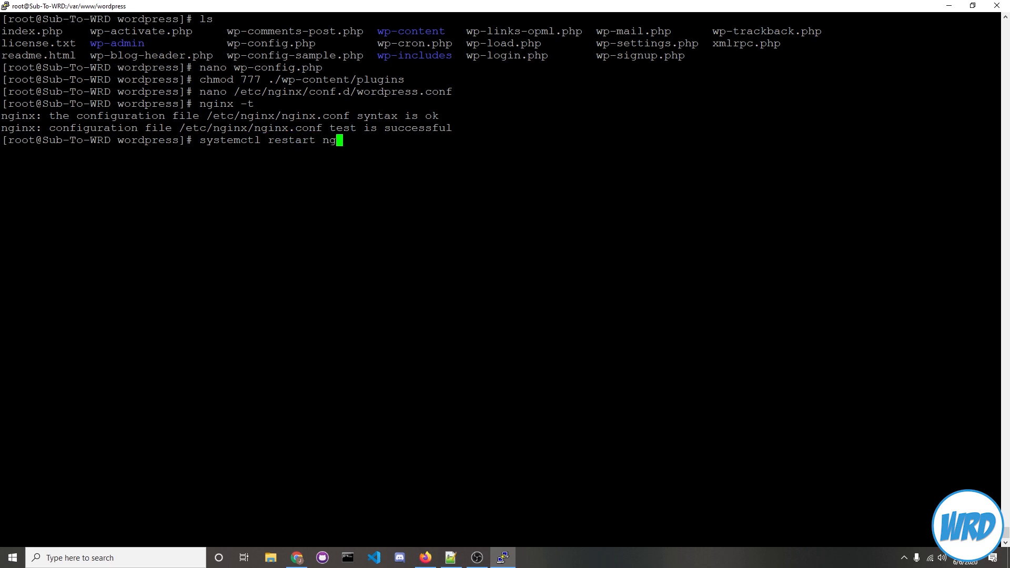
{"action": "key", "text": "Return"}
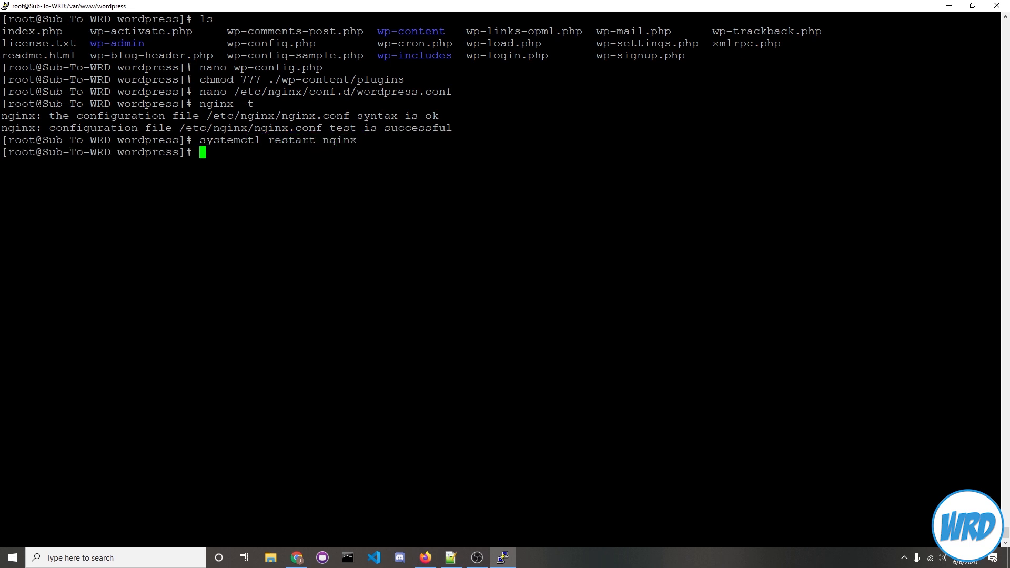
{"action": "mouse_move", "coordinate": [296, 558]}
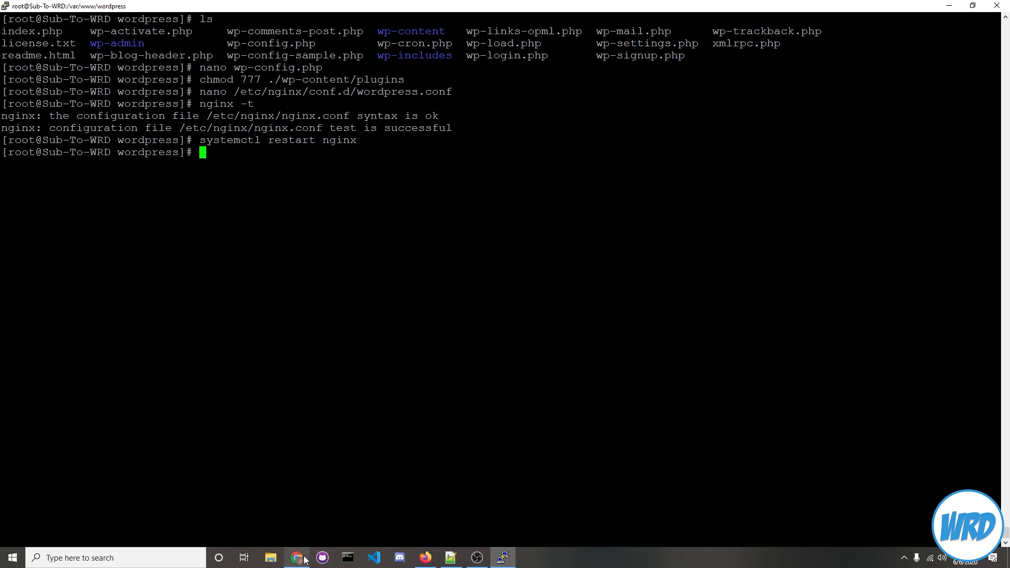
Step: Disable SELinux enforcement with sudo setenforce 0 and start editing /etc/selinux/config
{"action": "left_click", "coordinate": [297, 558]}
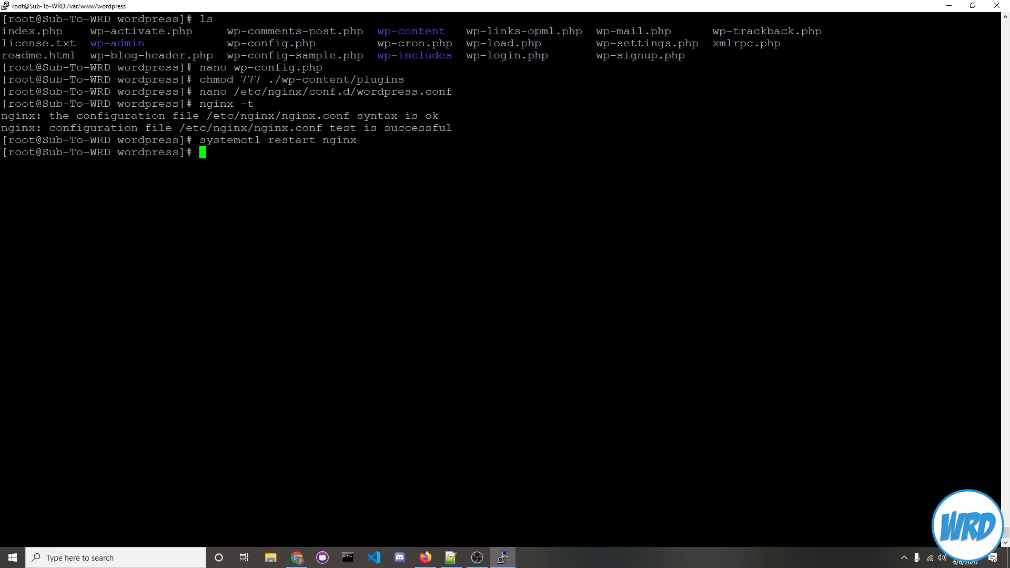
{"action": "type", "text": "sudo setenforce 0"}
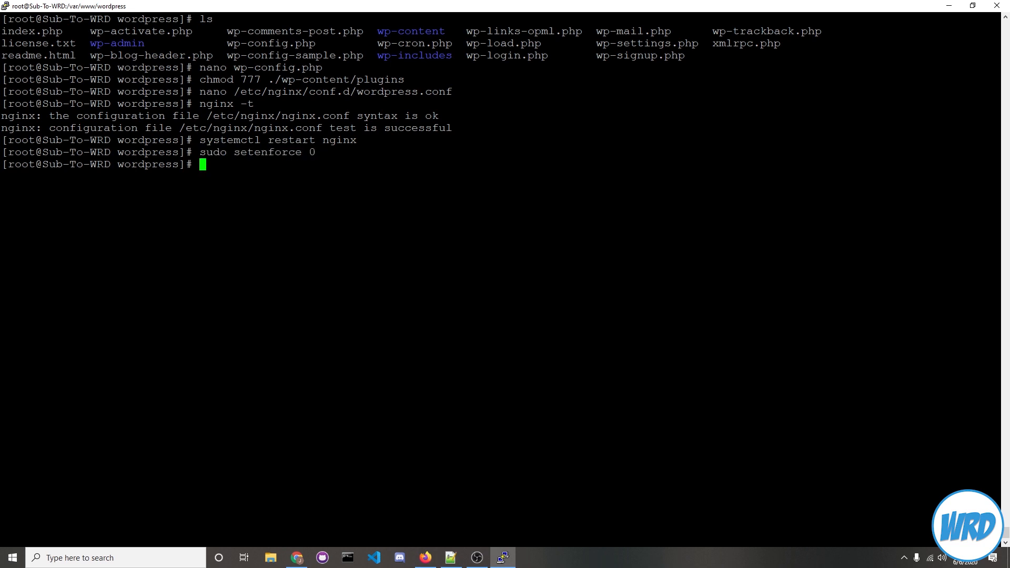
{"action": "type", "text": "sudo setenforce 0"}
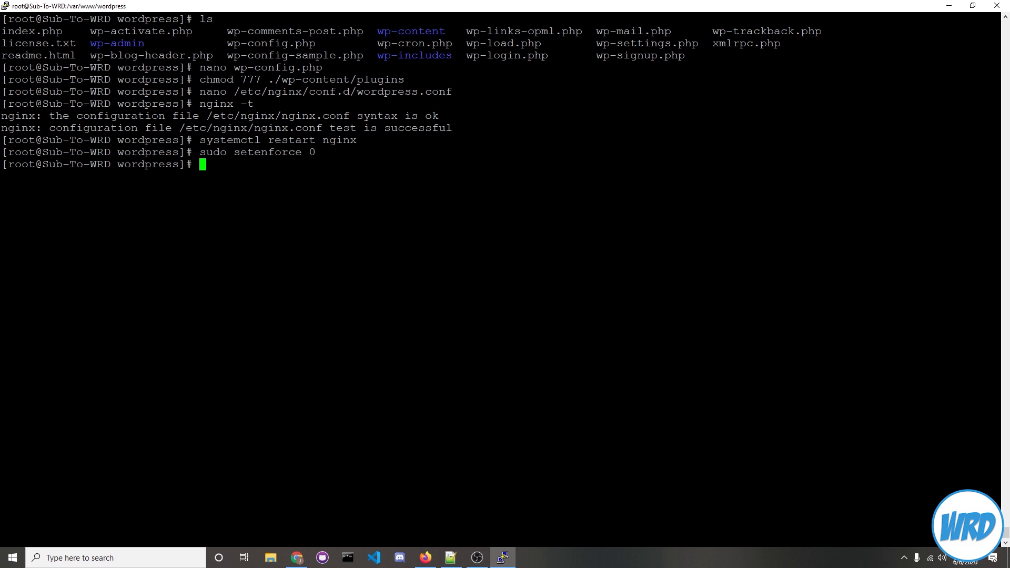
{"action": "type", "text": "nano /etc/se"}
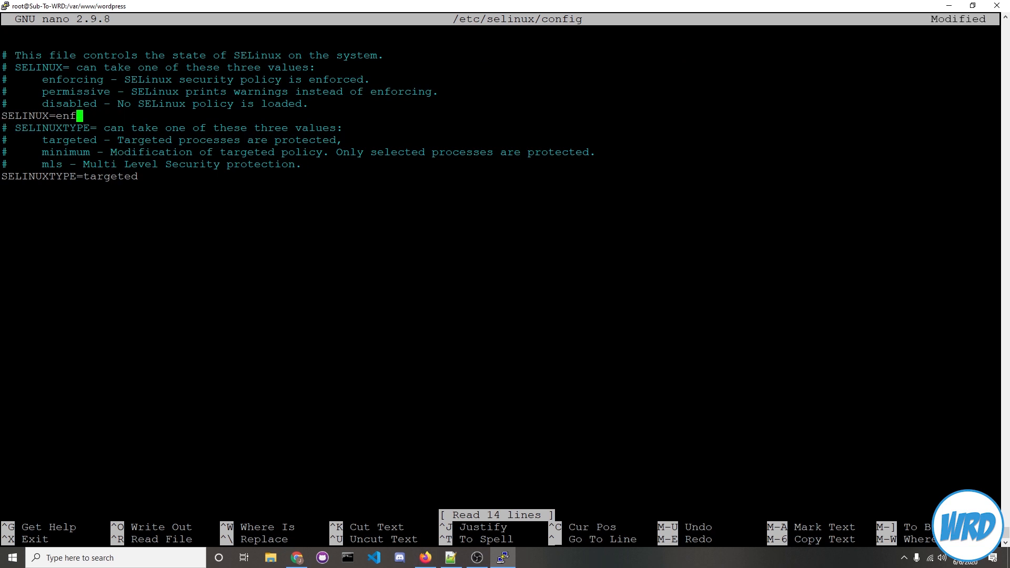
Step: Change SELINUX to permissive in the config file and save it
{"action": "type", "text": "ermissive"}
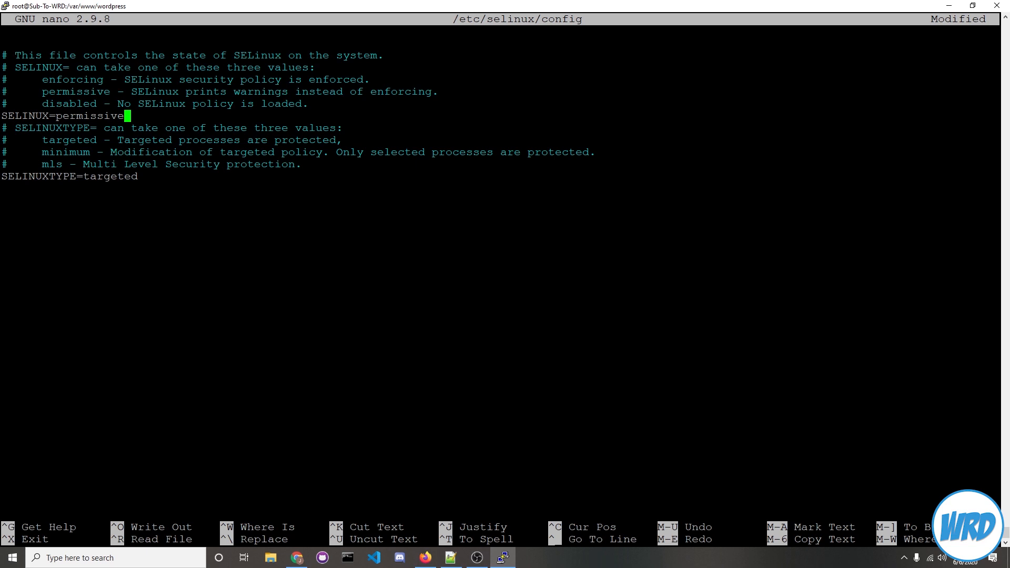
{"action": "key", "text": "ctrl+x"}
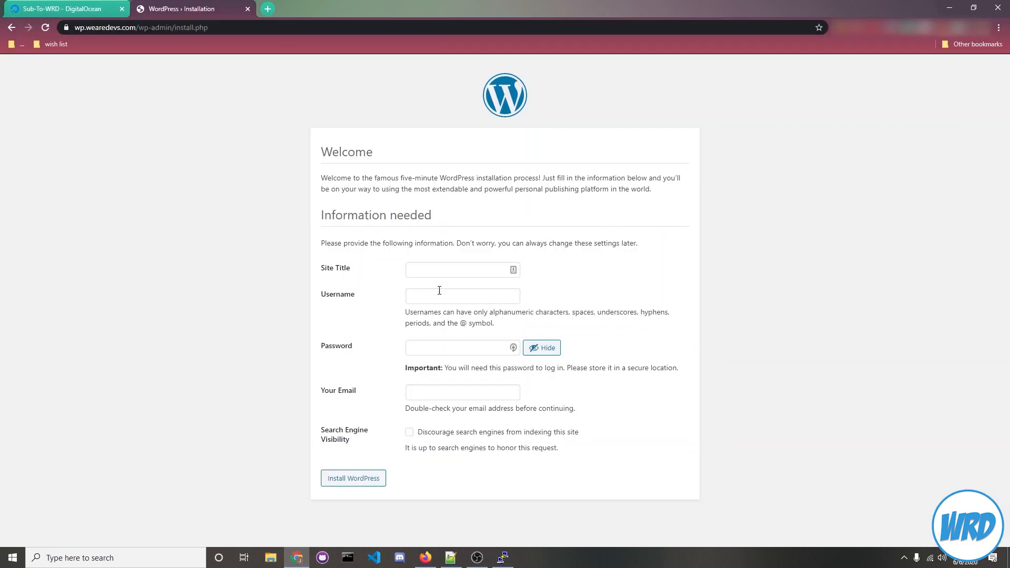
Step: Enter site title WeAreDevs Blog and accept the weak password
{"action": "left_click", "coordinate": [462, 269]}
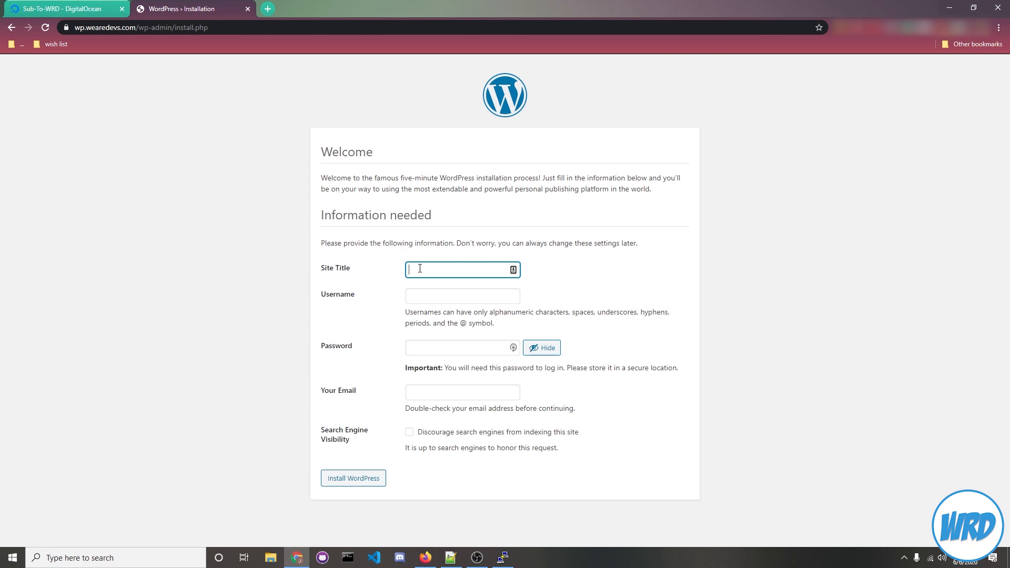
{"action": "type", "text": "WeAreDevs Blog"}
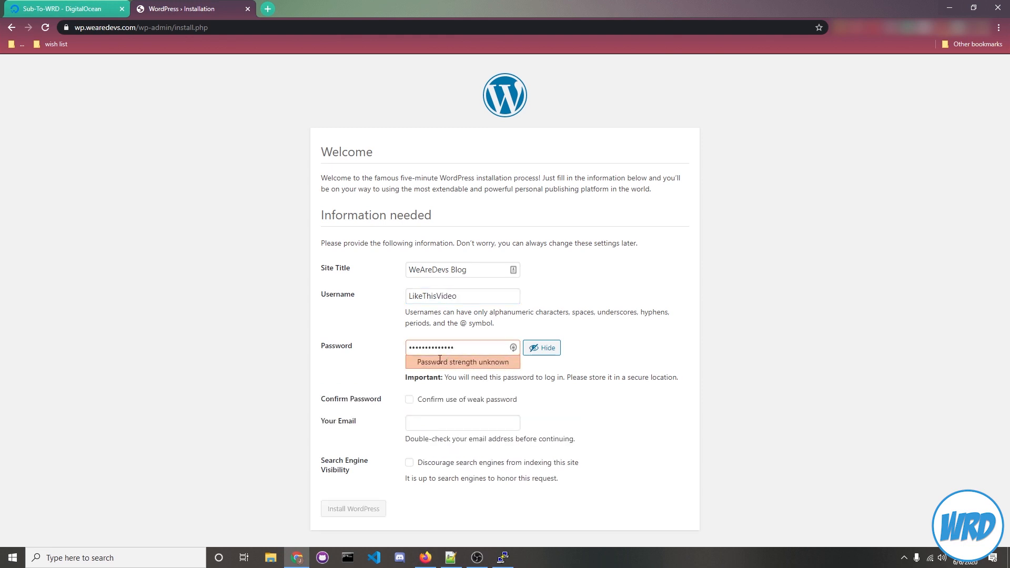
{"action": "mouse_move", "coordinate": [449, 411]}
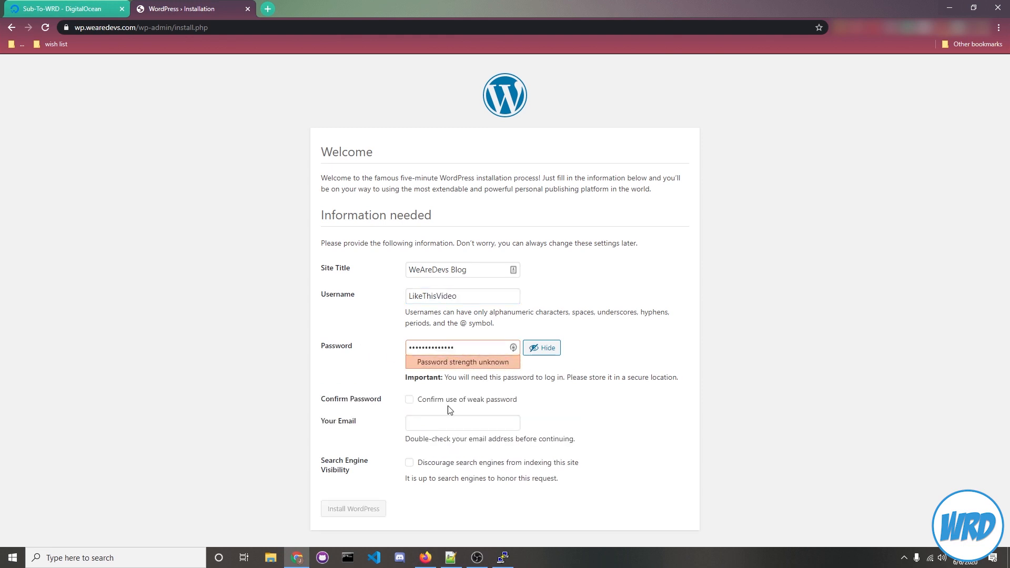
{"action": "left_click", "coordinate": [410, 400]}
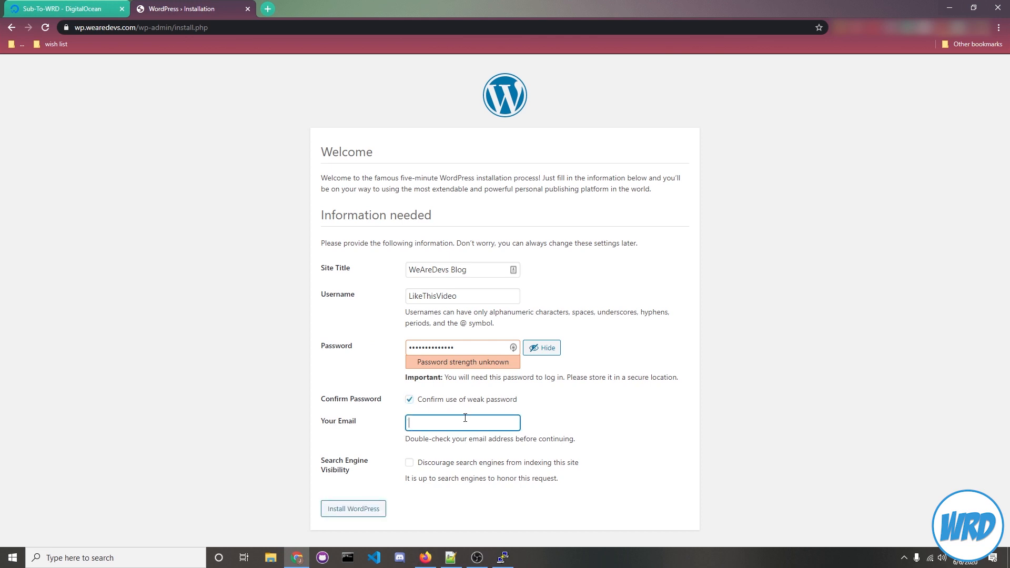
{"action": "mouse_move", "coordinate": [290, 429]}
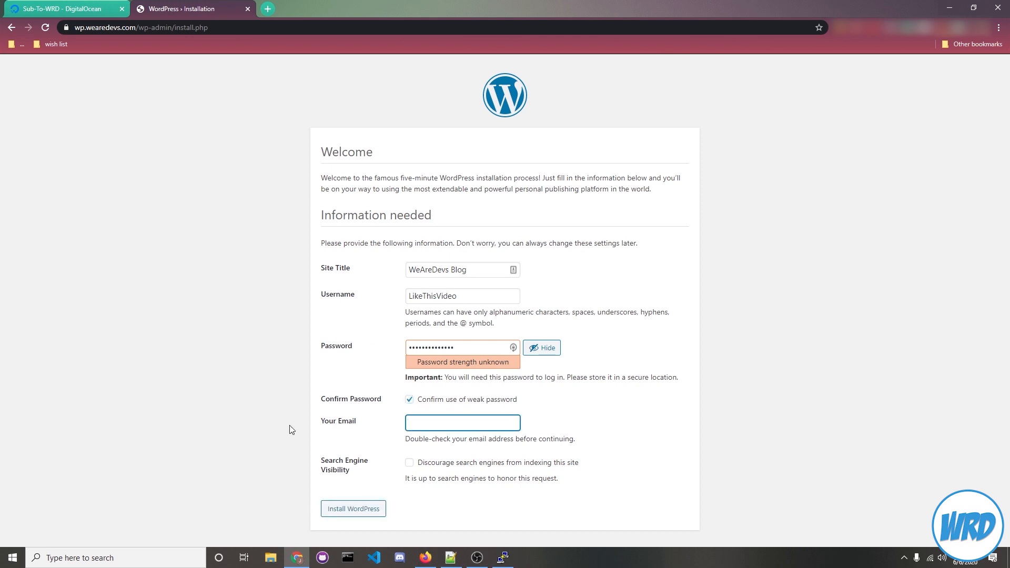
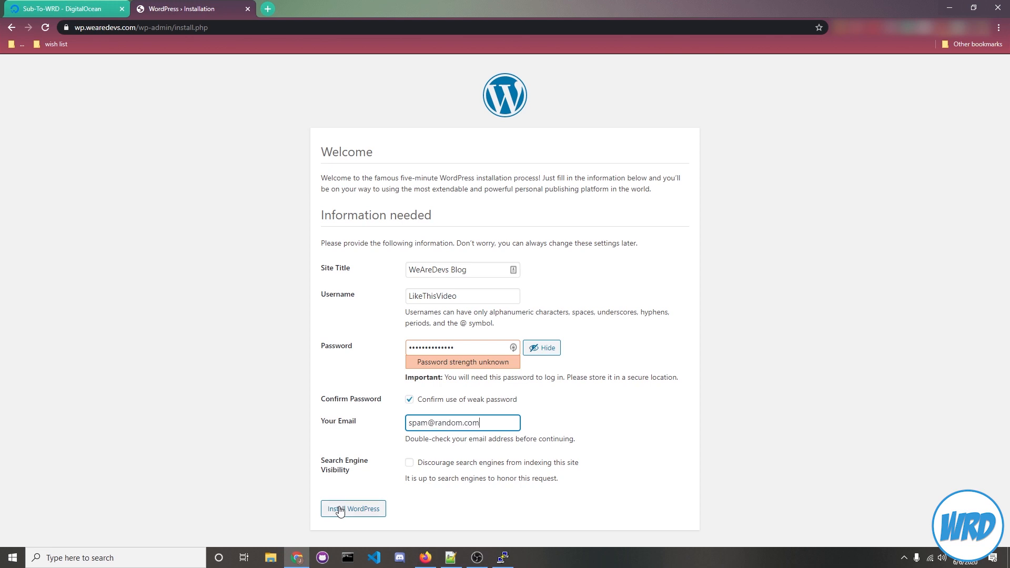
{"action": "left_click", "coordinate": [353, 509]}
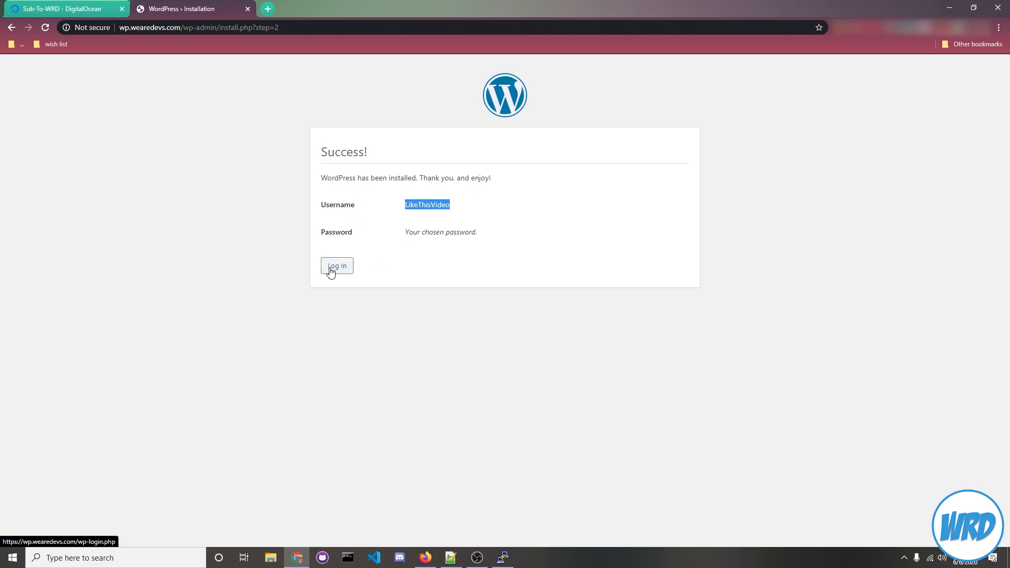
Step: Log in to the new site with the saved admin credentials
{"action": "left_click", "coordinate": [337, 265]}
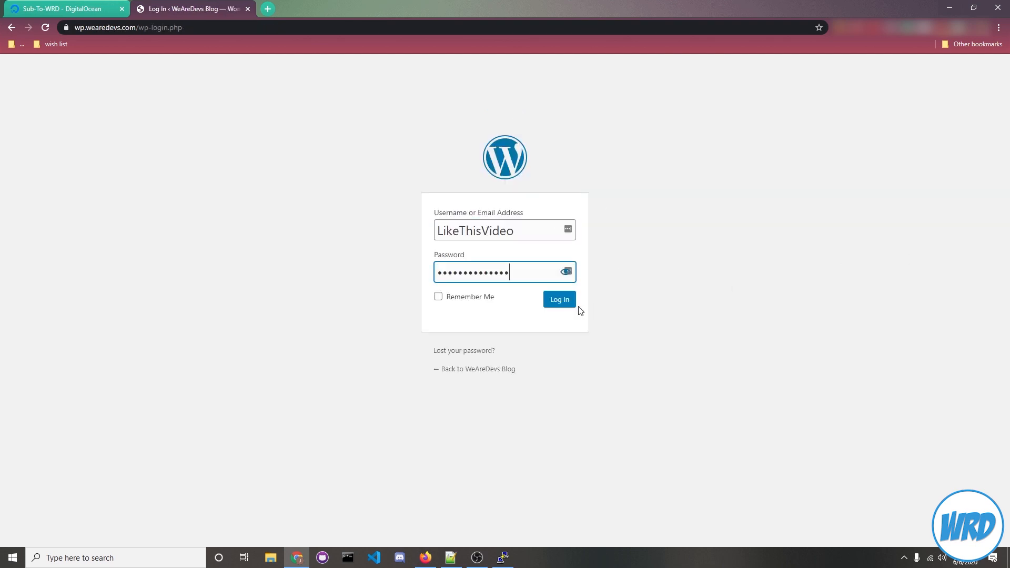
{"action": "left_click", "coordinate": [558, 299]}
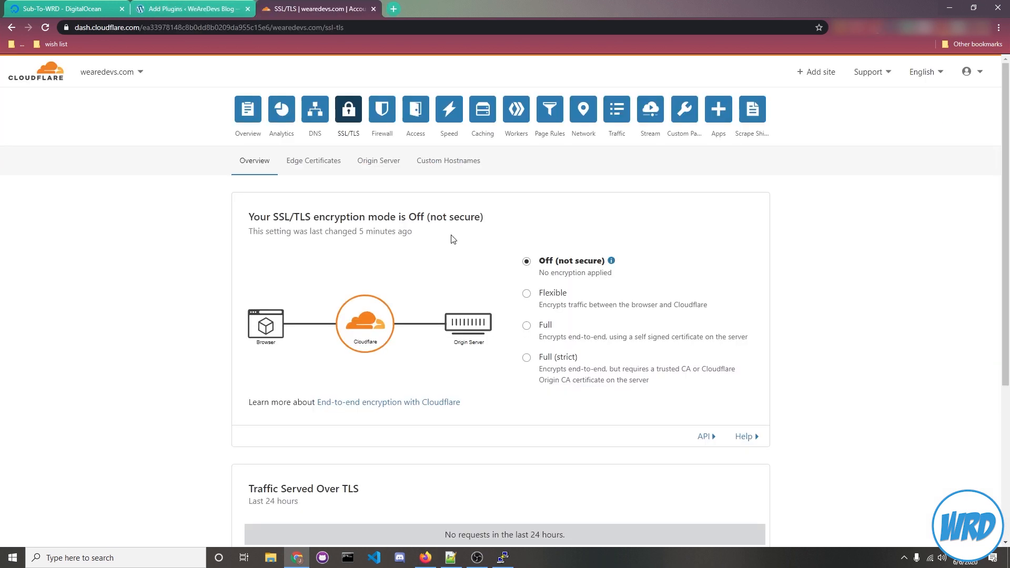
{"action": "mouse_move", "coordinate": [937, 247]}
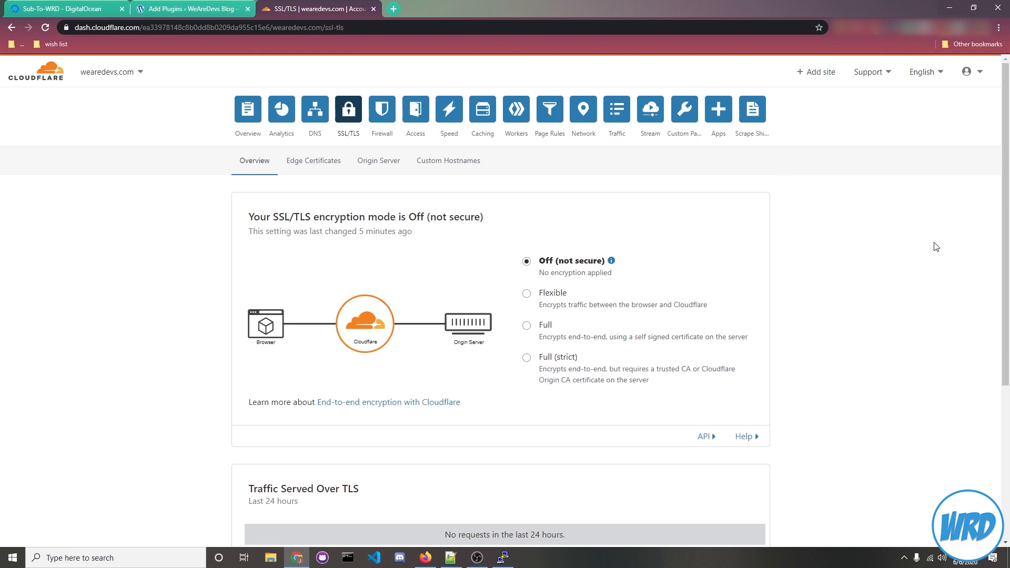
Step: Switch to the Cloudflare tab showing wearedevs.com SSL/TLS encryption Off
{"action": "left_click", "coordinate": [188, 9]}
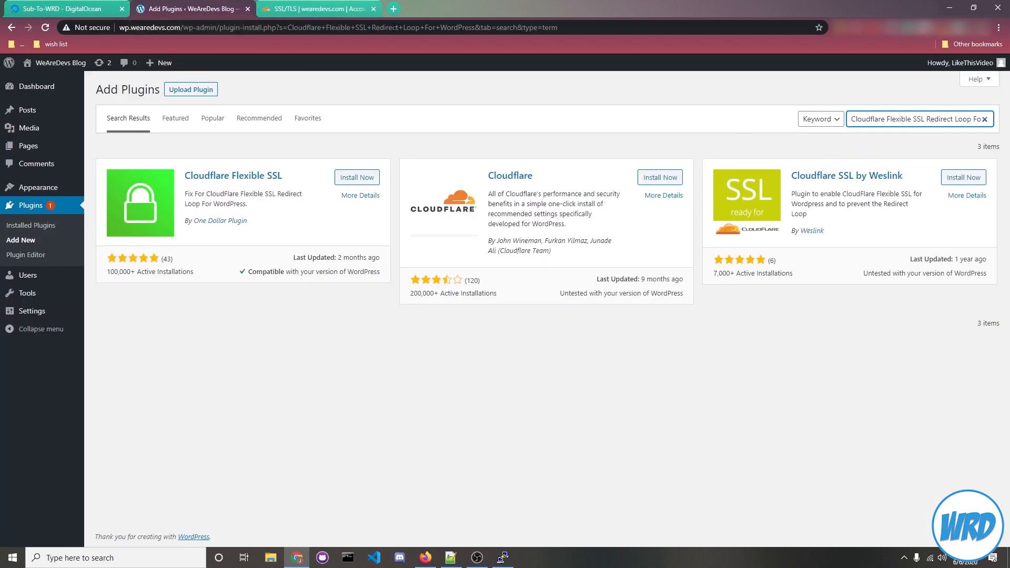
{"action": "left_click", "coordinate": [316, 8]}
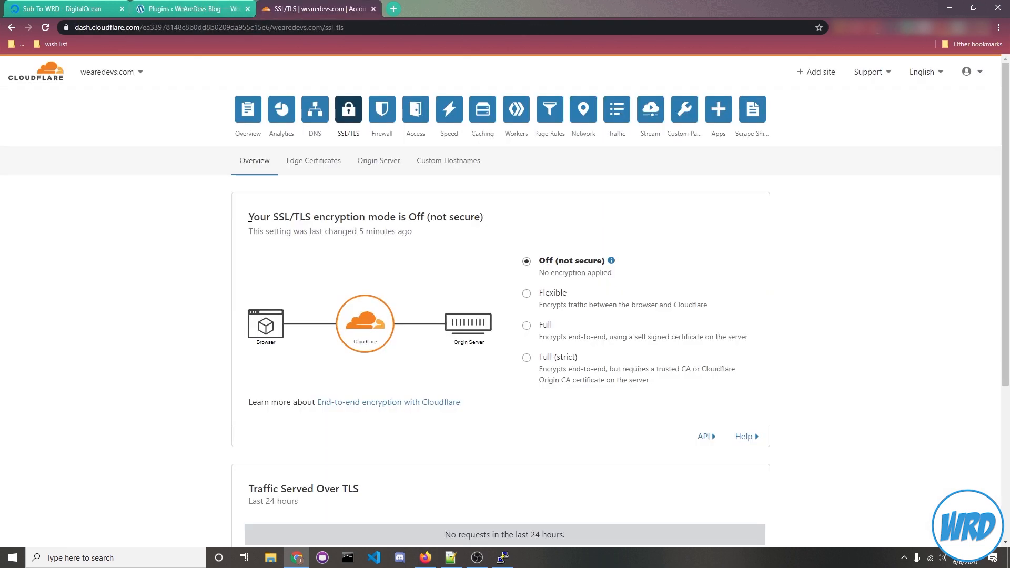
{"action": "mouse_move", "coordinate": [348, 109]}
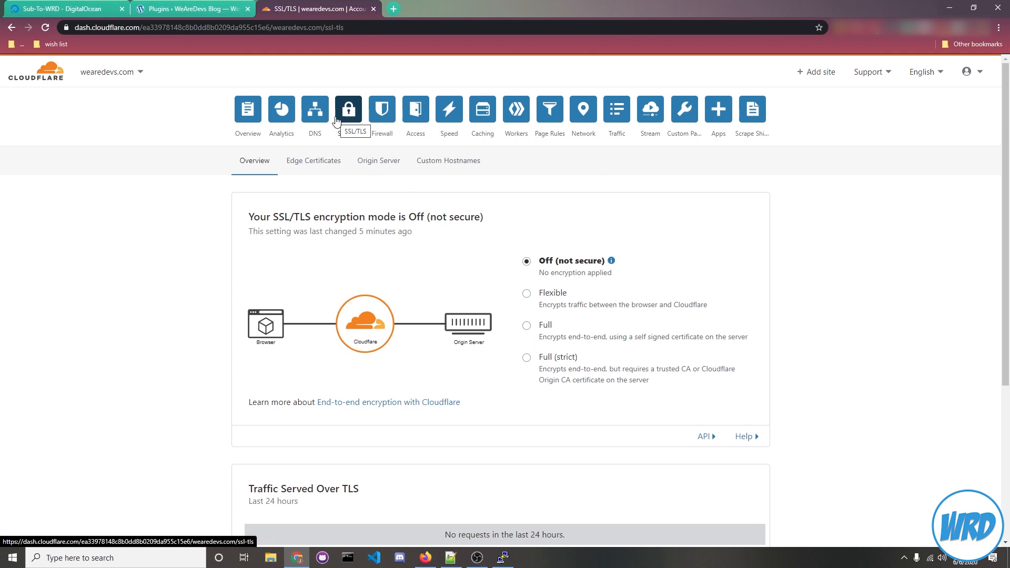
{"action": "mouse_move", "coordinate": [911, 232]}
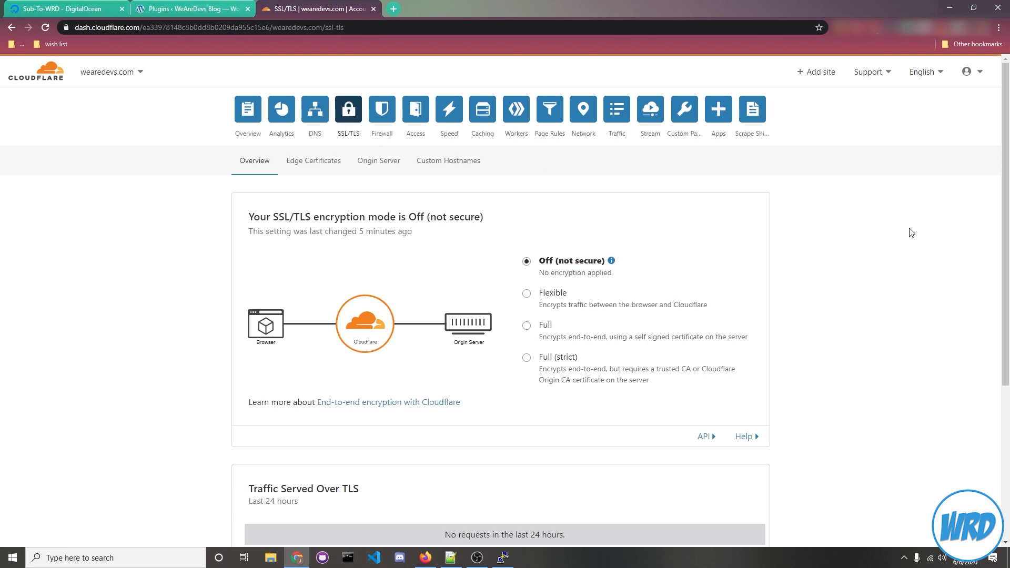
{"action": "mouse_move", "coordinate": [111, 329]}
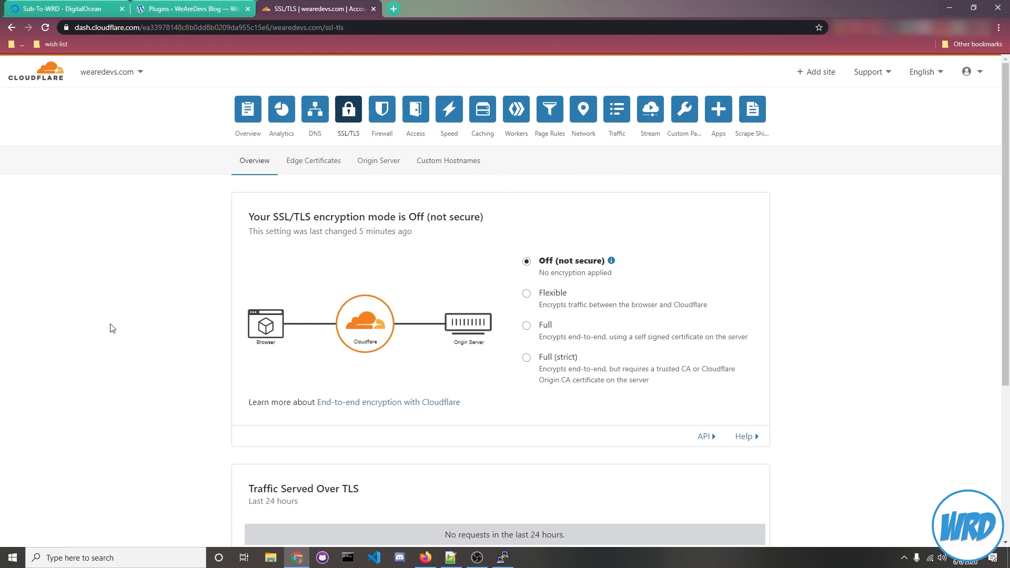
Step: Search Add Plugins for Cloudflare Flexible SSL, install and activate it
{"action": "left_click", "coordinate": [192, 9]}
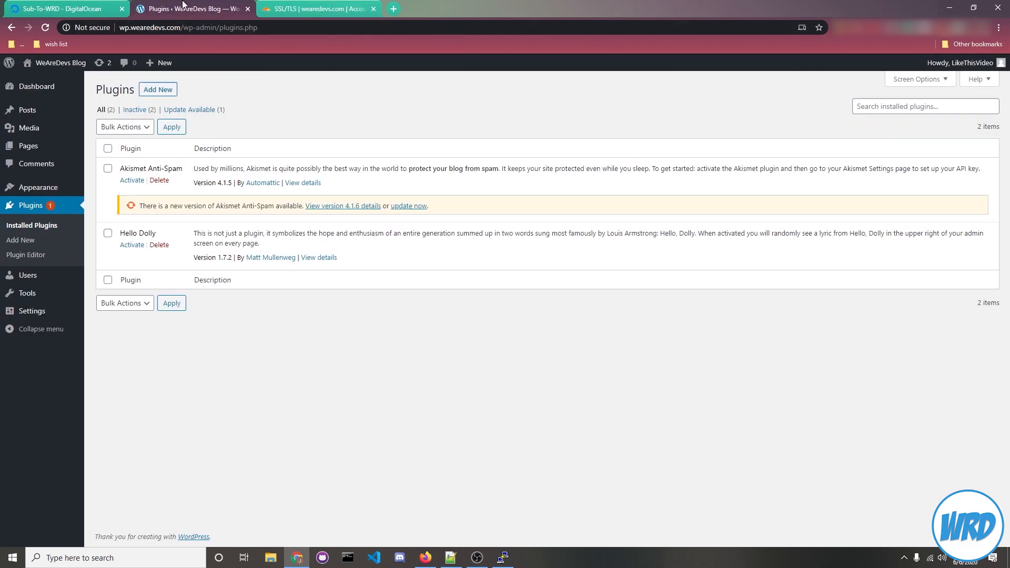
{"action": "mouse_move", "coordinate": [366, 108]}
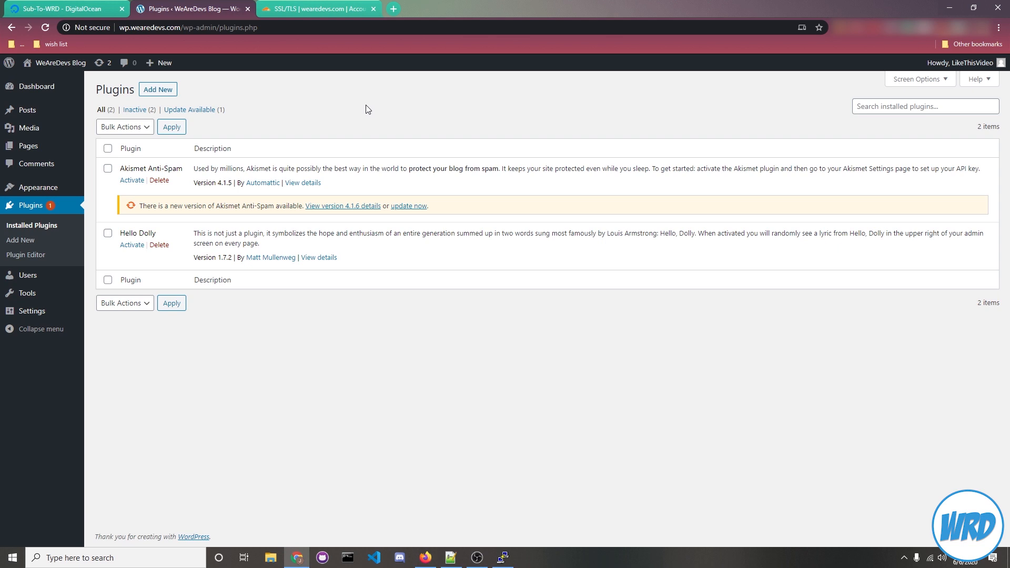
{"action": "mouse_move", "coordinate": [76, 149]}
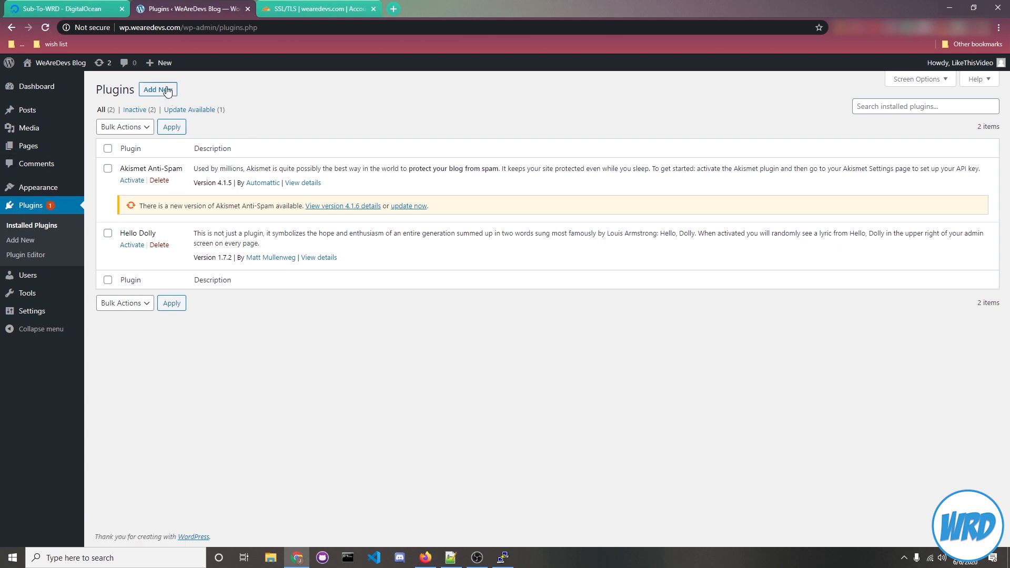
{"action": "left_click", "coordinate": [157, 90]}
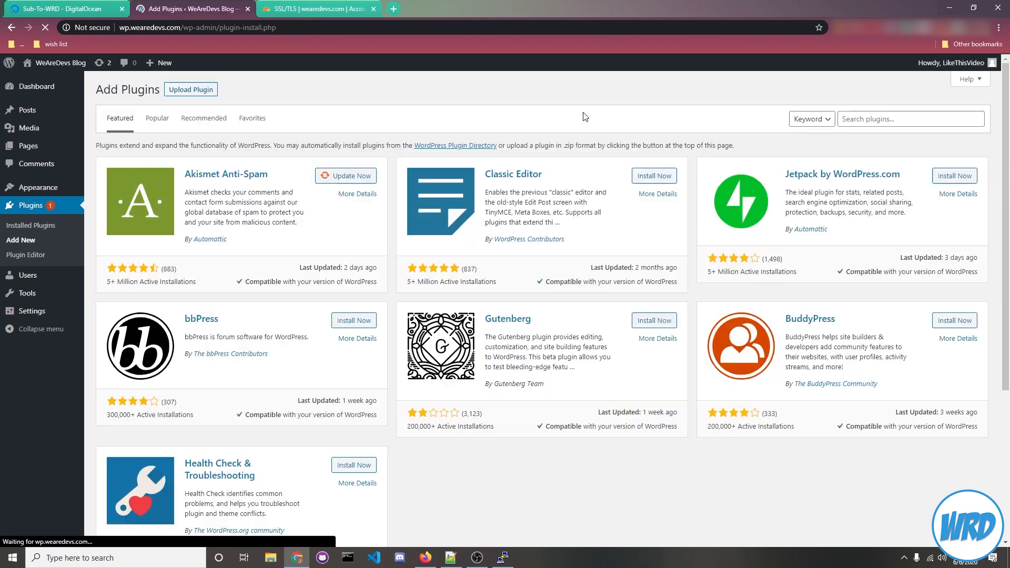
{"action": "type", "text": "Cloudflare Flexible SSL"}
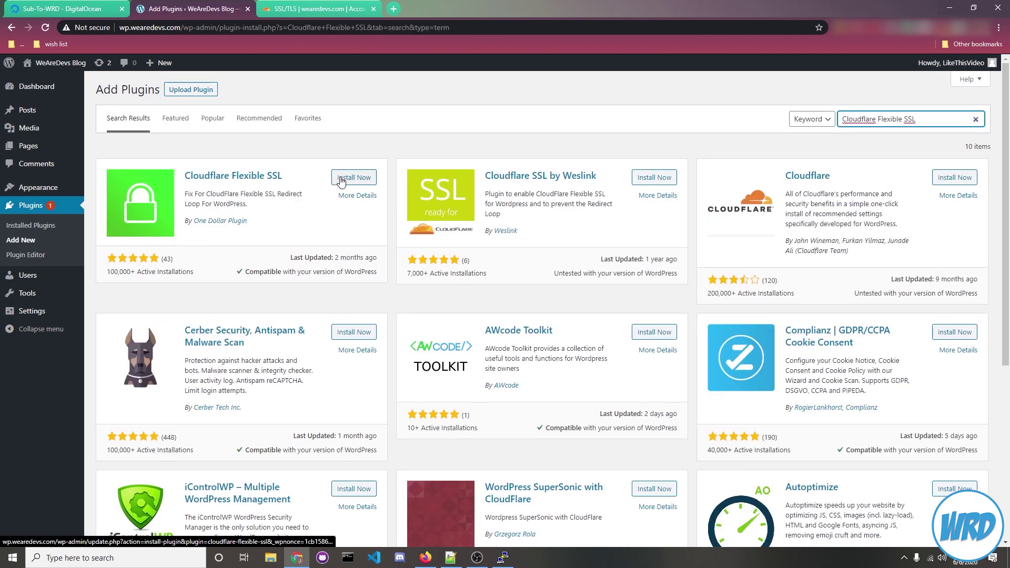
{"action": "mouse_move", "coordinate": [182, 203]}
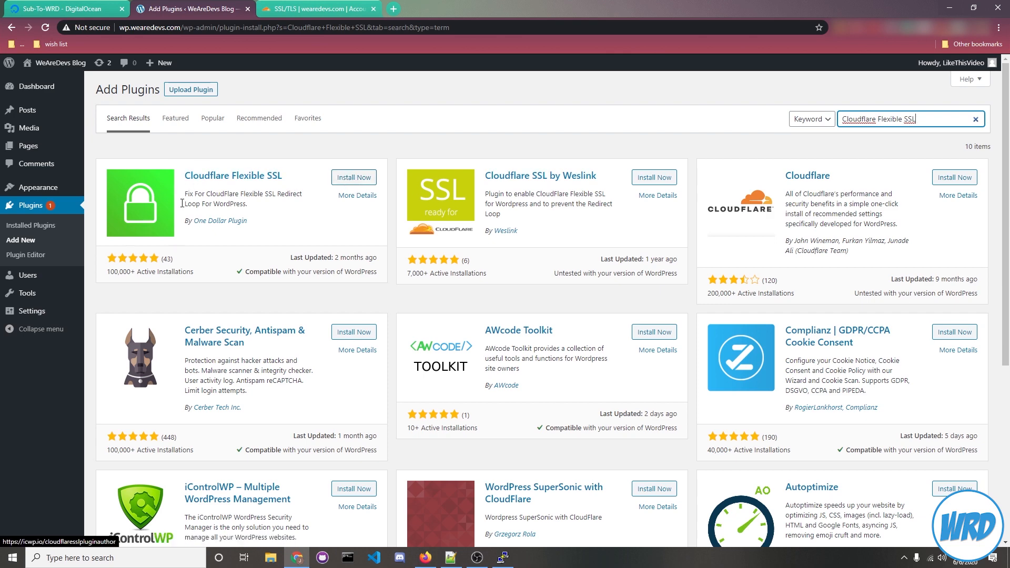
{"action": "mouse_move", "coordinate": [354, 178]}
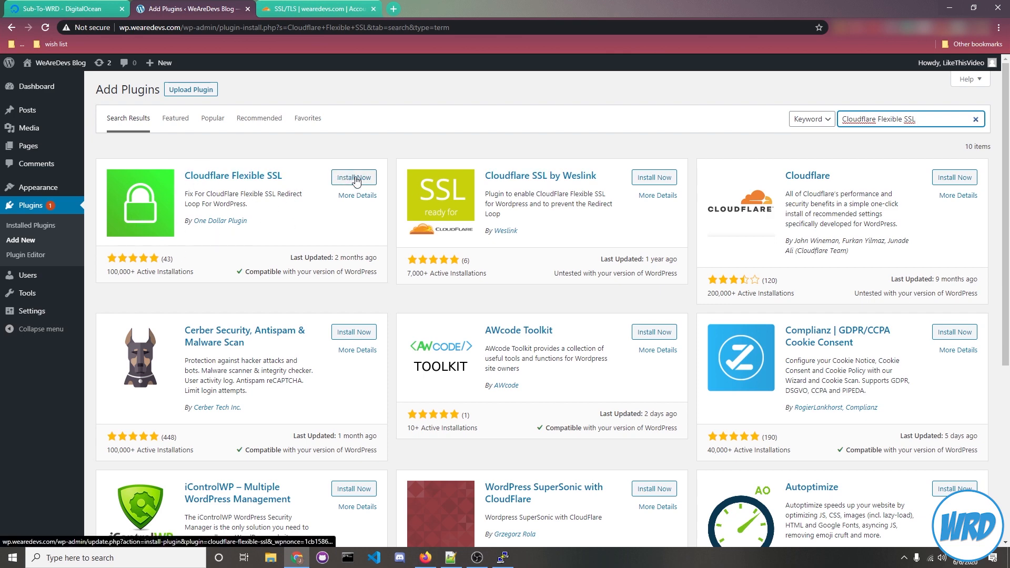
{"action": "left_click", "coordinate": [354, 177]}
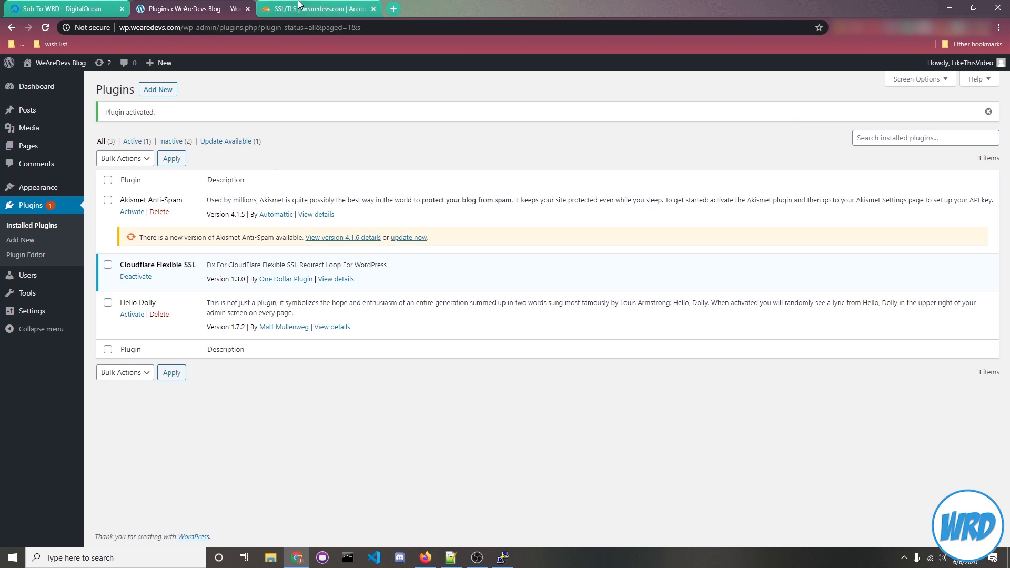
{"action": "left_click", "coordinate": [317, 8]}
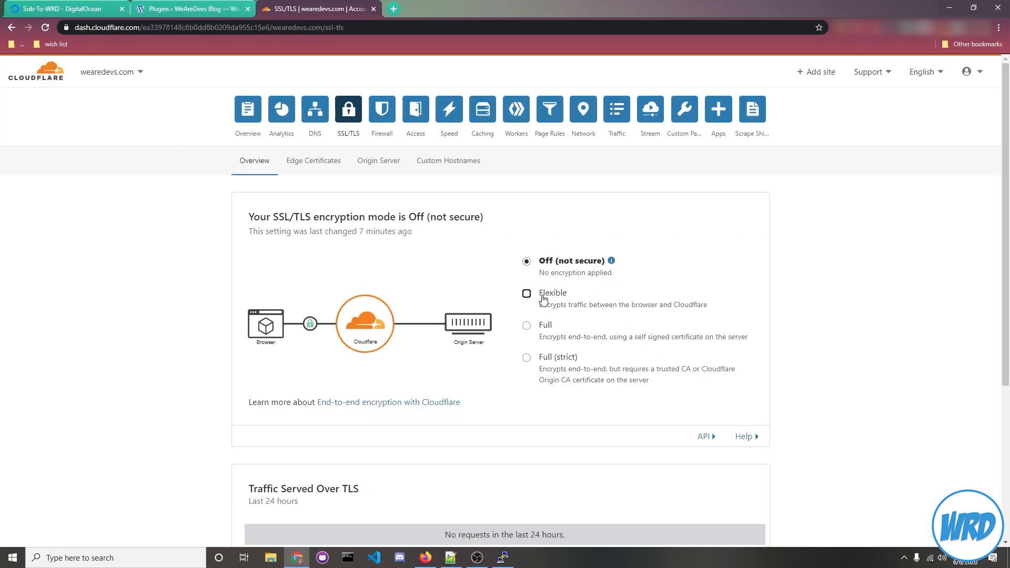
Step: Turn Always Use HTTPS on under Edge Certificates for wearedevs.com
{"action": "left_click", "coordinate": [314, 160]}
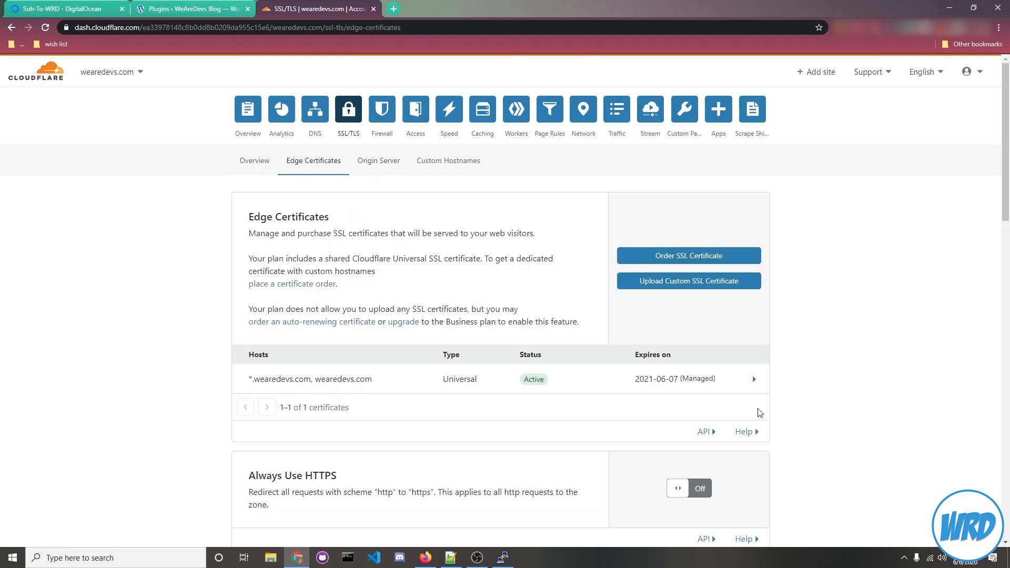
{"action": "left_click", "coordinate": [688, 488]}
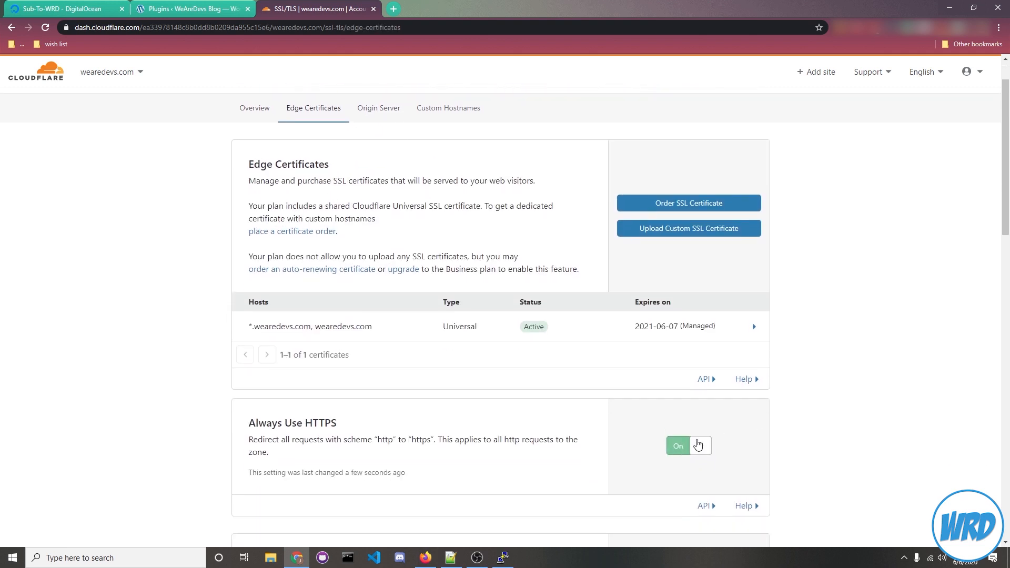
{"action": "left_click", "coordinate": [192, 8]}
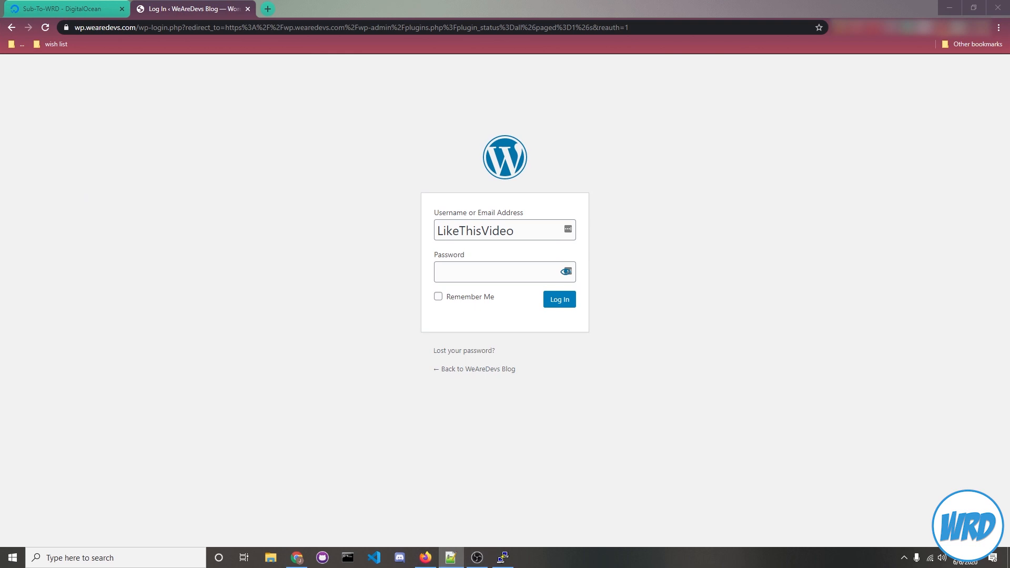
Step: Log back into the WordPress dashboard over HTTPS
{"action": "left_click", "coordinate": [558, 300]}
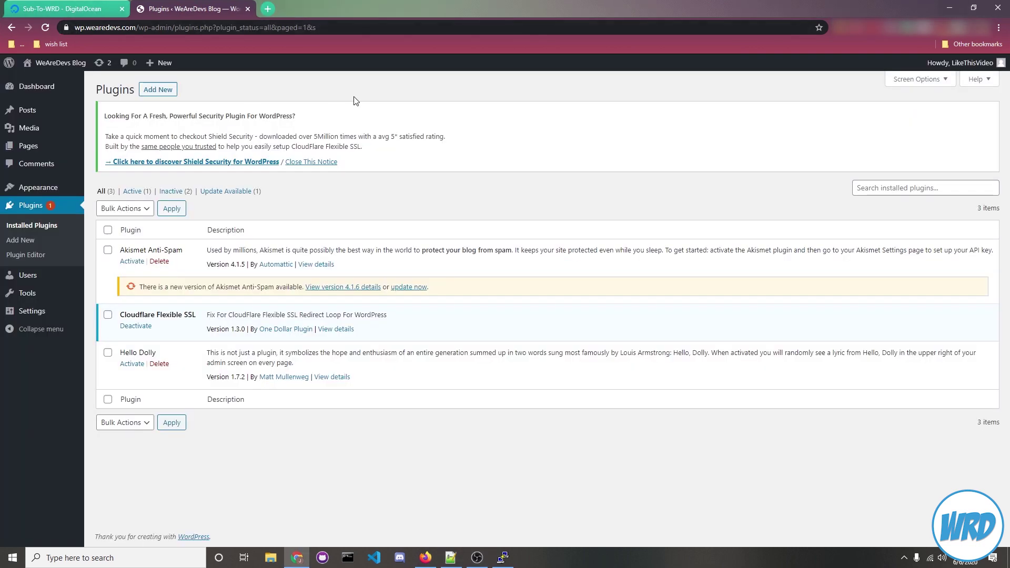
{"action": "mouse_move", "coordinate": [707, 214]}
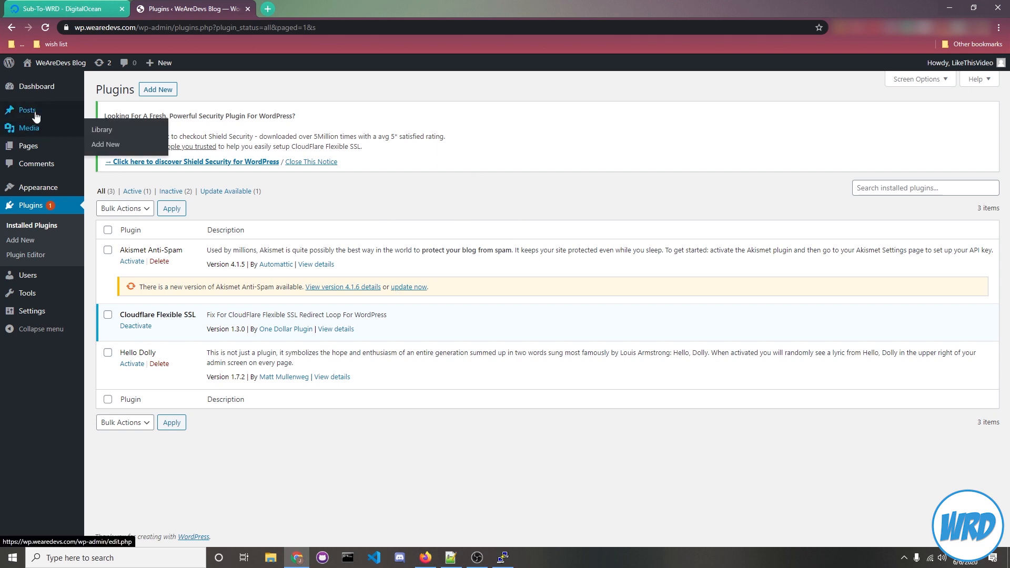
Step: Write a post titled 'Who is the Coolest Boi?' and publish it
{"action": "left_click", "coordinate": [105, 145]}
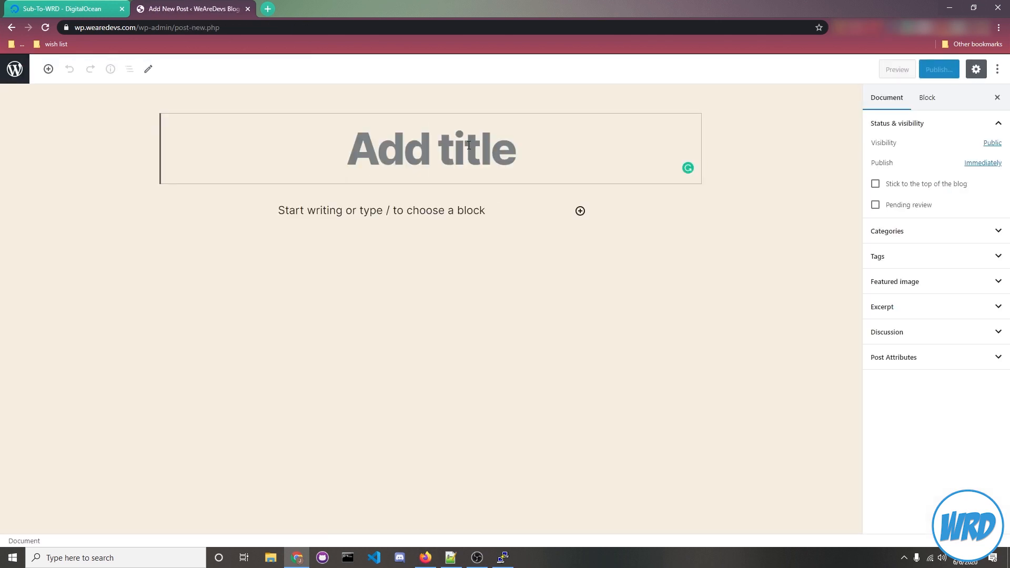
{"action": "type", "text": "Who is the Coolest Boi?"}
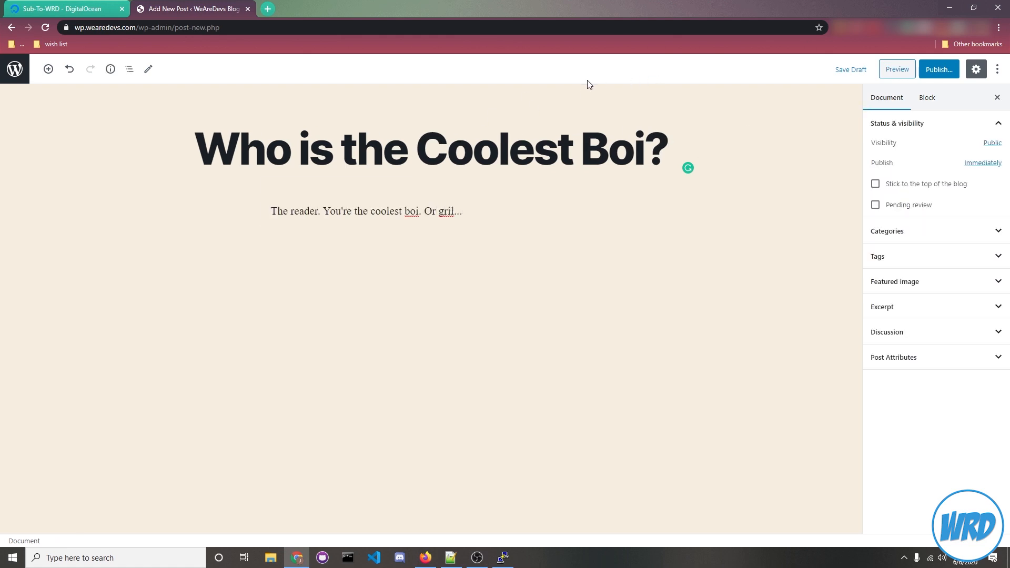
{"action": "mouse_move", "coordinate": [940, 69]}
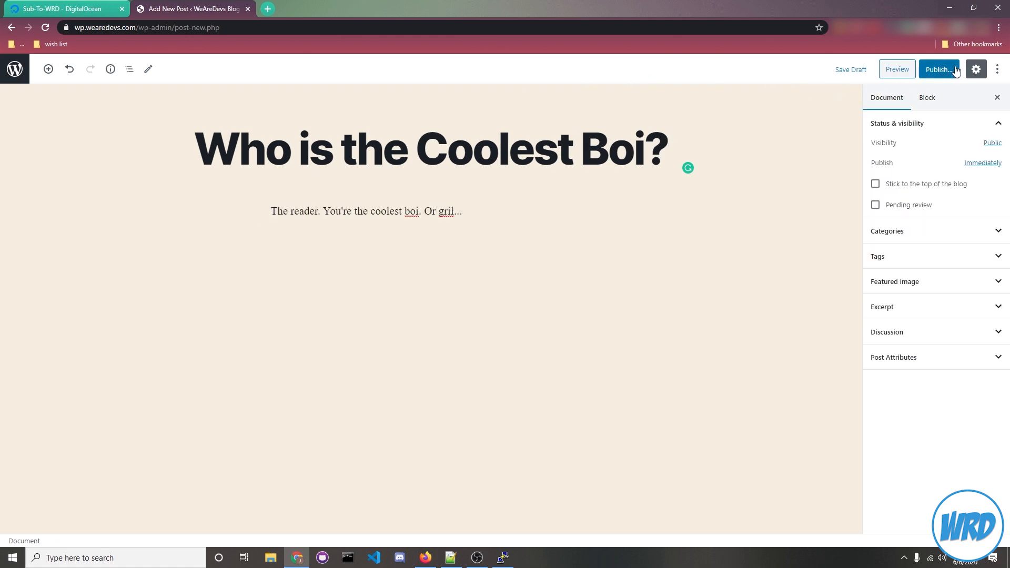
{"action": "left_click", "coordinate": [939, 70]}
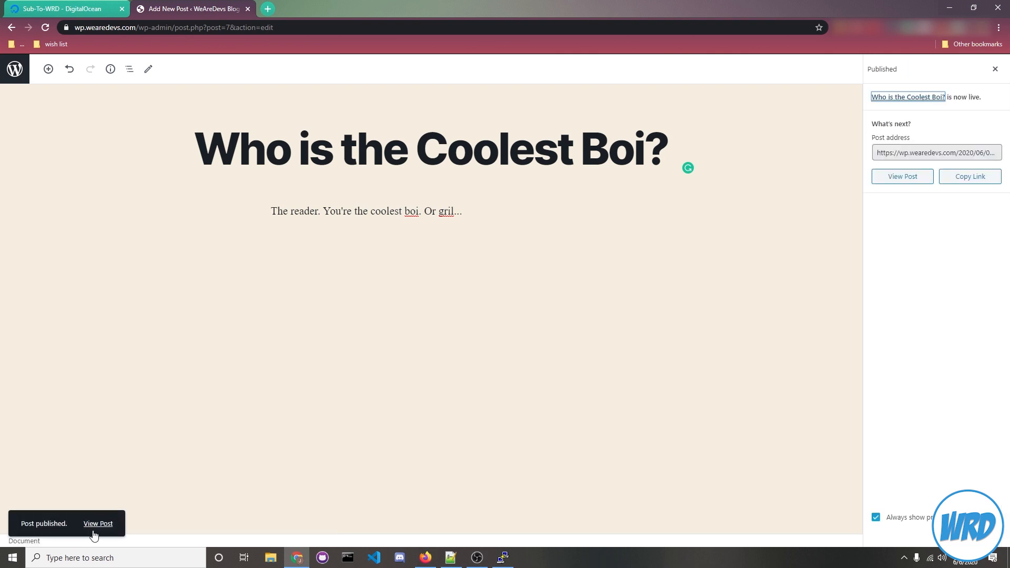
{"action": "mouse_move", "coordinate": [176, 260]}
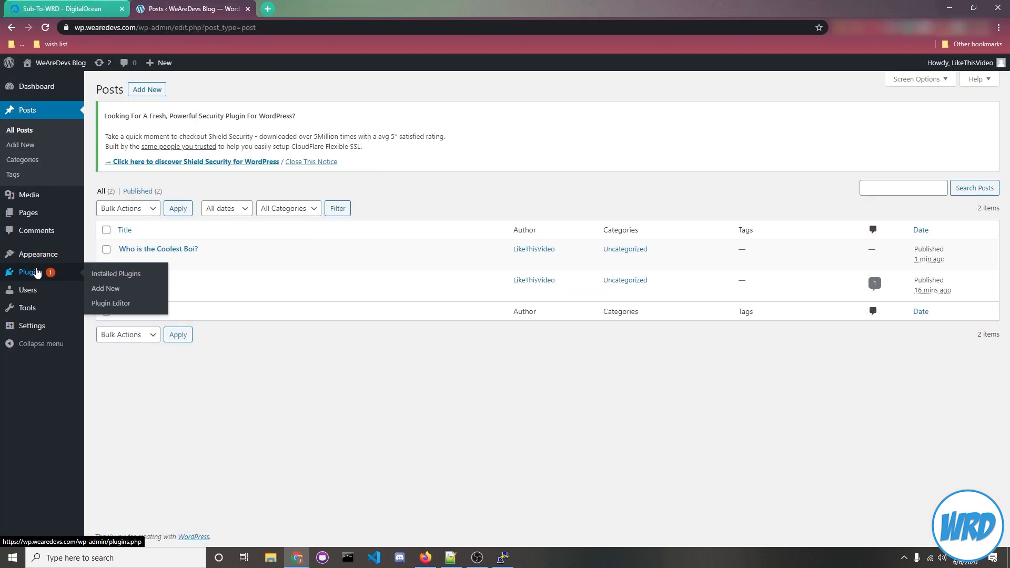
{"action": "left_click", "coordinate": [116, 274]}
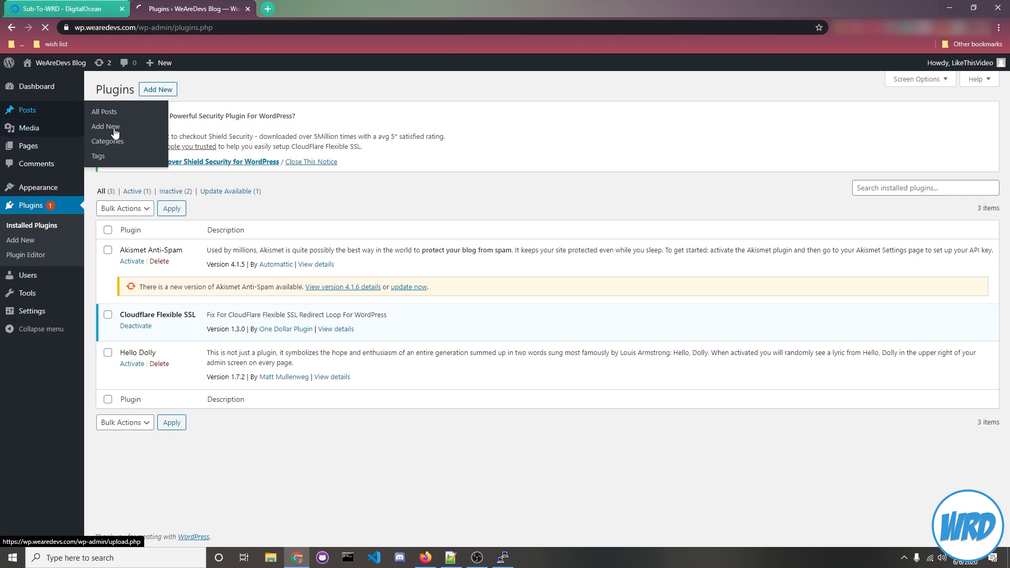
{"action": "left_click", "coordinate": [104, 112]}
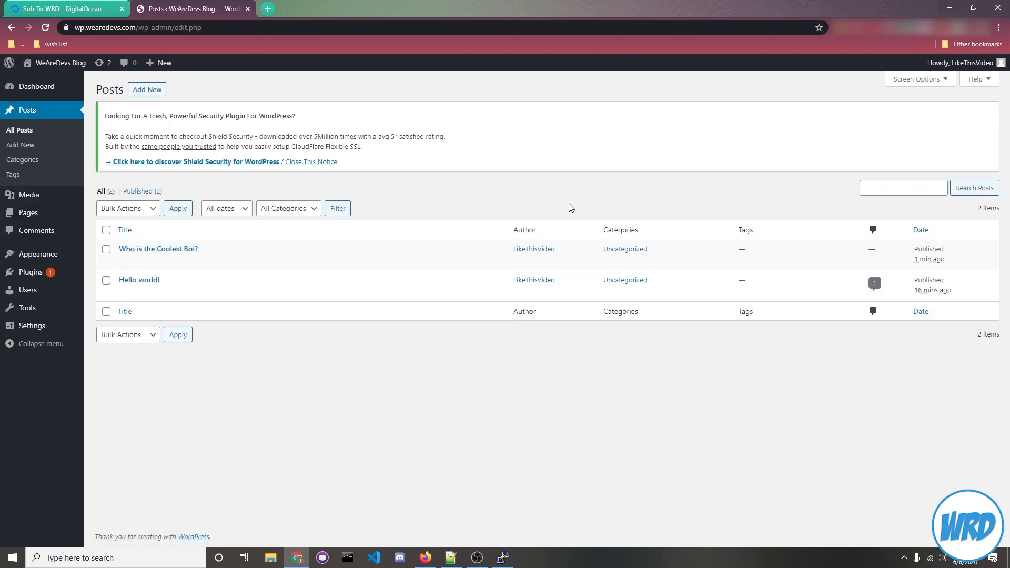